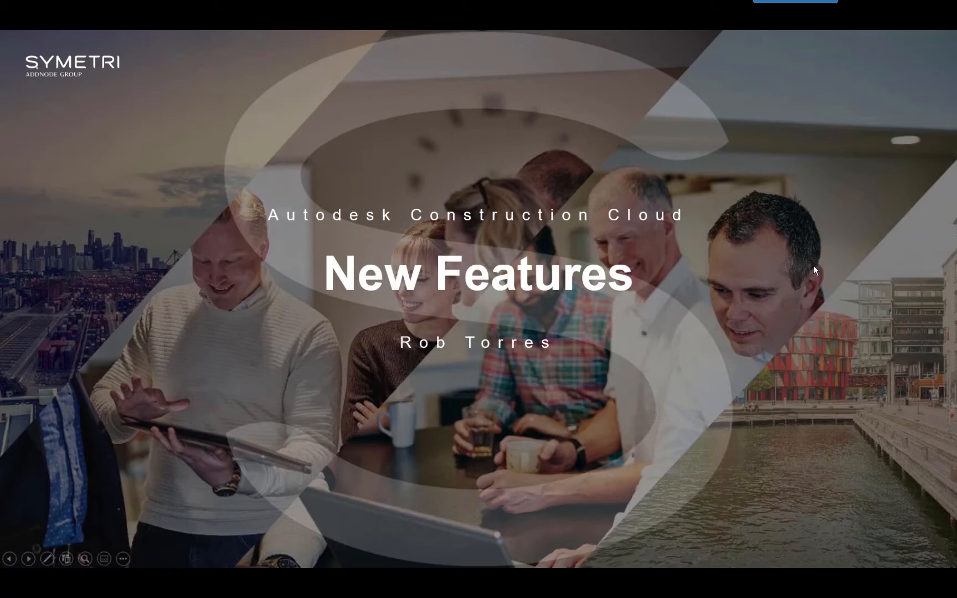
mouse_move(486, 387)
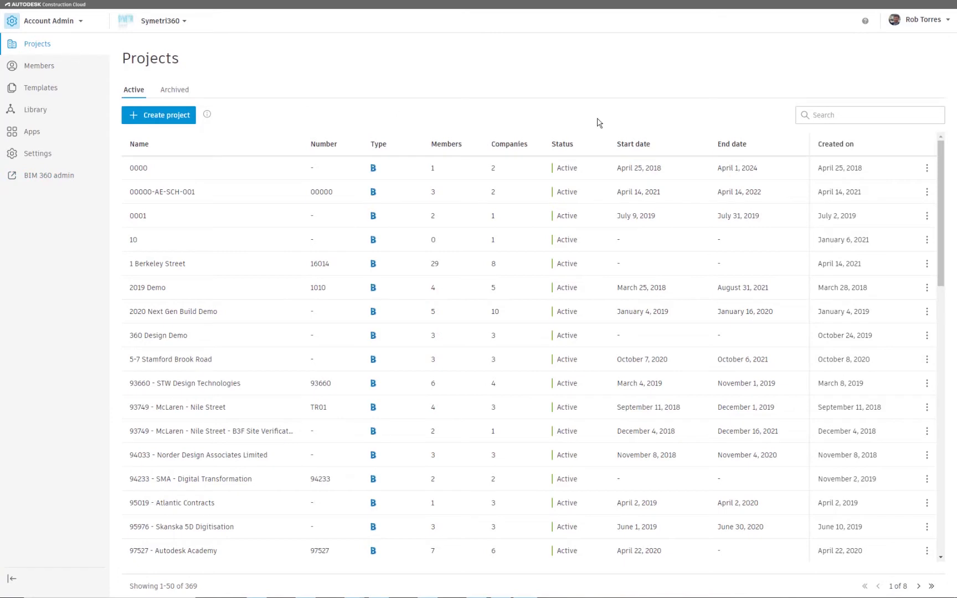
mouse_move(47, 87)
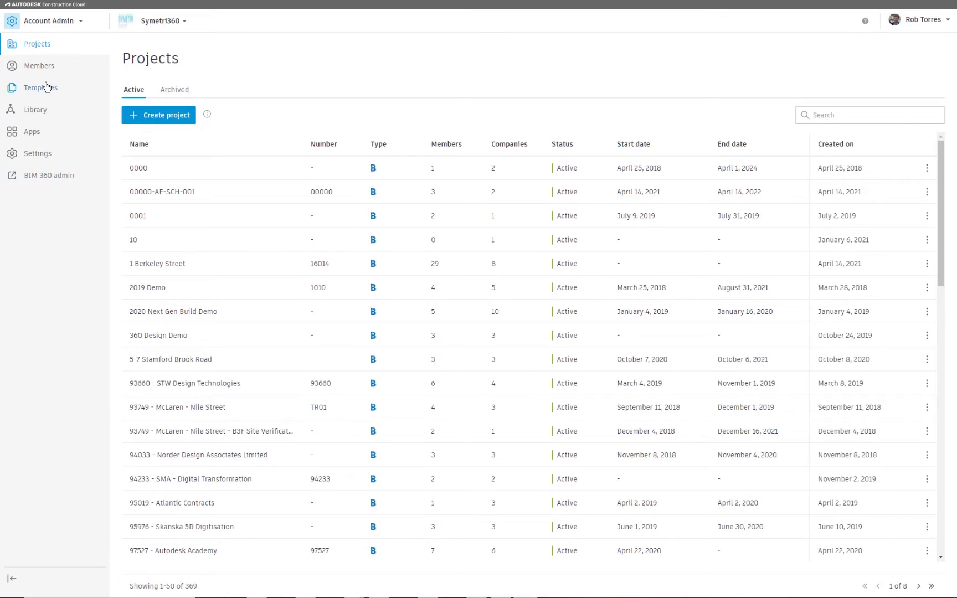
Open the members list and browse the Company and Status filter options without filtering
click(39, 65)
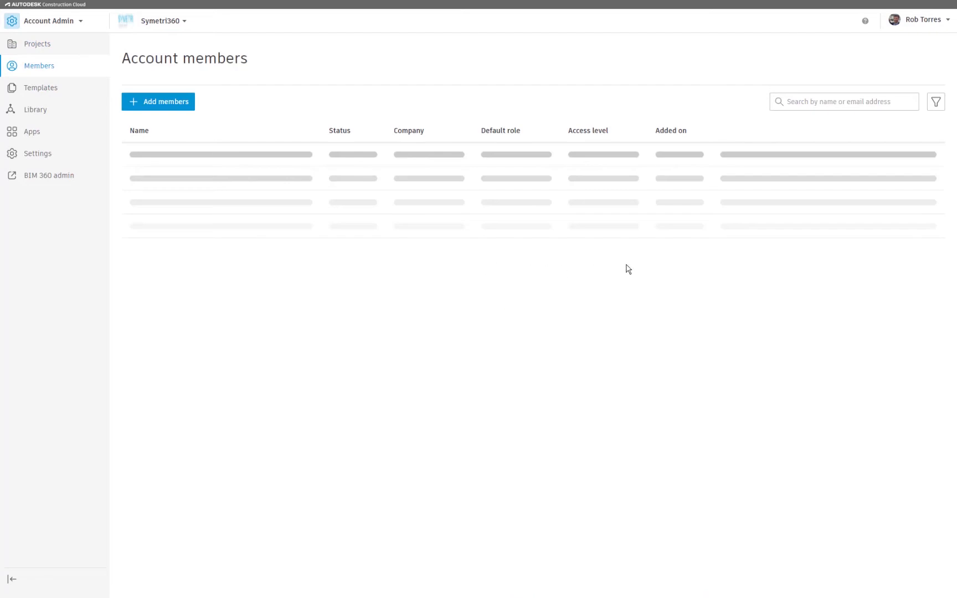
click(746, 101)
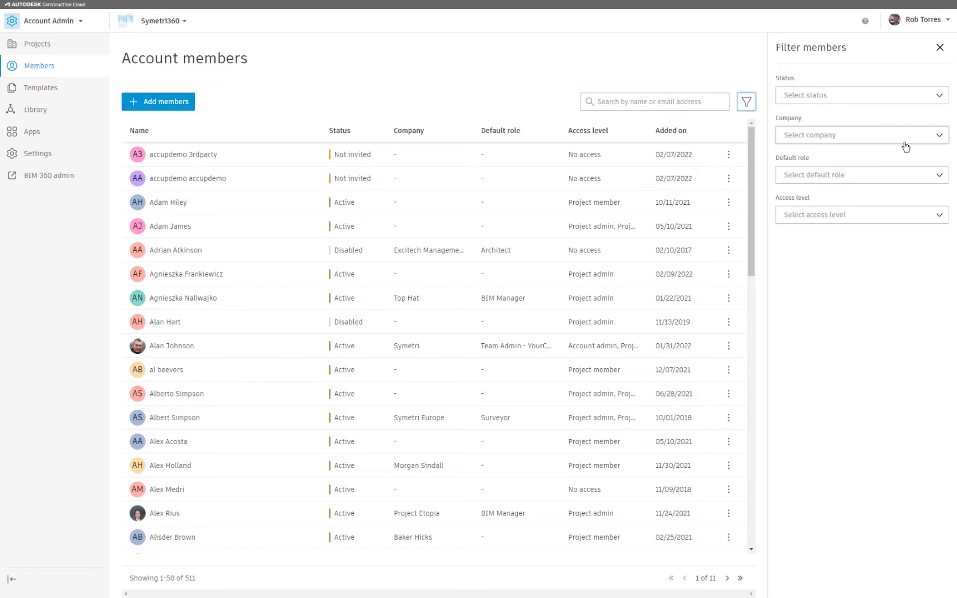
mouse_move(933, 137)
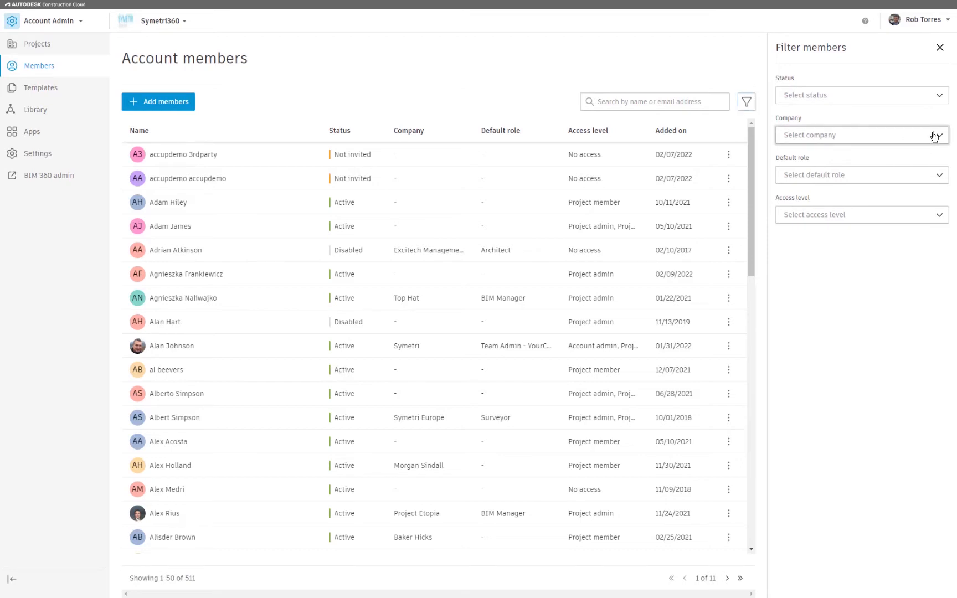
click(861, 135)
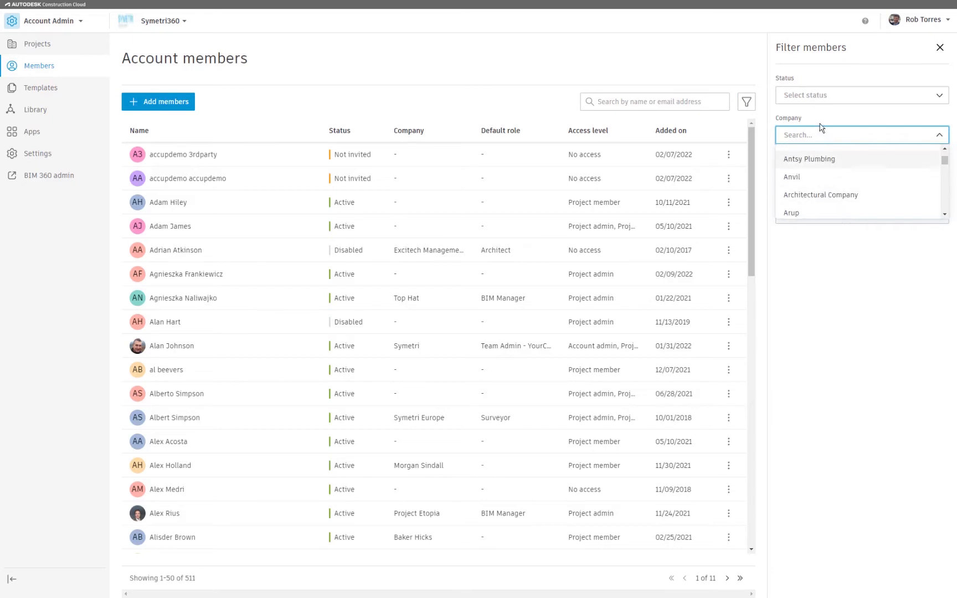
click(860, 94)
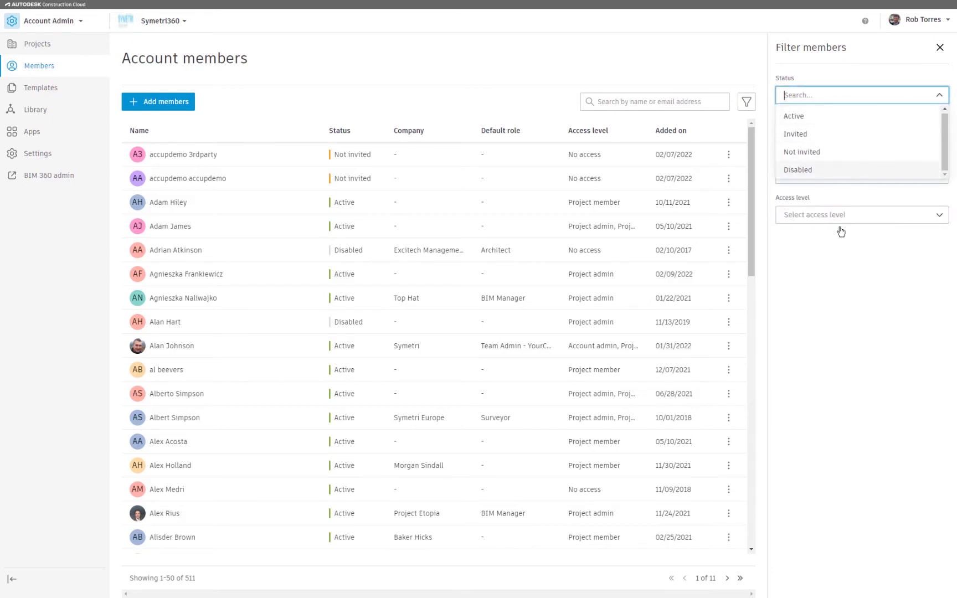
click(860, 95)
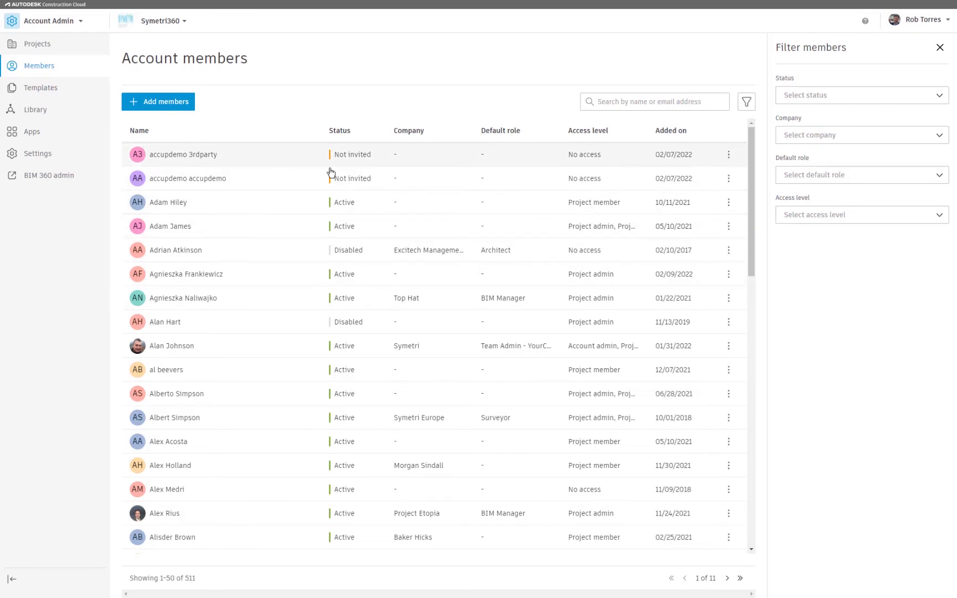
mouse_move(420, 206)
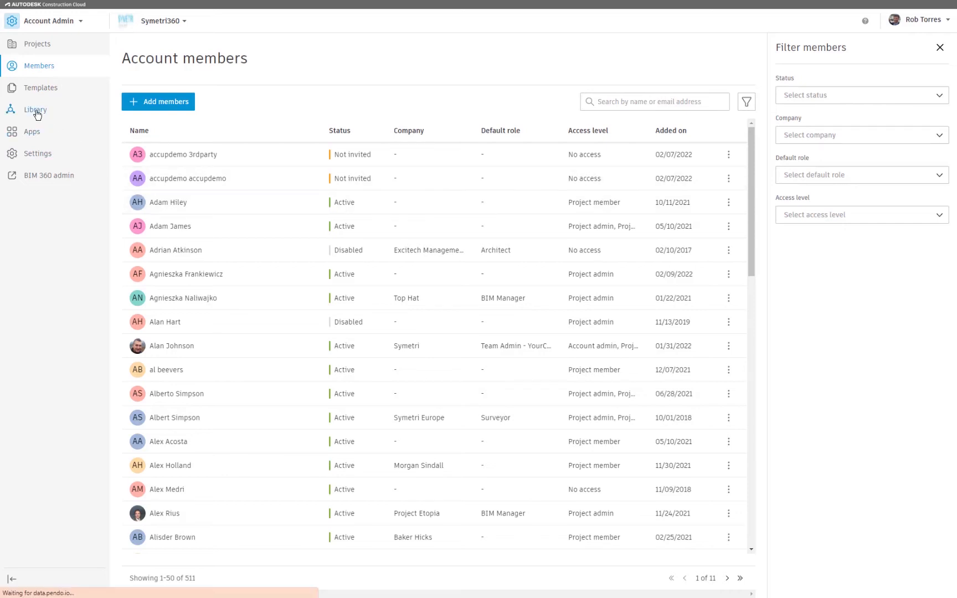
Open the gas safety record sheet template in Library and archive it, confirming the dialog
click(35, 109)
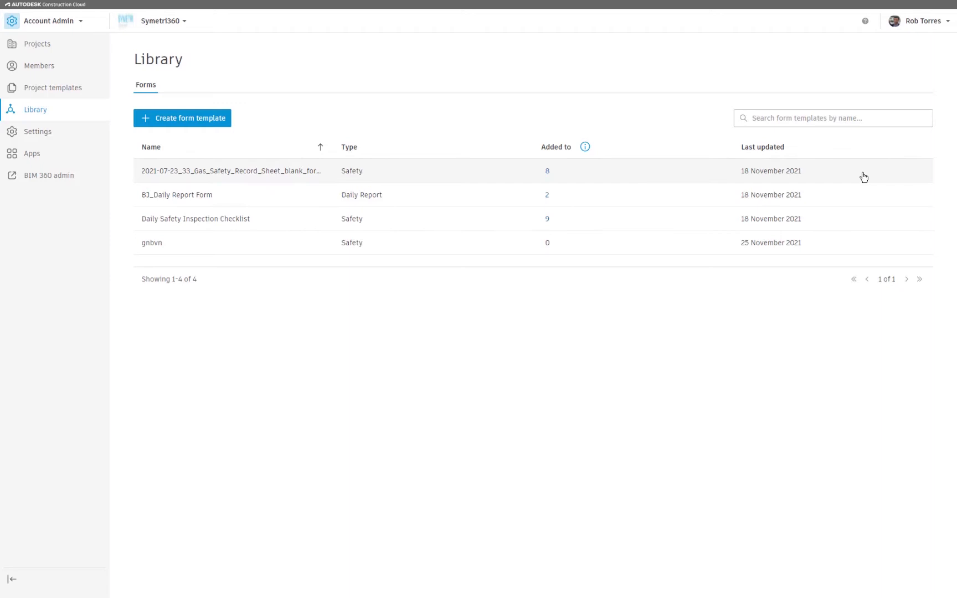
click(231, 171)
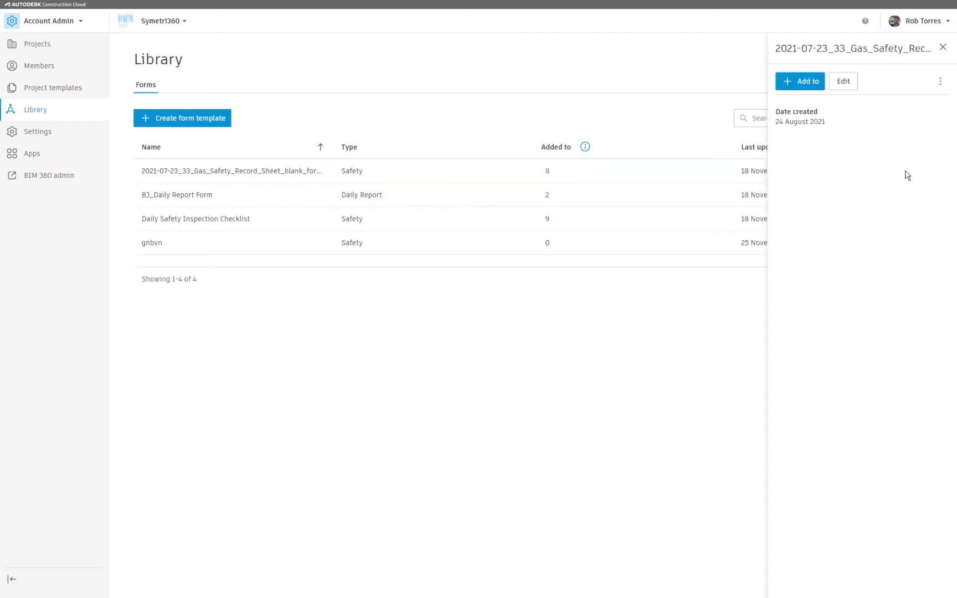
click(940, 82)
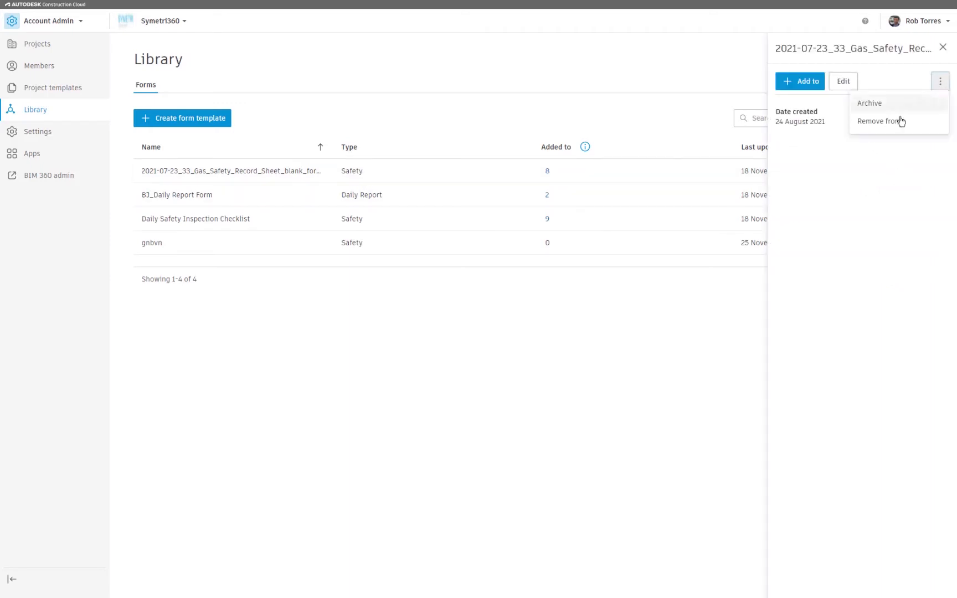
click(868, 102)
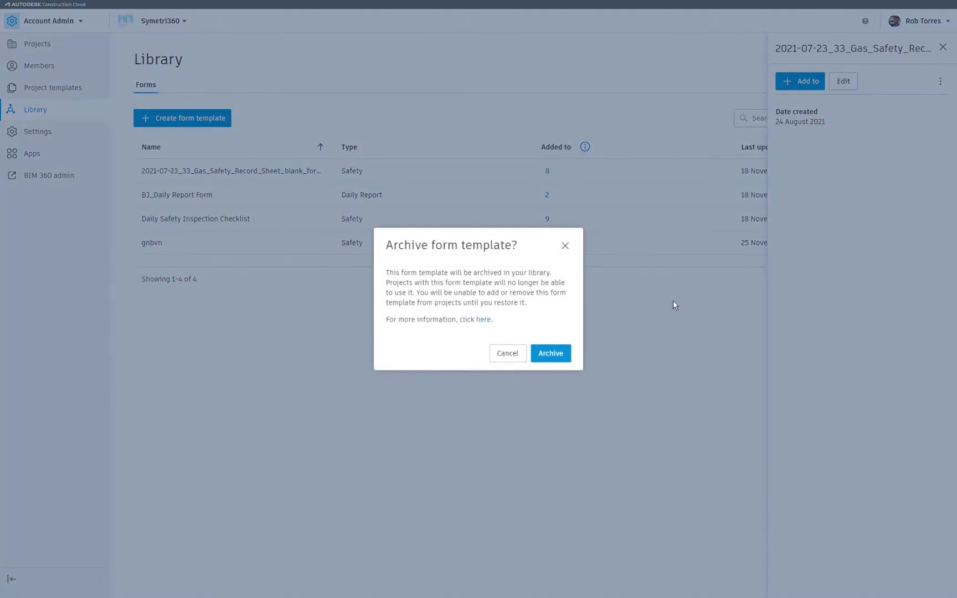
click(549, 352)
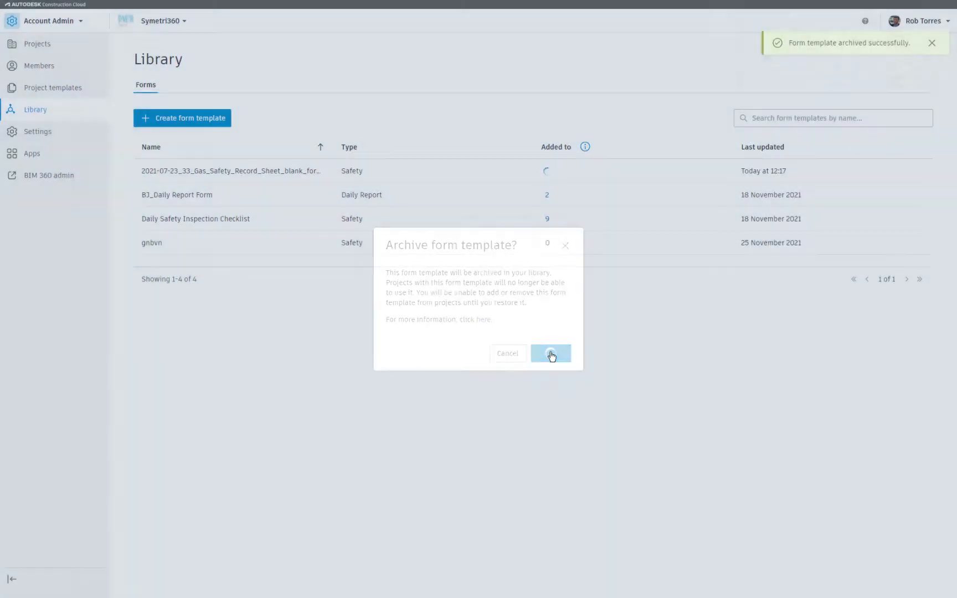
click(549, 353)
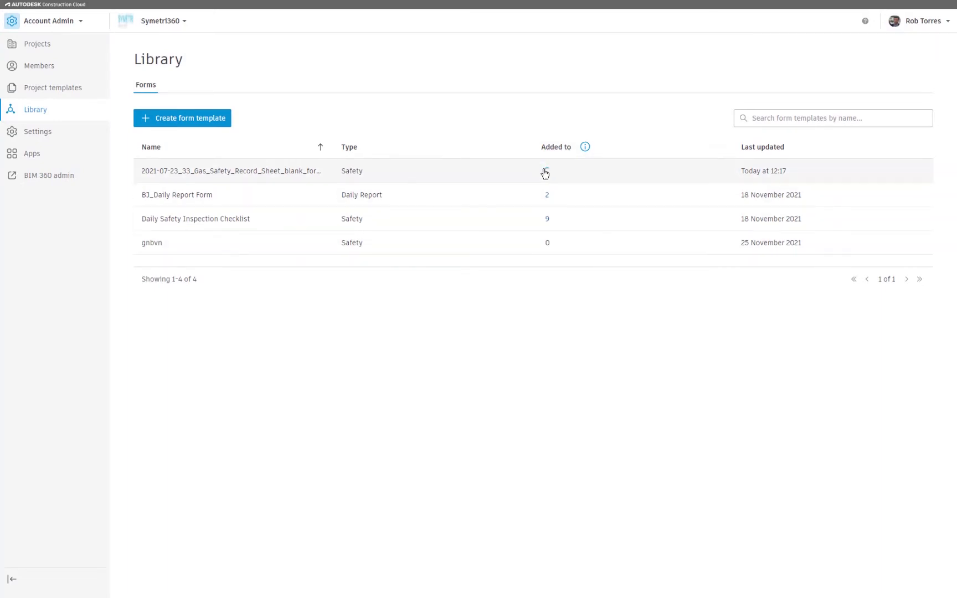
click(546, 171)
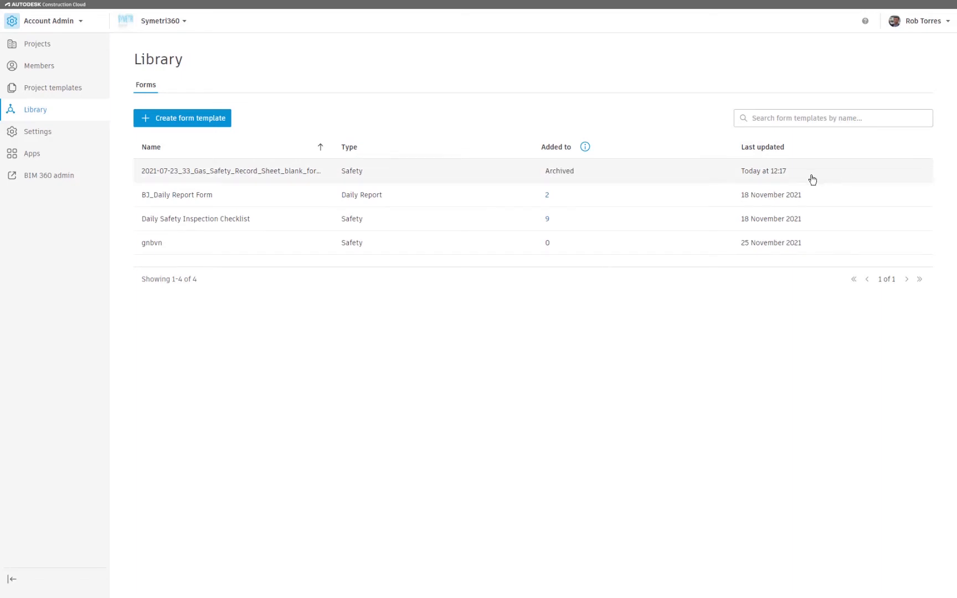
Restore the archived gas safety form template and confirm the restore
click(231, 171)
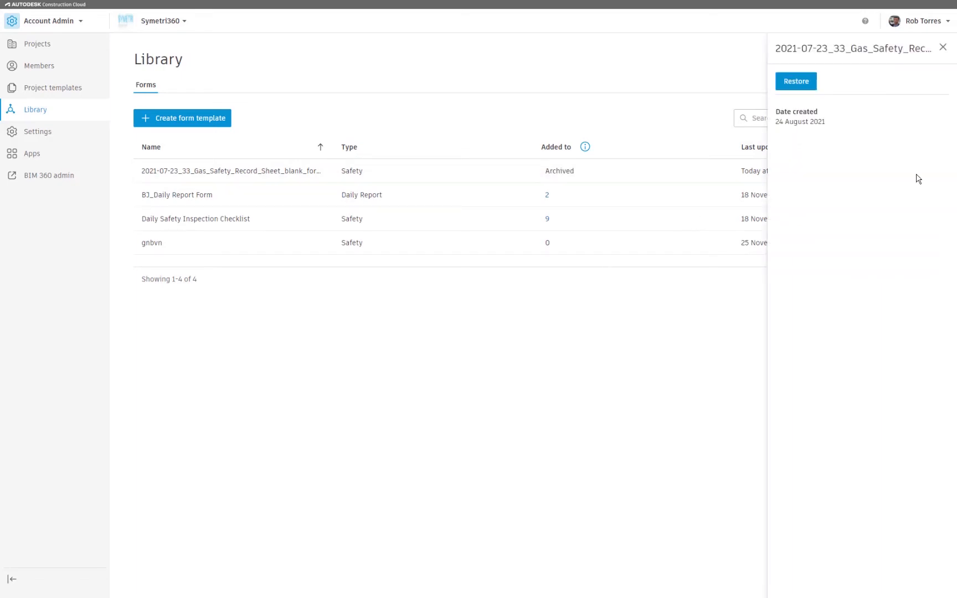
click(795, 80)
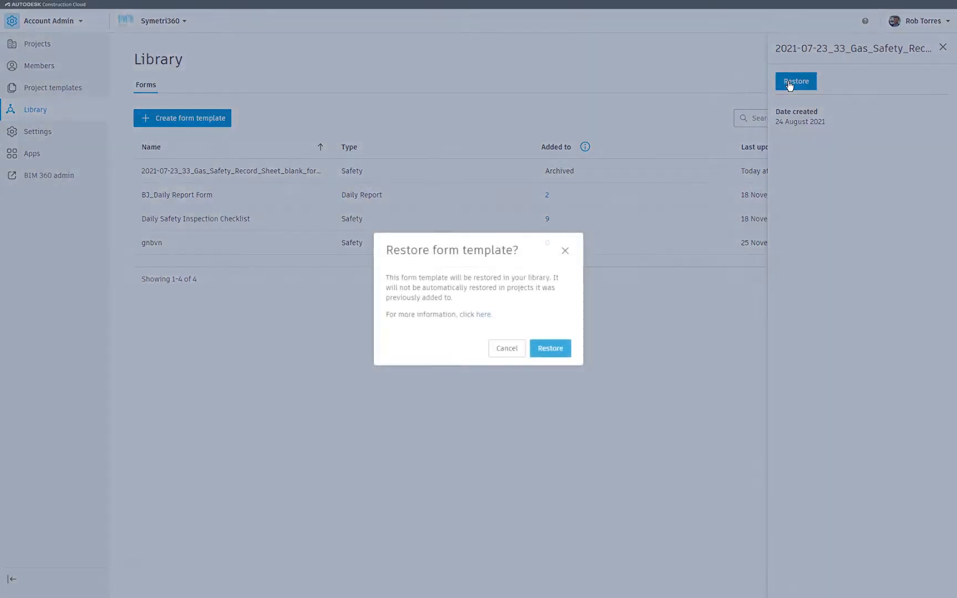
click(548, 348)
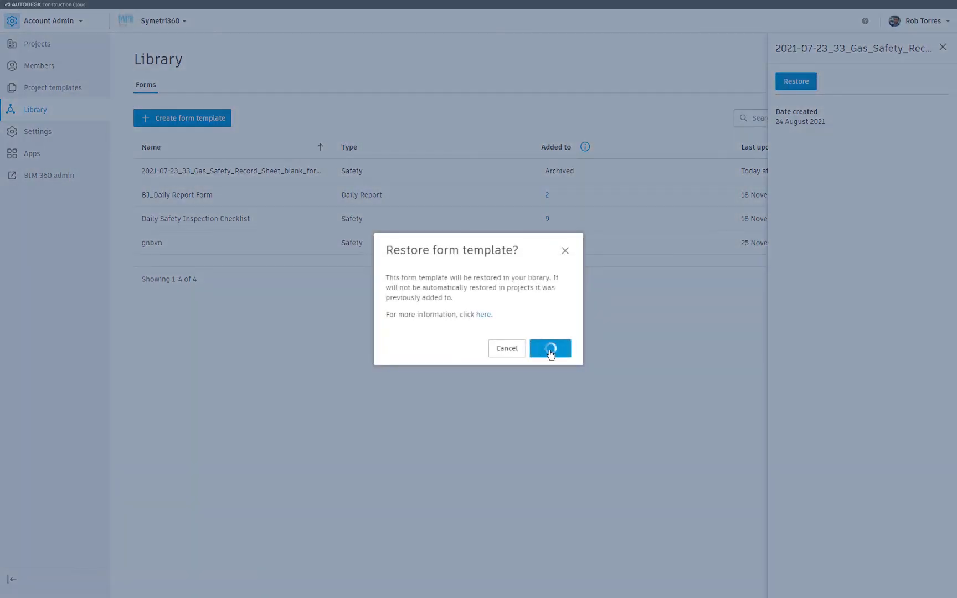
click(549, 347)
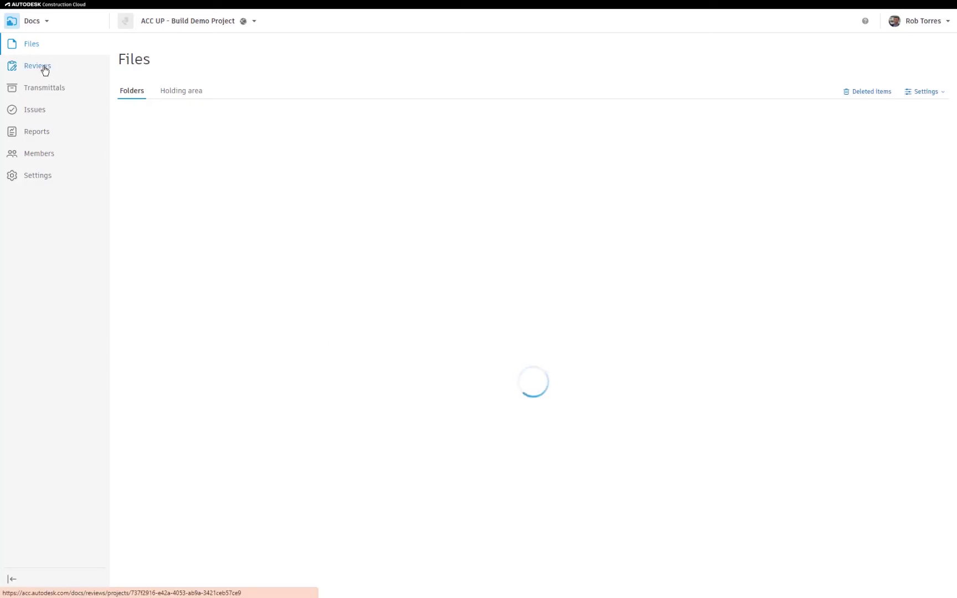
click(37, 66)
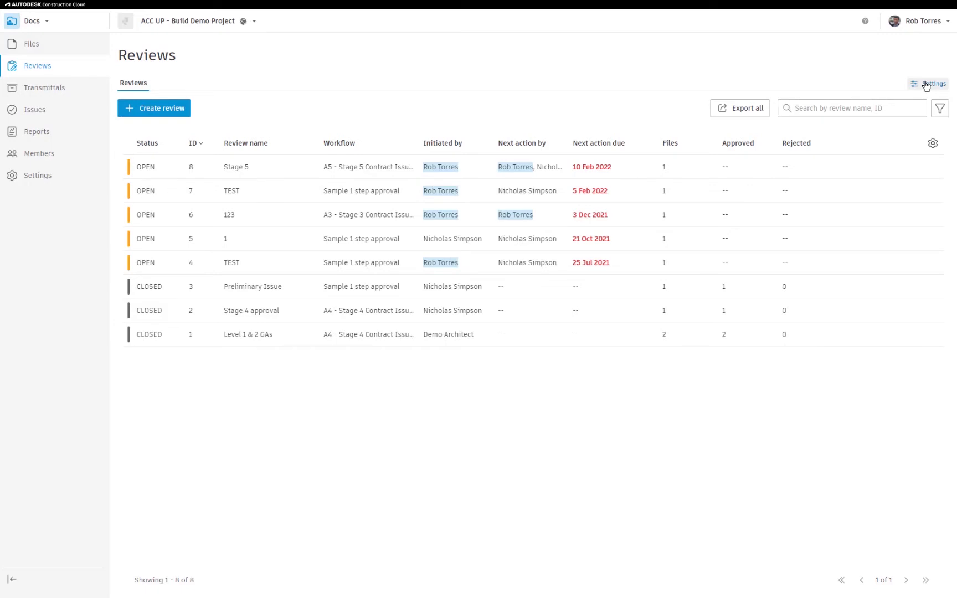
click(933, 83)
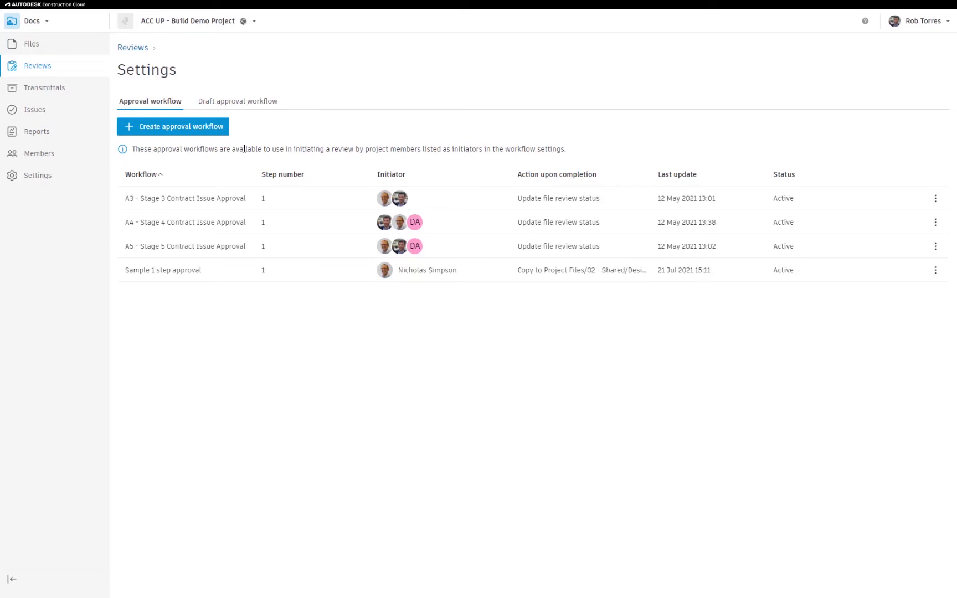
click(172, 126)
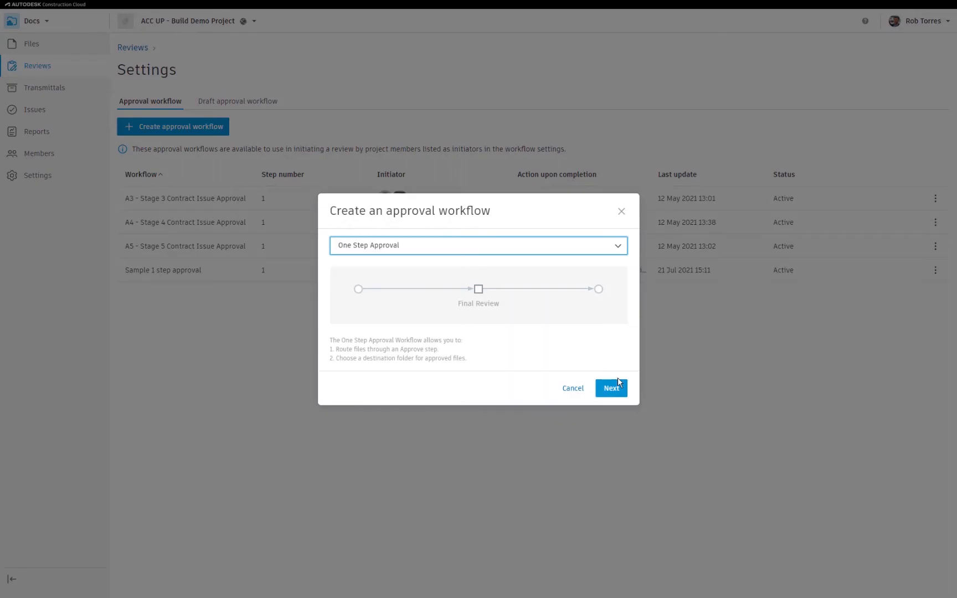
click(611, 388)
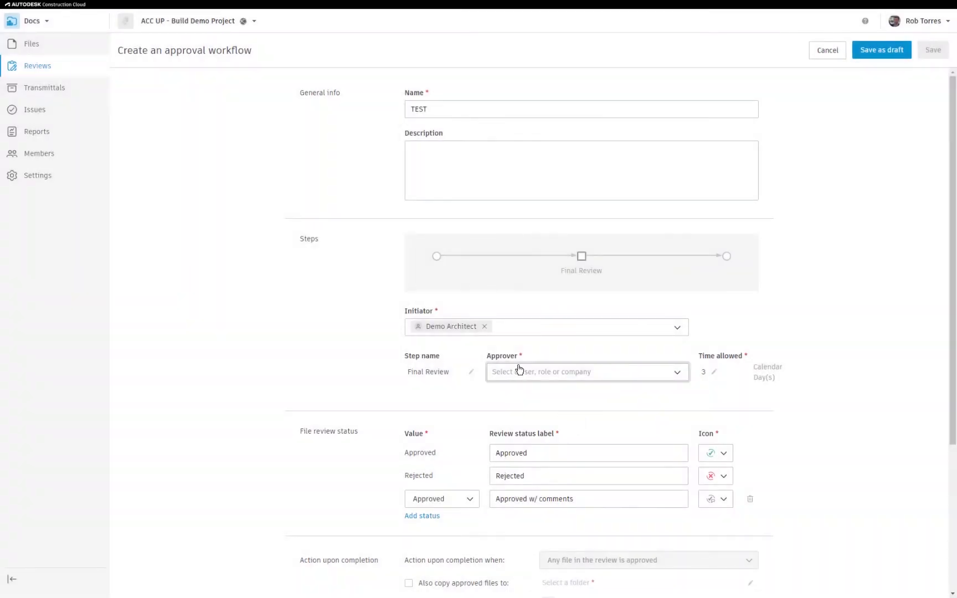
click(586, 372)
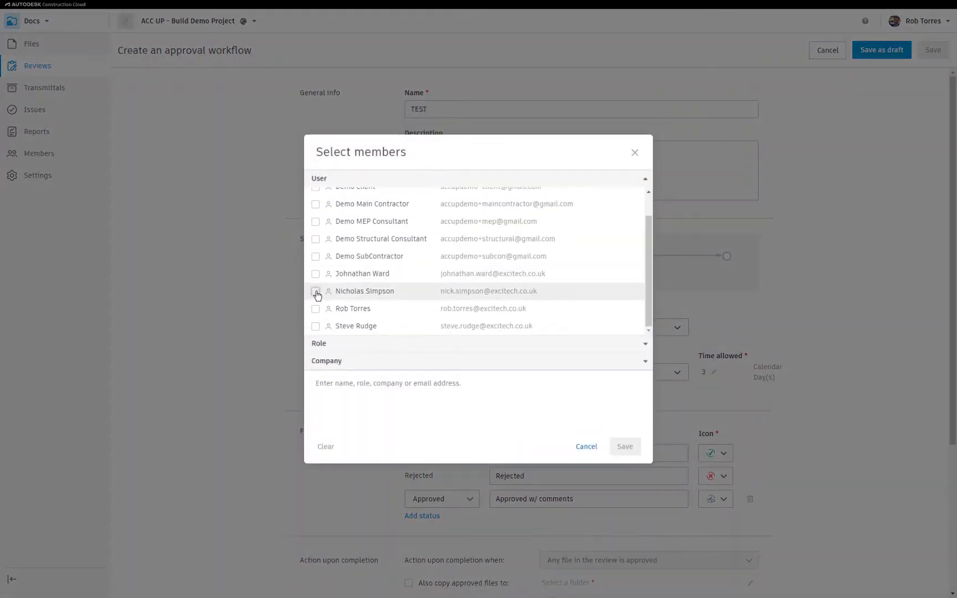
click(316, 291)
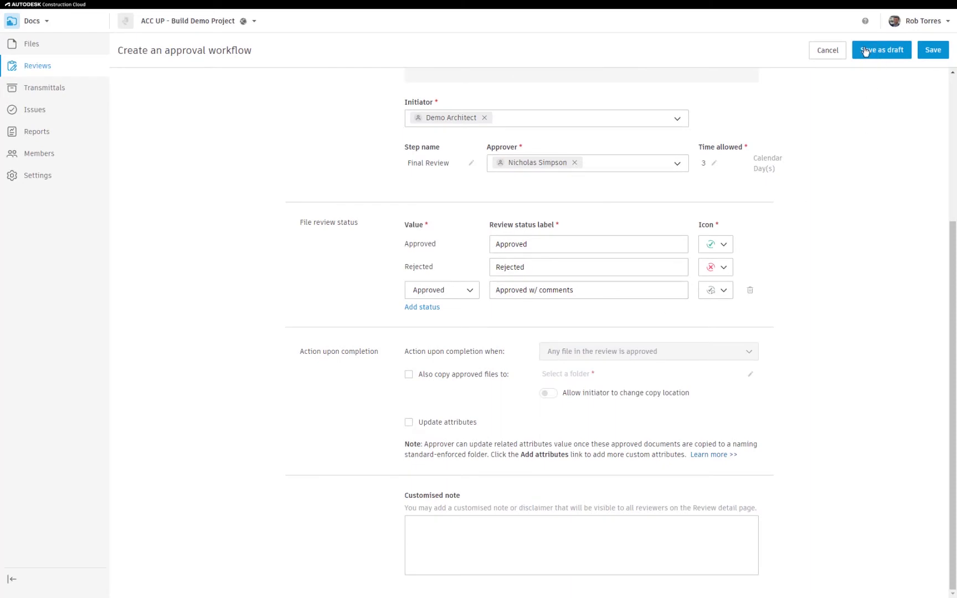
click(880, 50)
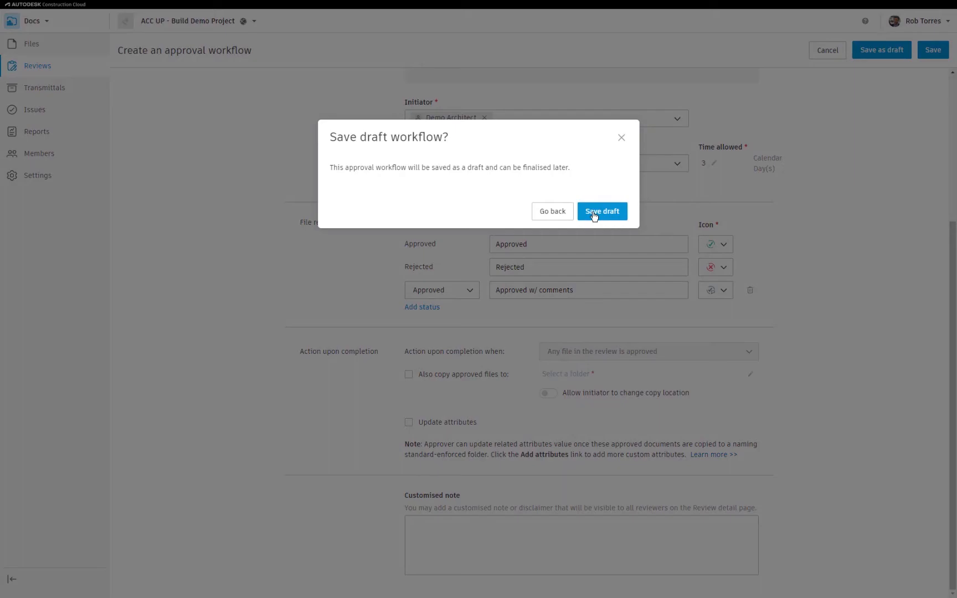
click(601, 211)
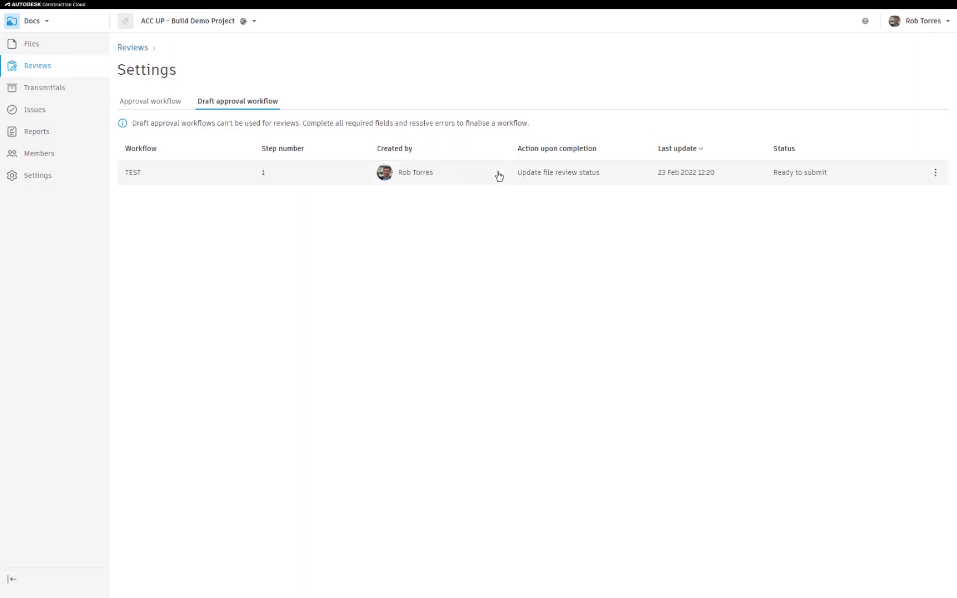
click(936, 172)
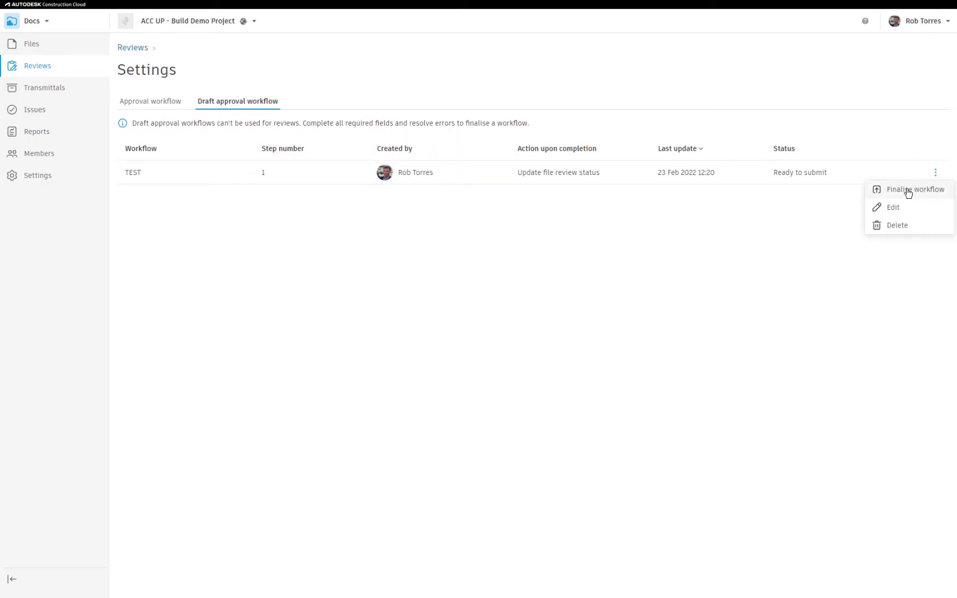
mouse_move(892, 207)
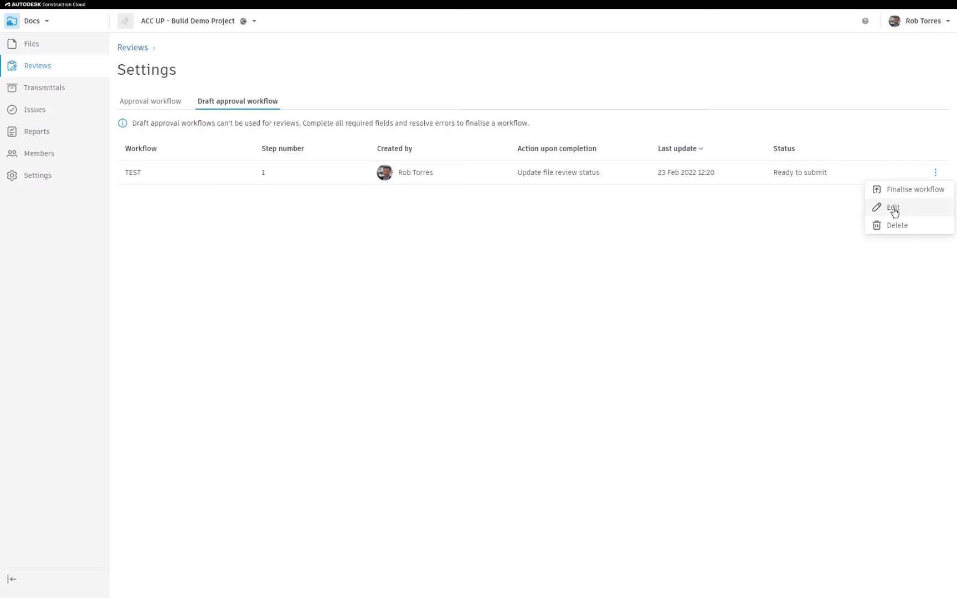
click(934, 172)
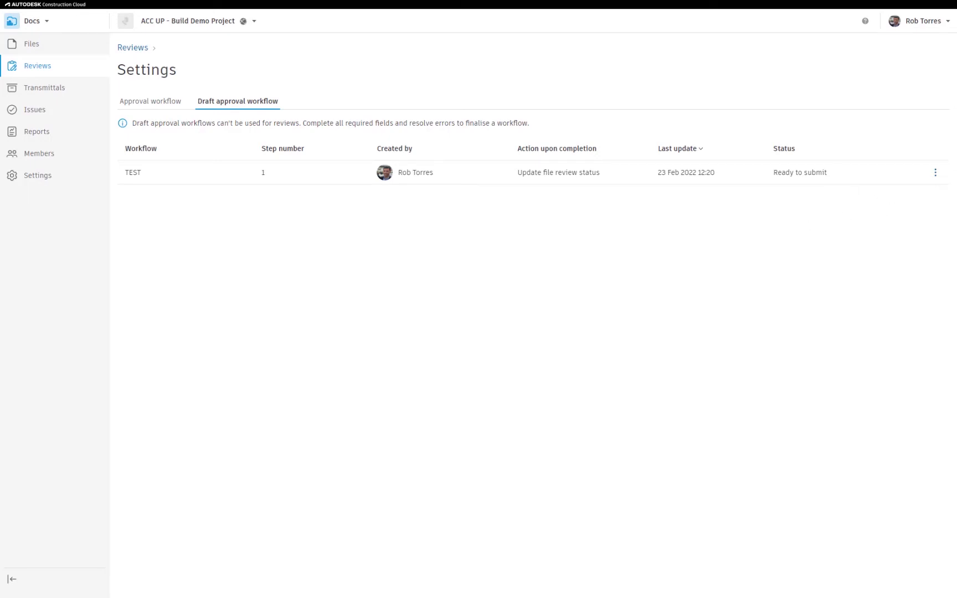
mouse_move(155, 97)
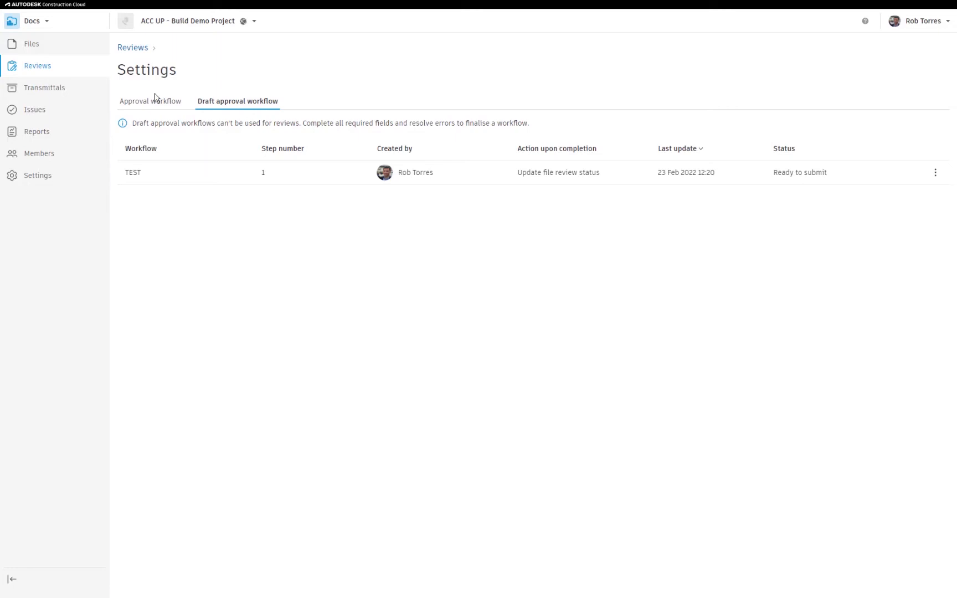
Export all eight reviews to an Excel summary report using the default title
click(132, 47)
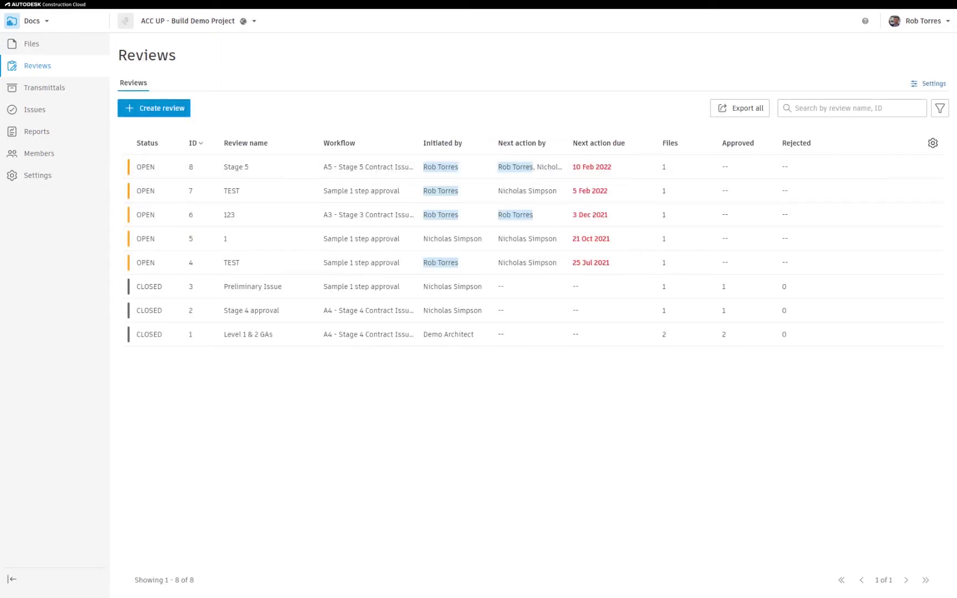
mouse_move(725, 109)
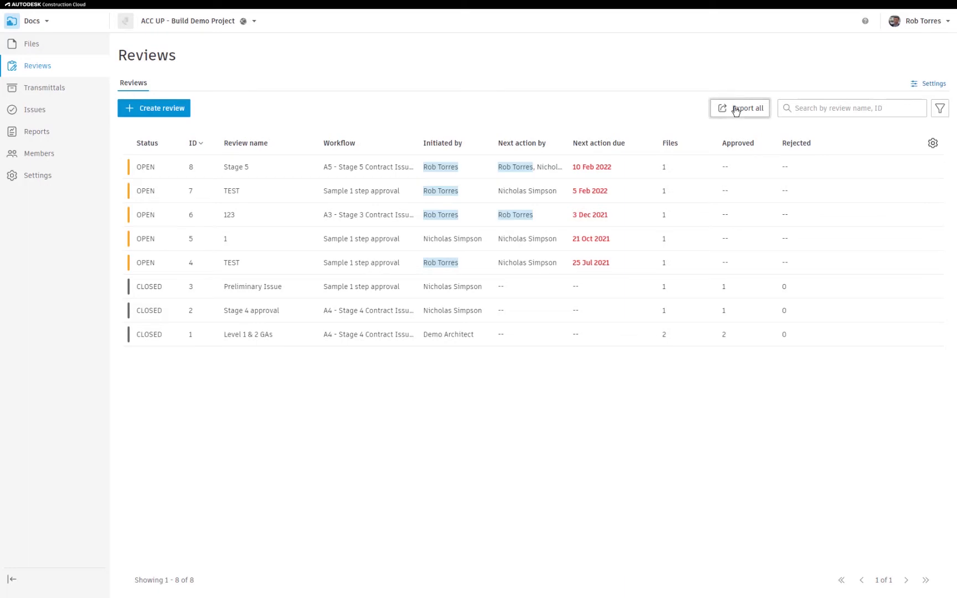
click(739, 108)
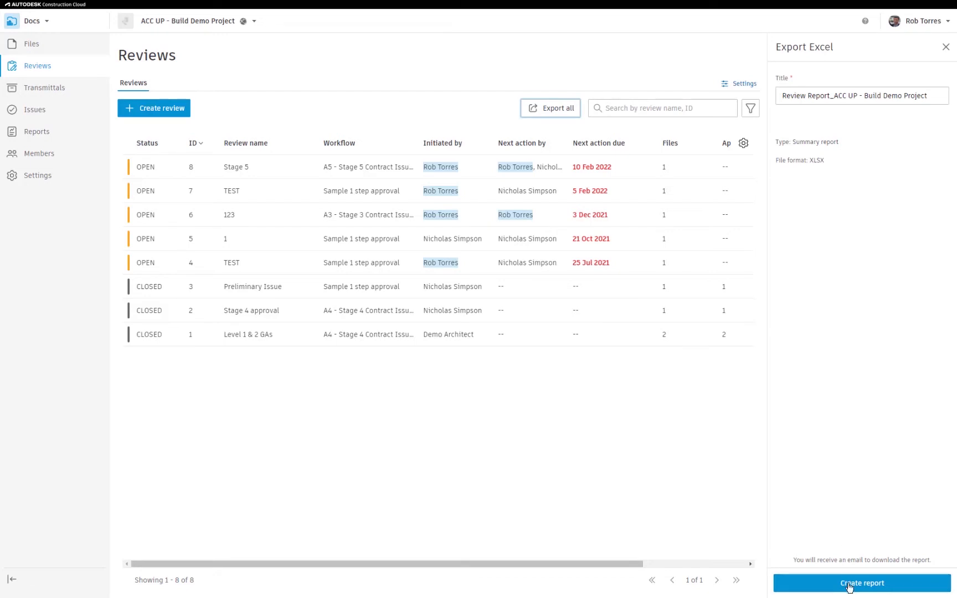
click(860, 582)
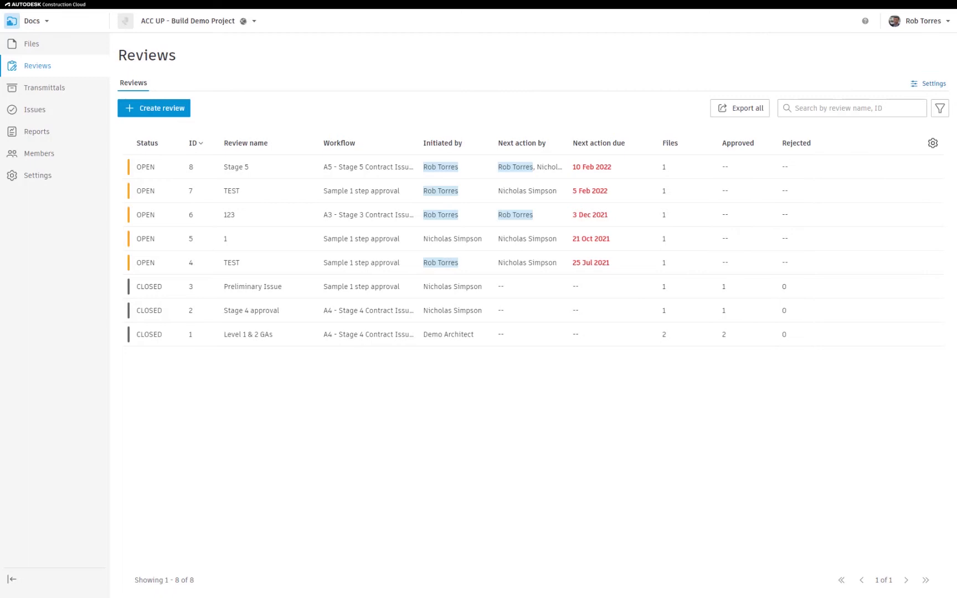
Open the Review Report XLSX, widen the Workflow column on Details, and select cell G2
click(740, 108)
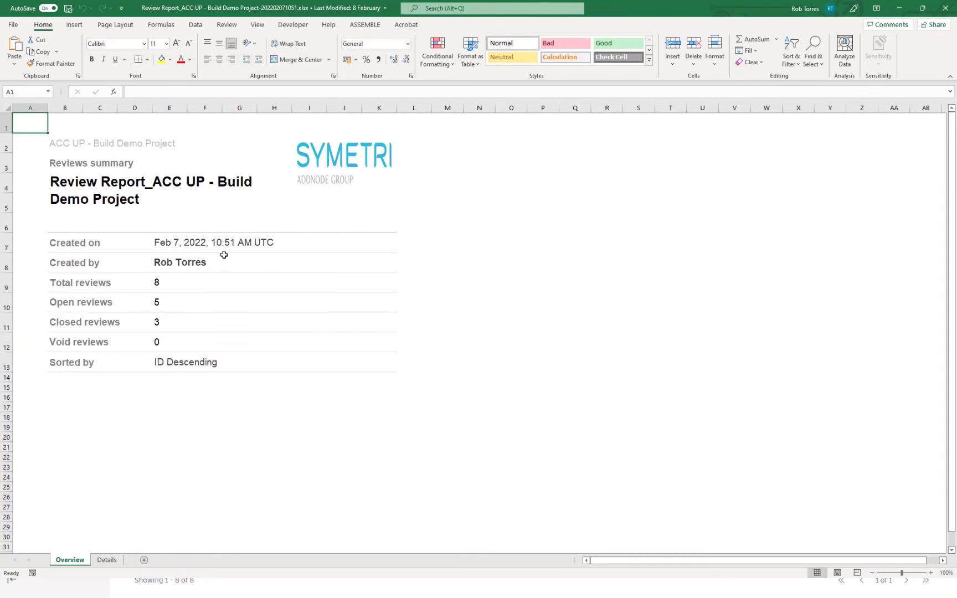
mouse_move(84, 285)
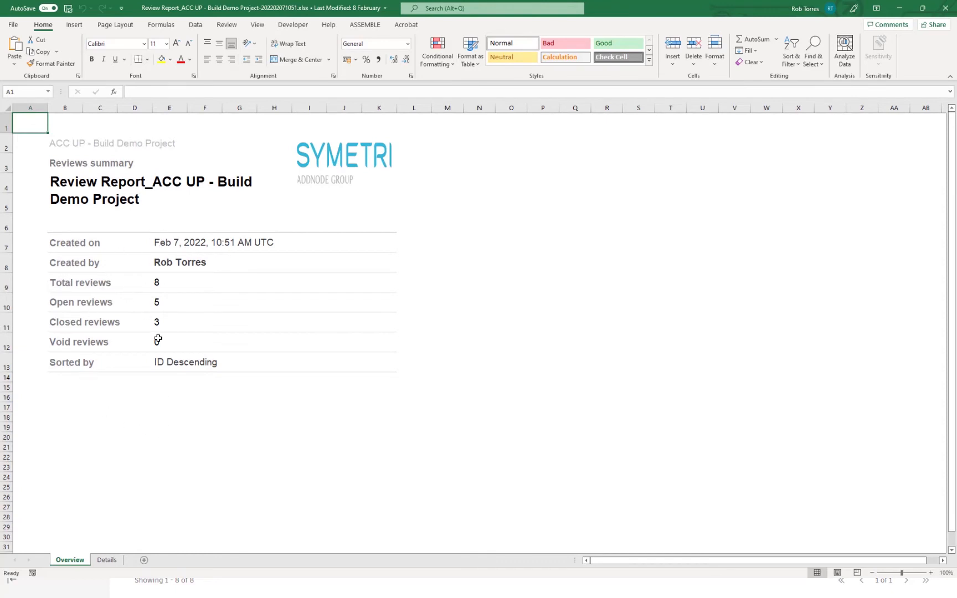
click(106, 560)
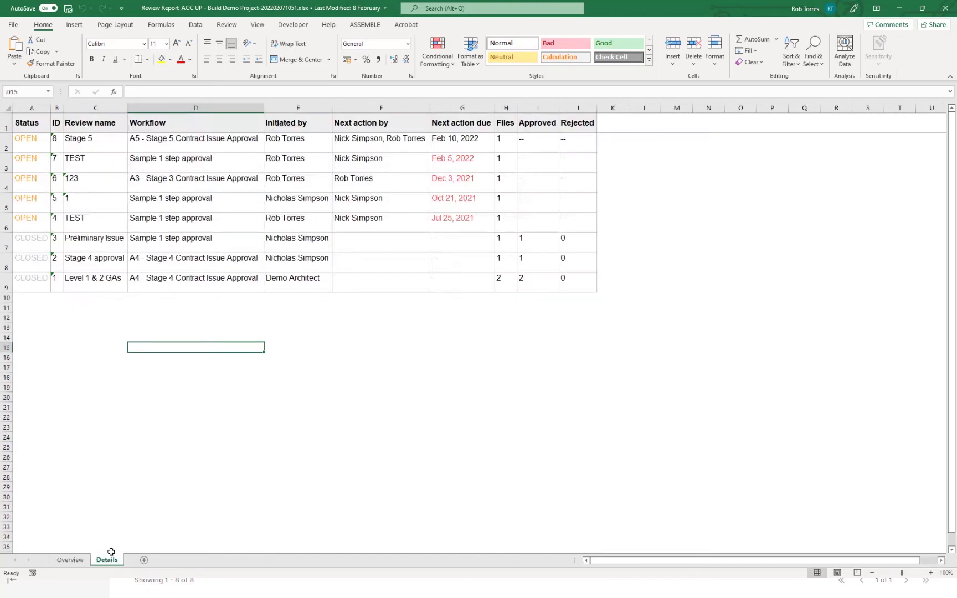
mouse_move(34, 175)
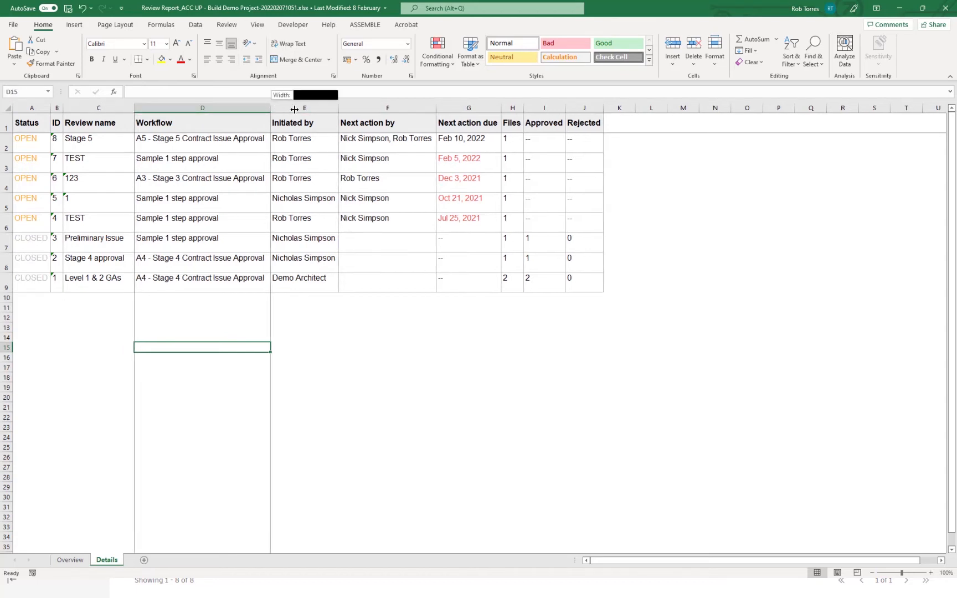
drag(270, 108, 307, 108)
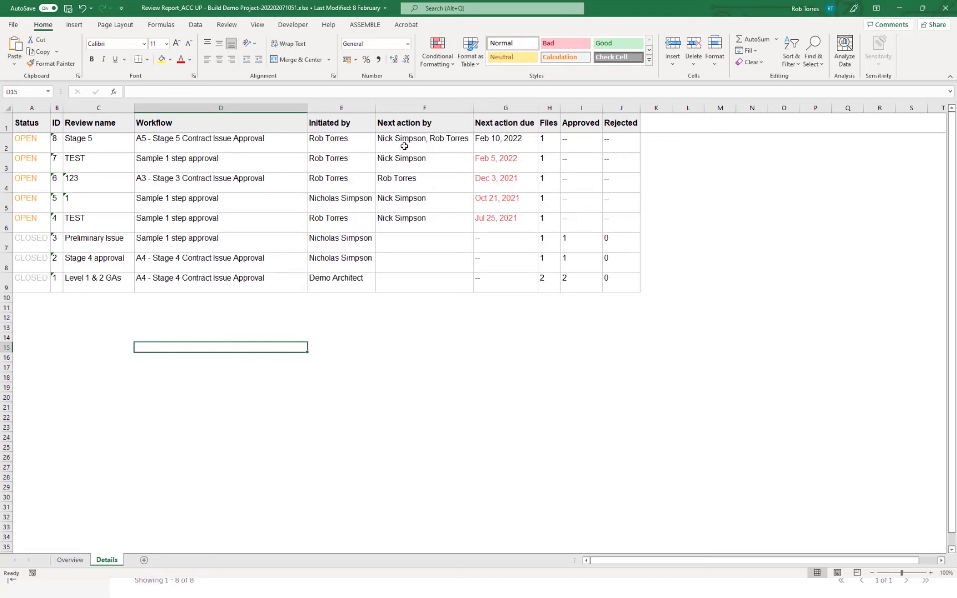
mouse_move(429, 203)
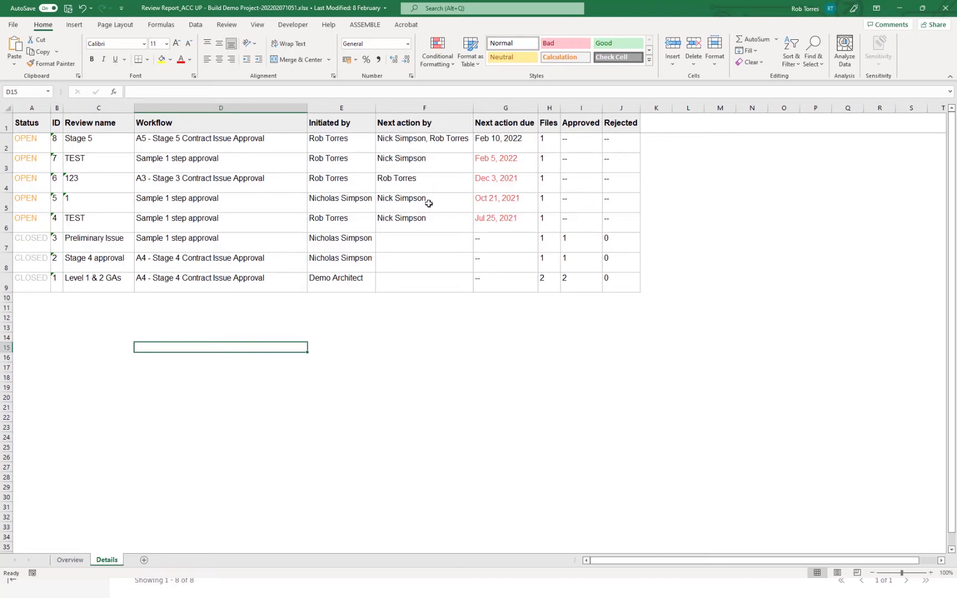
mouse_move(496, 140)
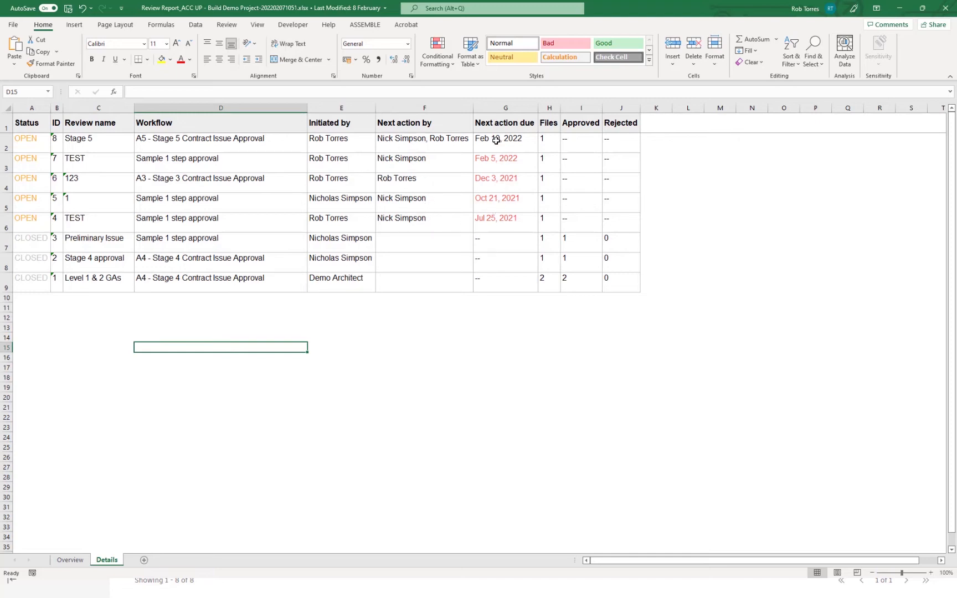
click(504, 138)
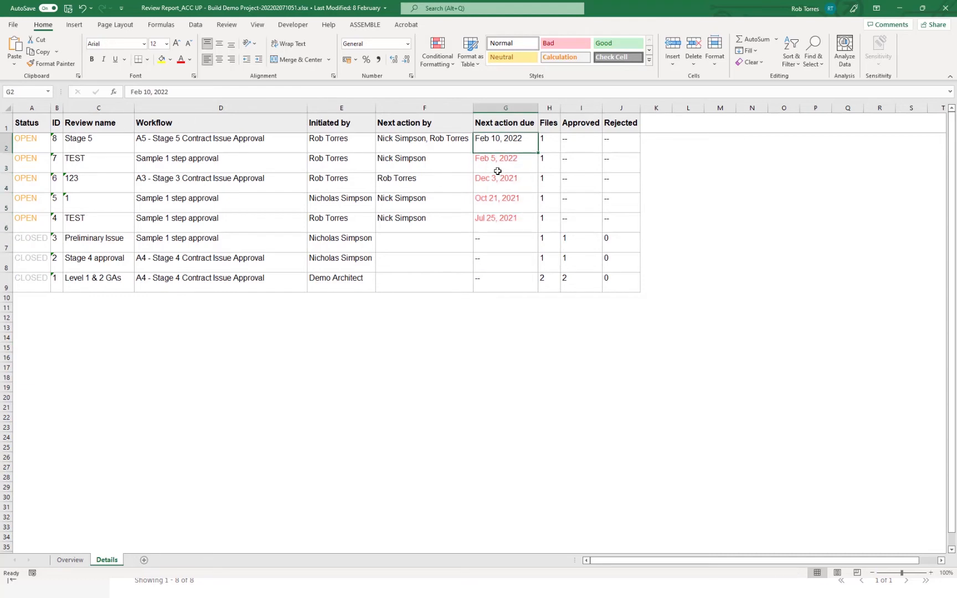
mouse_move(550, 211)
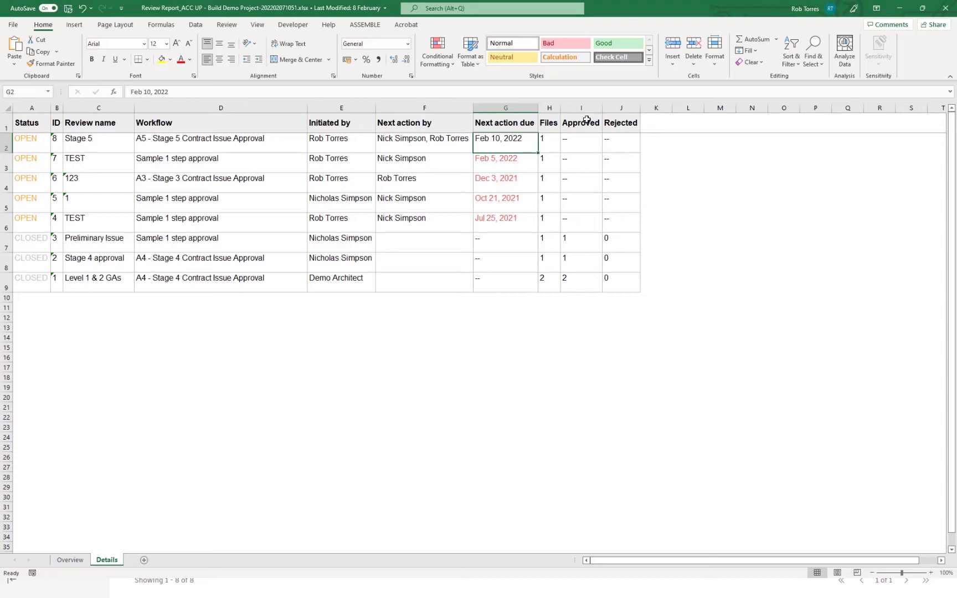
mouse_move(650, 205)
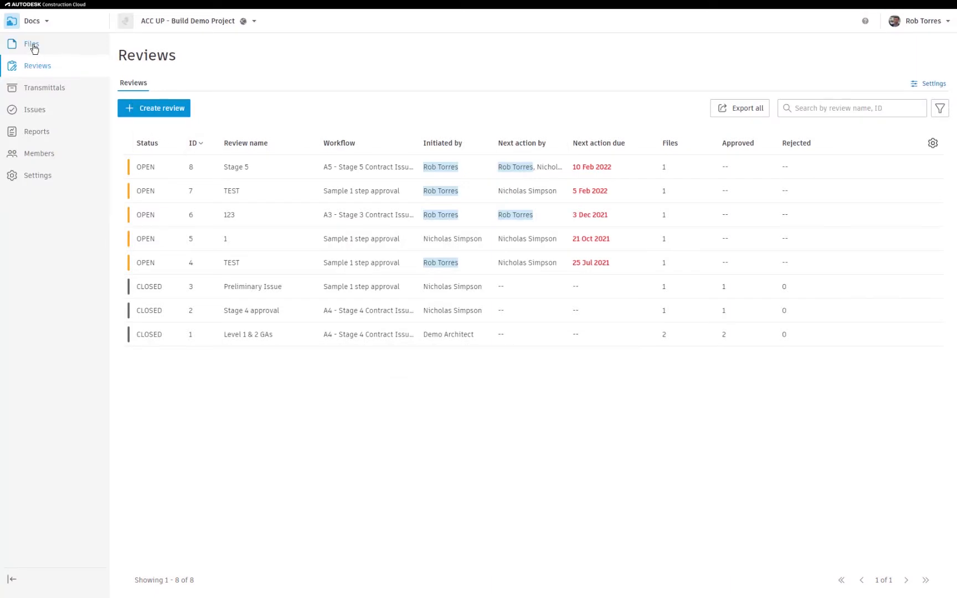
Search files for 'Approved', check the three drawings' review status, and open Level 2 GA
click(31, 44)
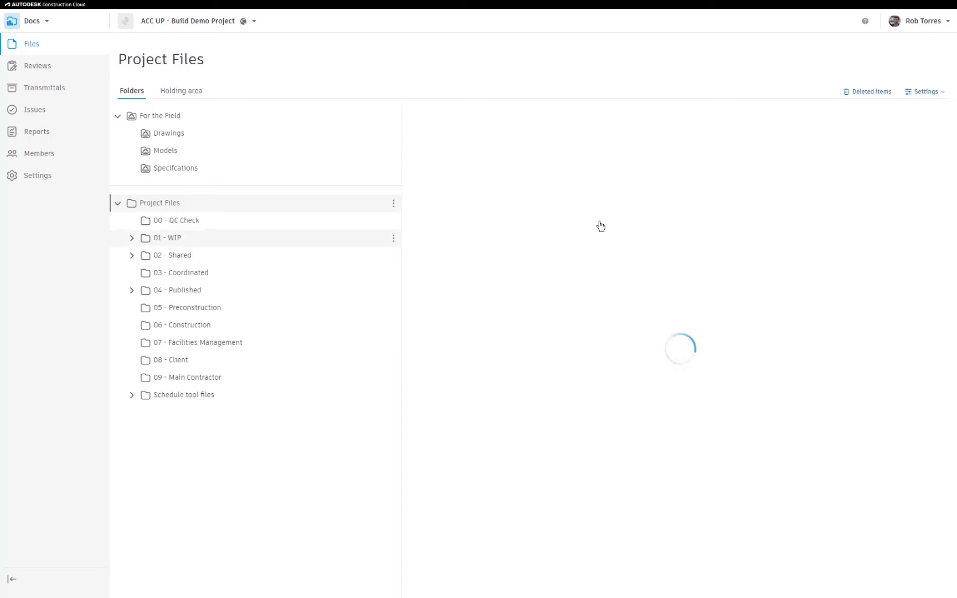
mouse_move(798, 162)
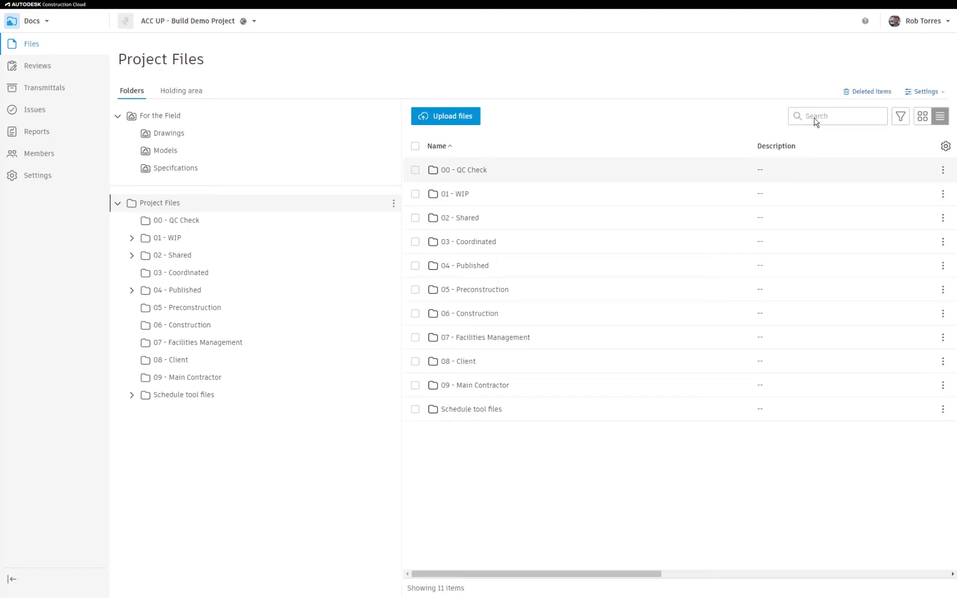
click(837, 116)
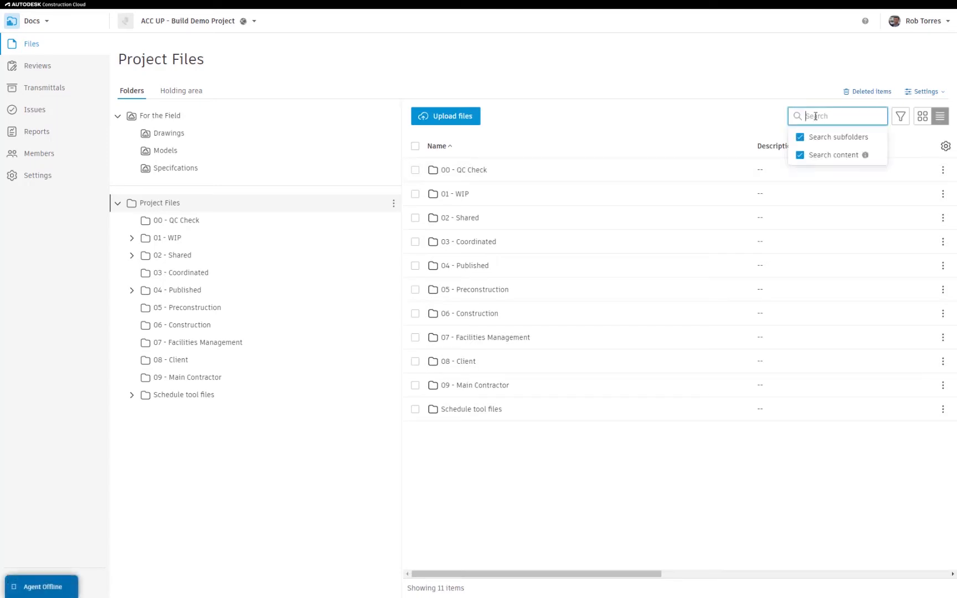
text(Approved)
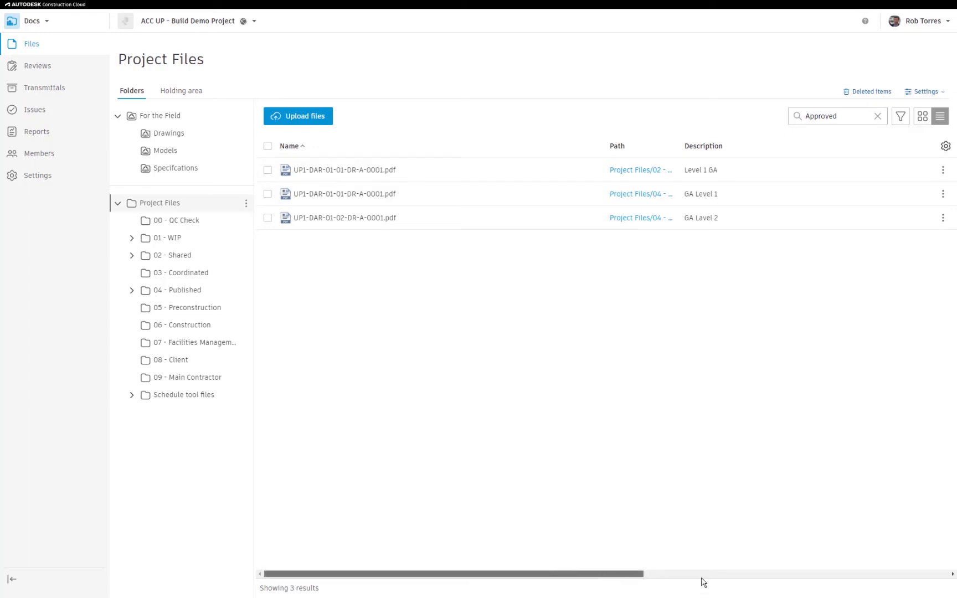
scroll(right, 3)
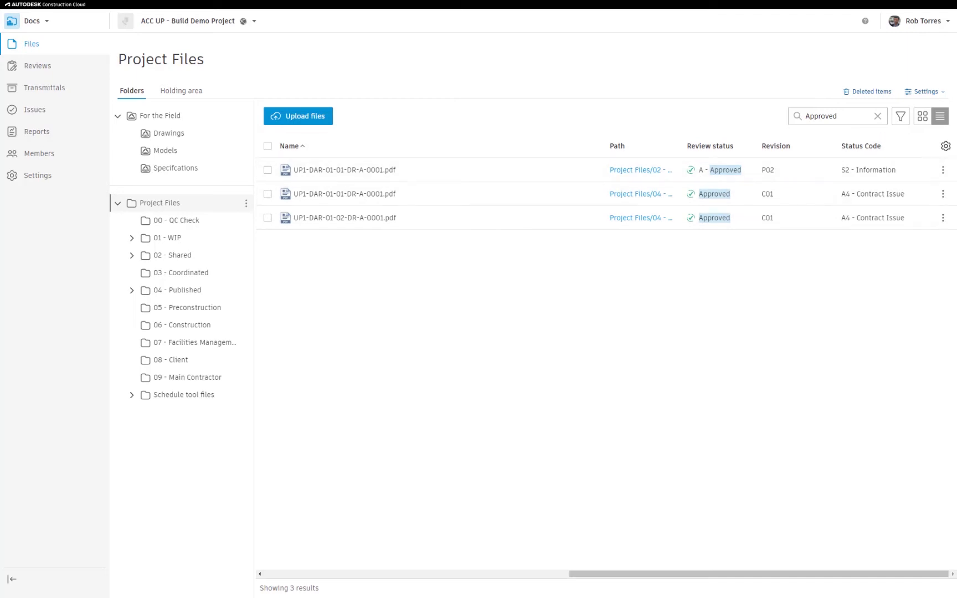
click(131, 289)
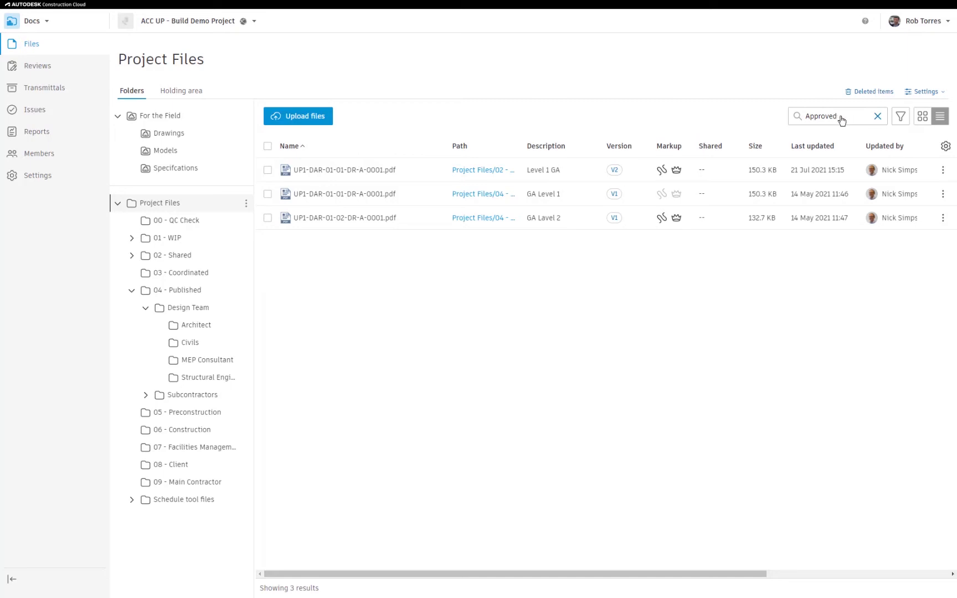
click(835, 115)
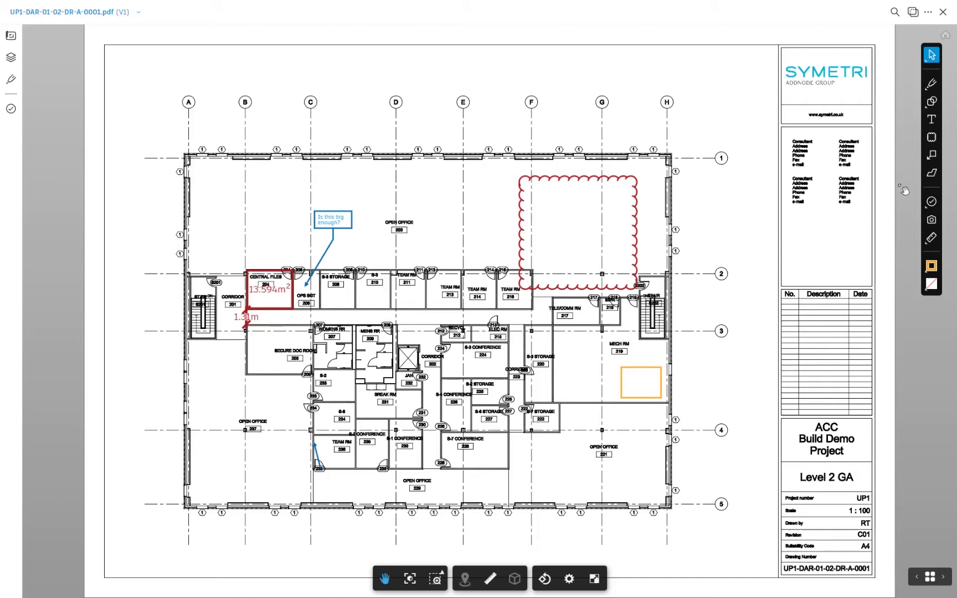
mouse_move(92, 86)
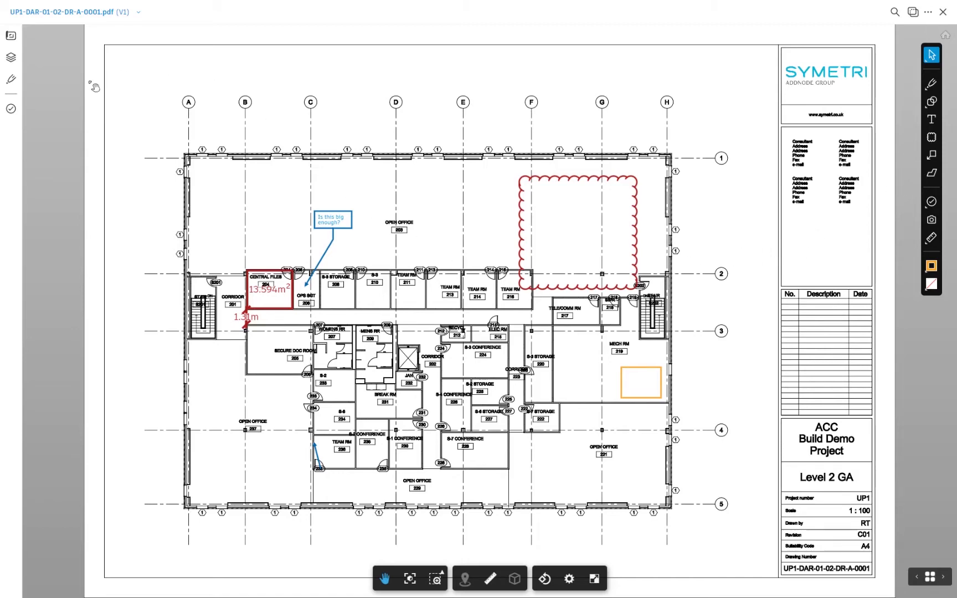
Open the drawing's mark-ups list, toggle their visibility, and try the published and member filters
click(11, 79)
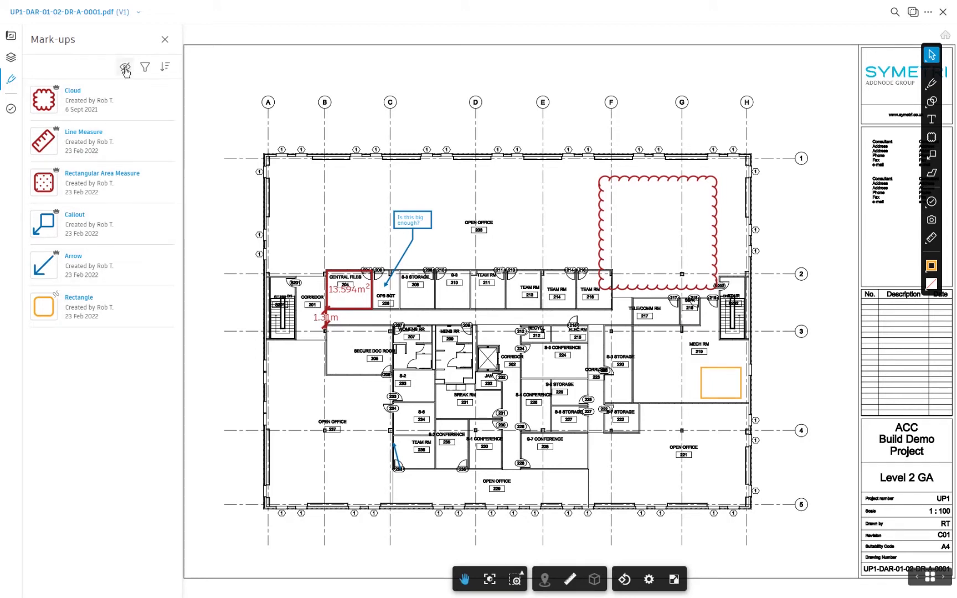
click(124, 66)
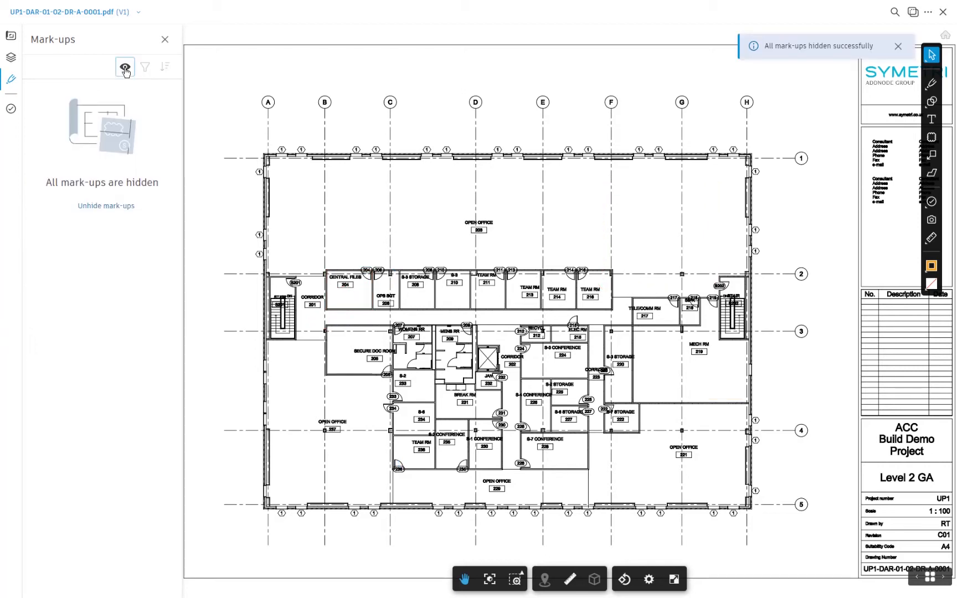
click(124, 66)
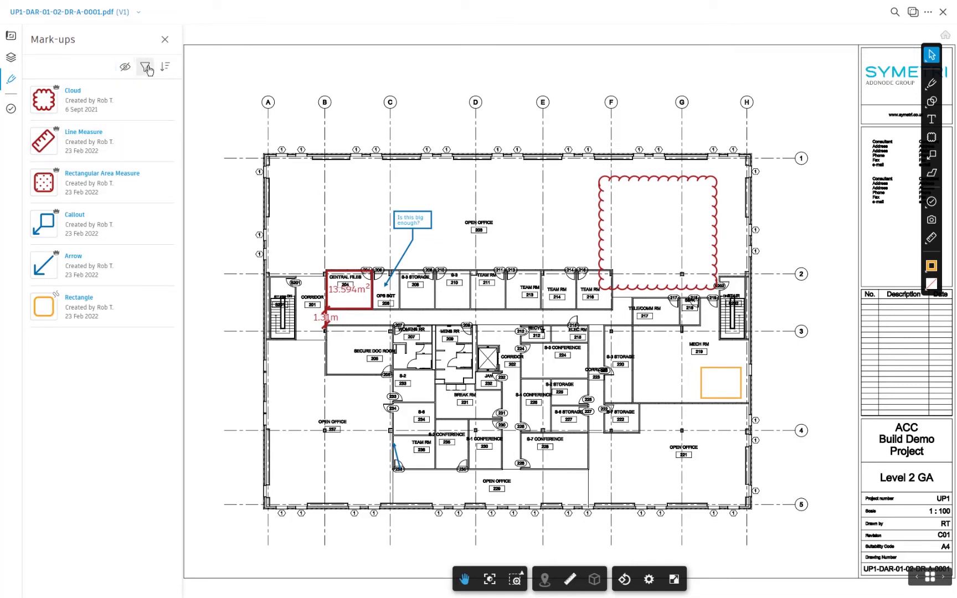
click(147, 66)
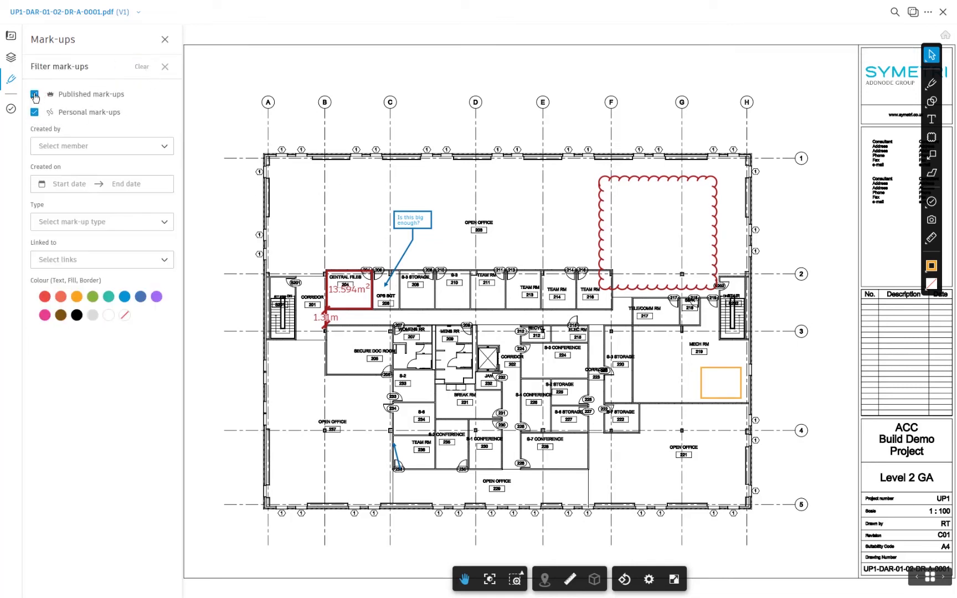
click(35, 94)
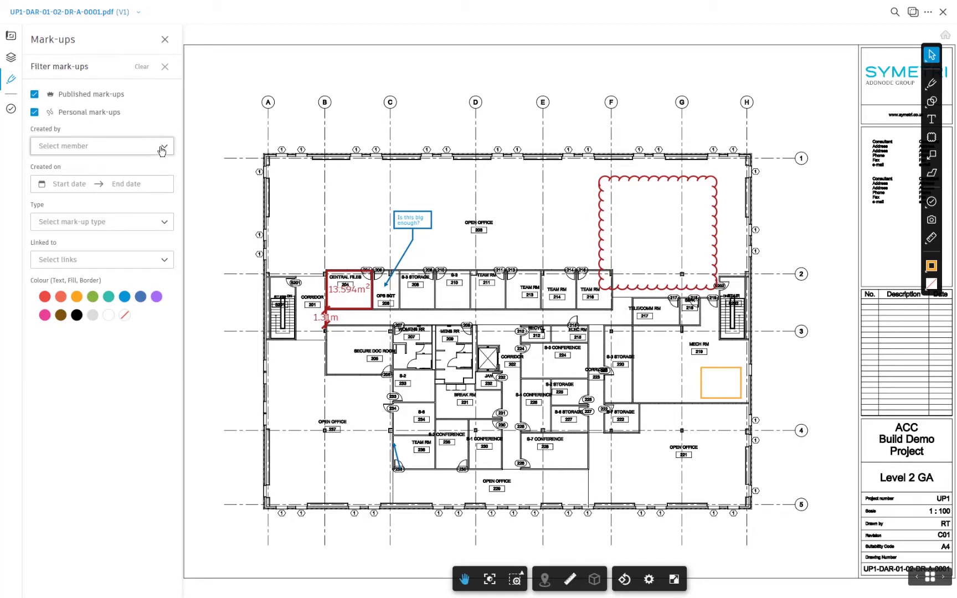
click(97, 145)
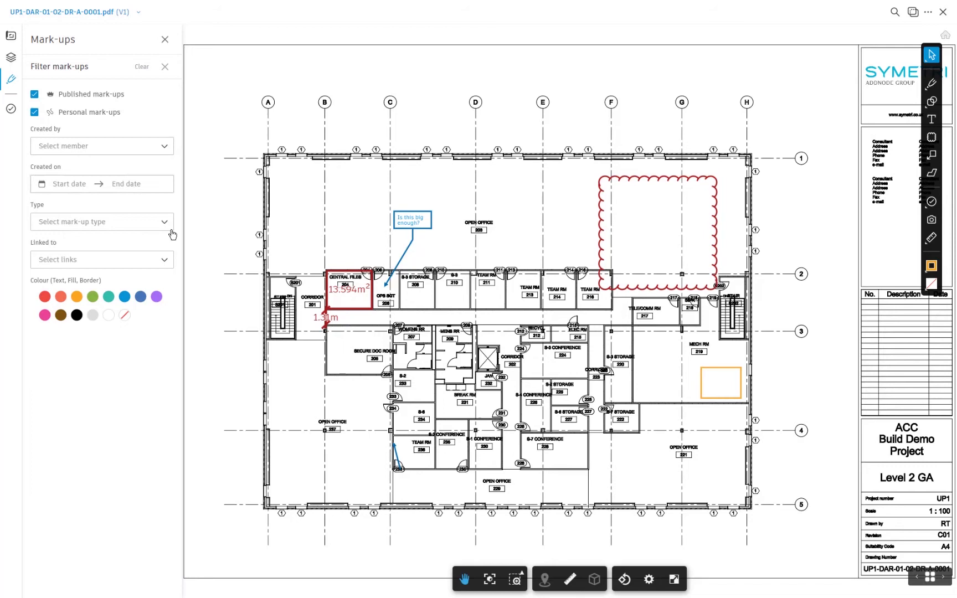
Try callout, arrow and RFI-link filters, then filter mark-ups by colour including orange
click(102, 221)
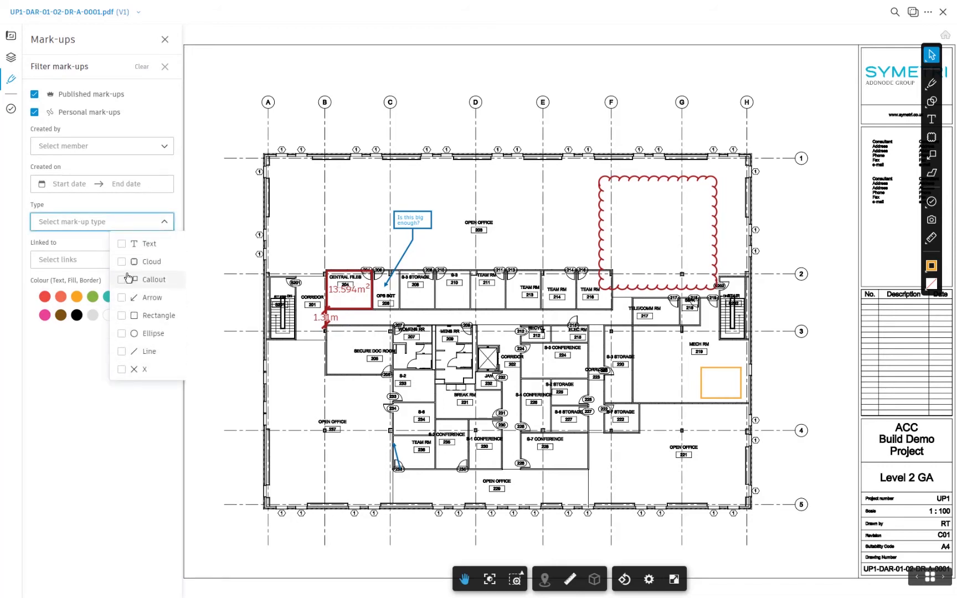
click(122, 299)
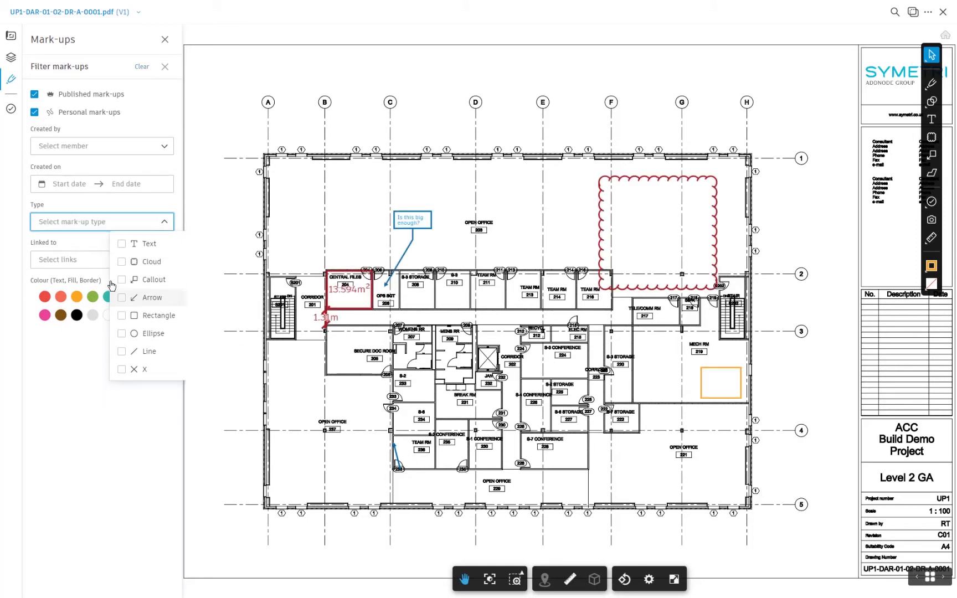
click(102, 259)
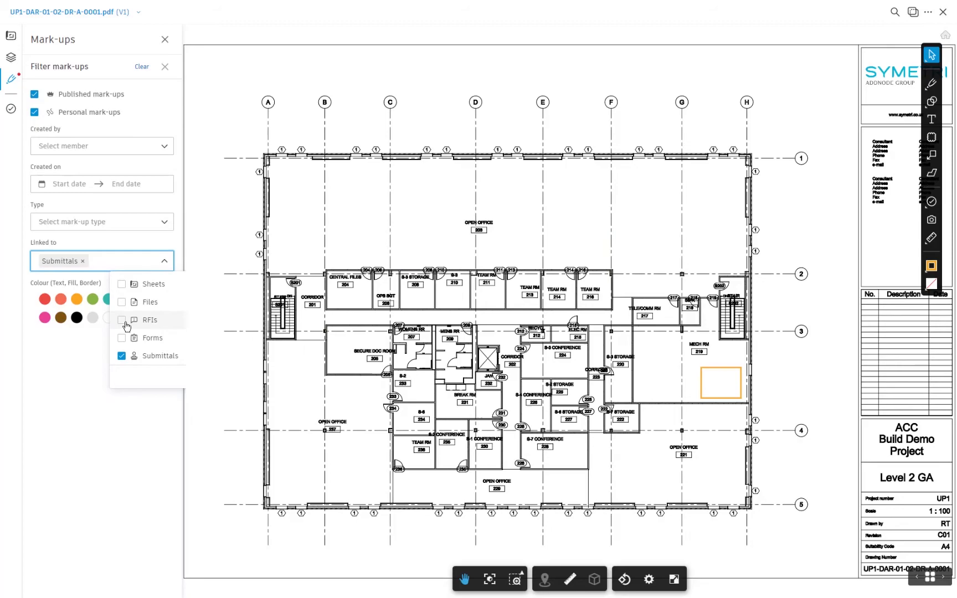
click(121, 319)
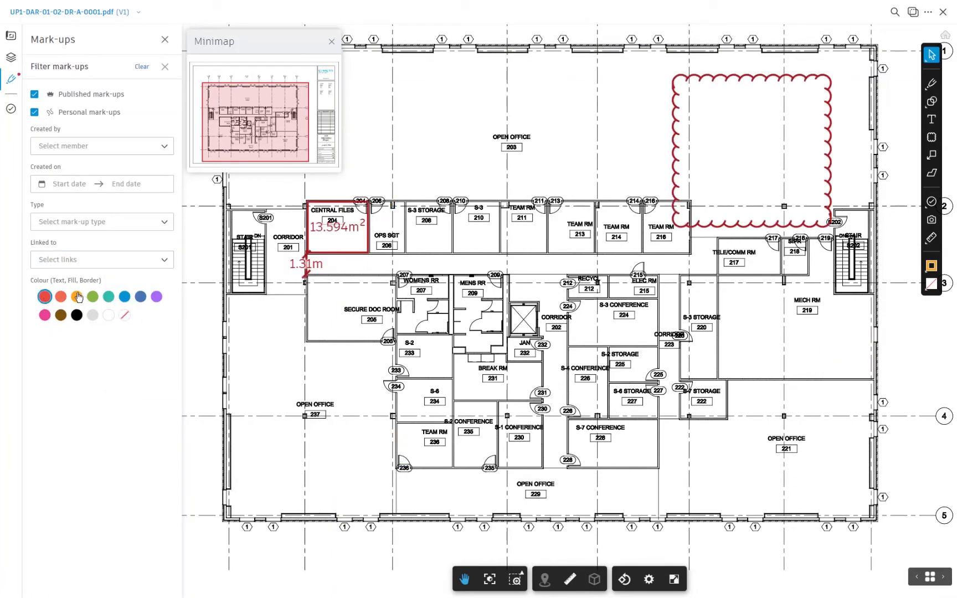
click(124, 298)
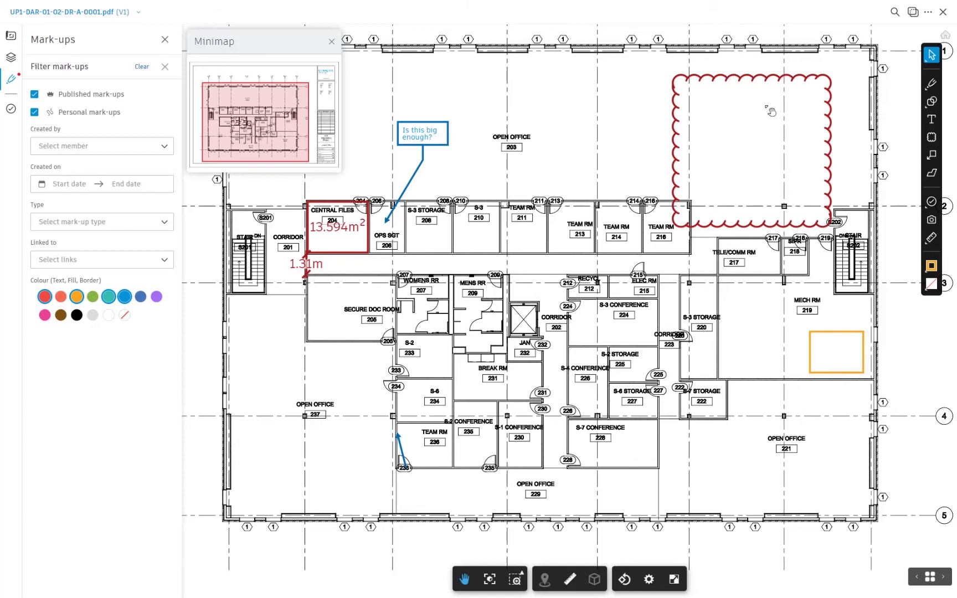
mouse_move(694, 161)
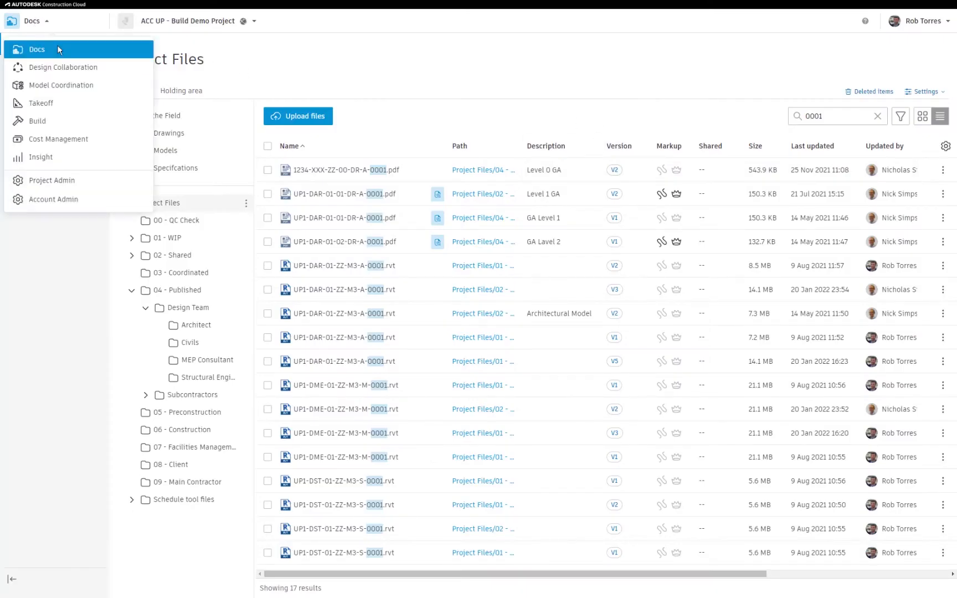
In Build issues, try filtering by the 118 - MECH RM and 121 - CORRIDOR locations
click(38, 120)
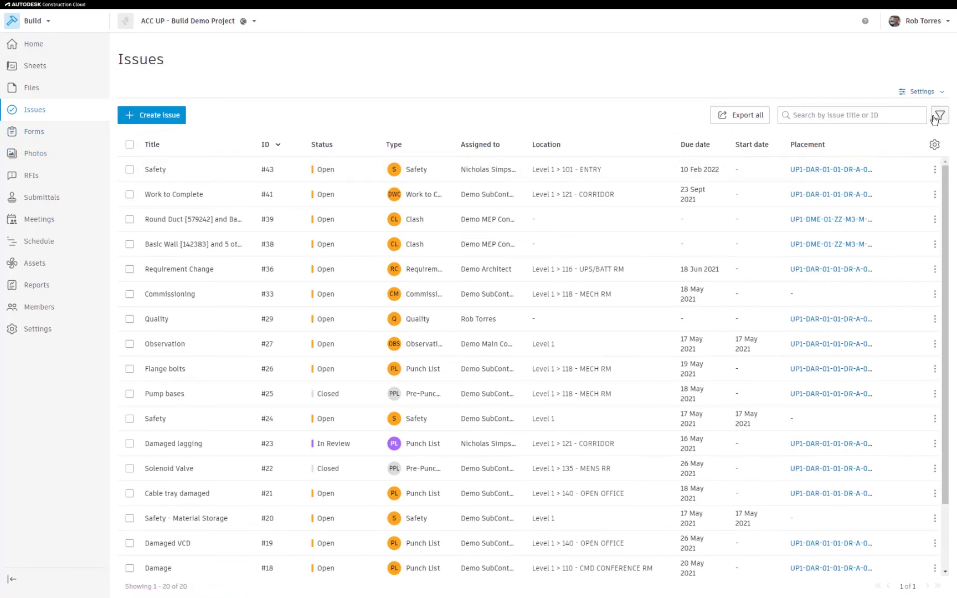
click(938, 114)
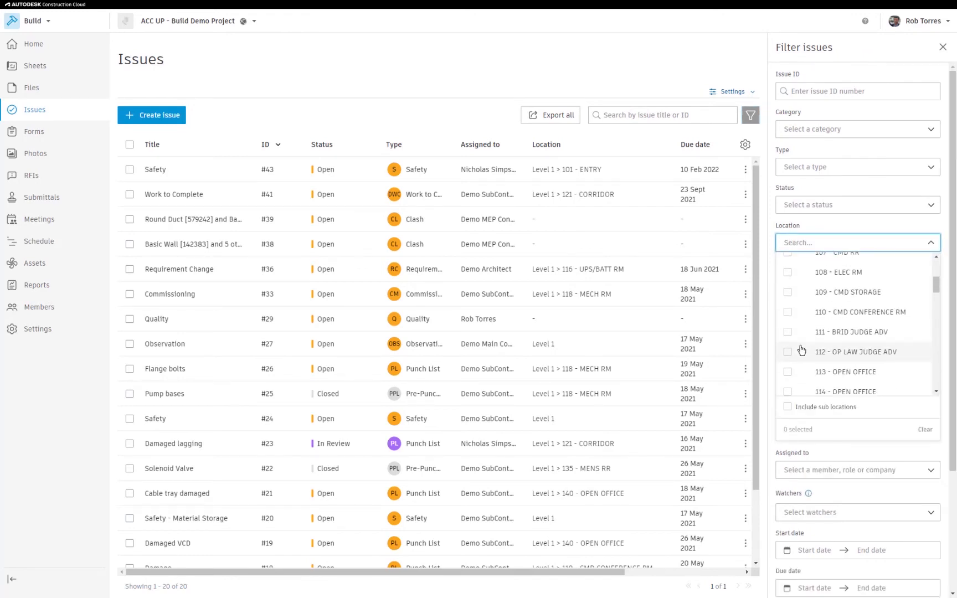
click(788, 282)
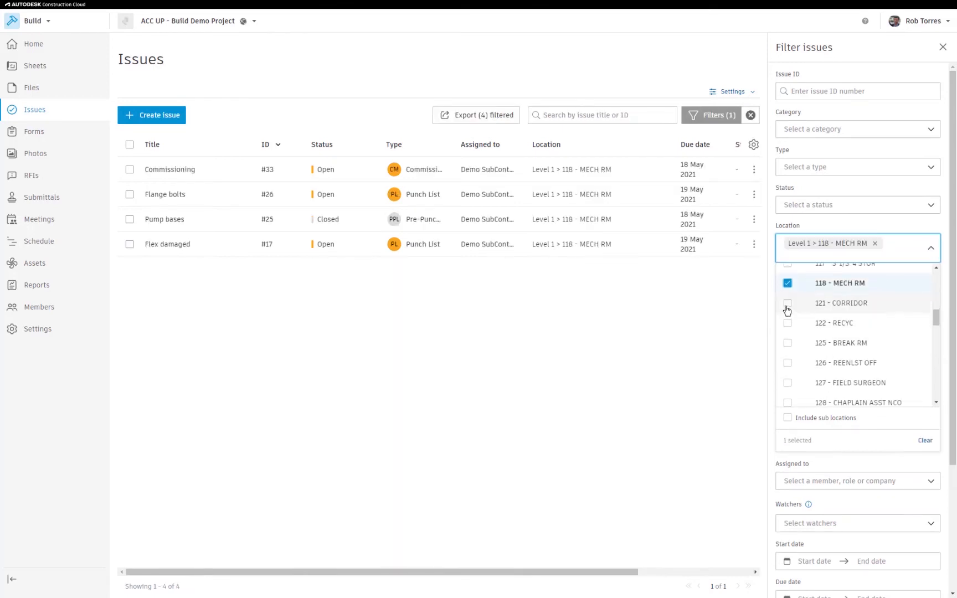
click(787, 302)
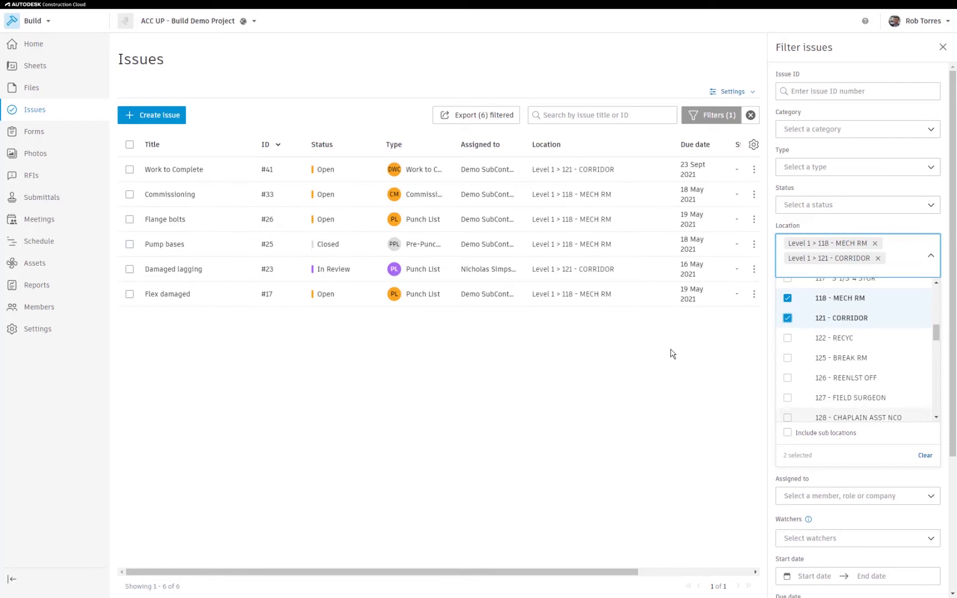
mouse_move(804, 344)
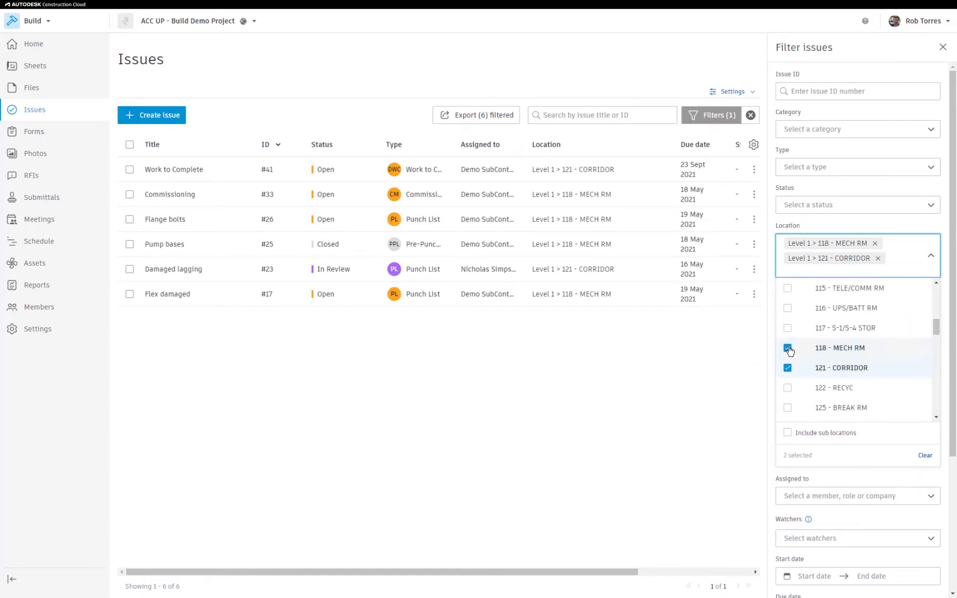
Switch the location filter to Level 1 with sub-locations, leaving 17 issues
click(925, 454)
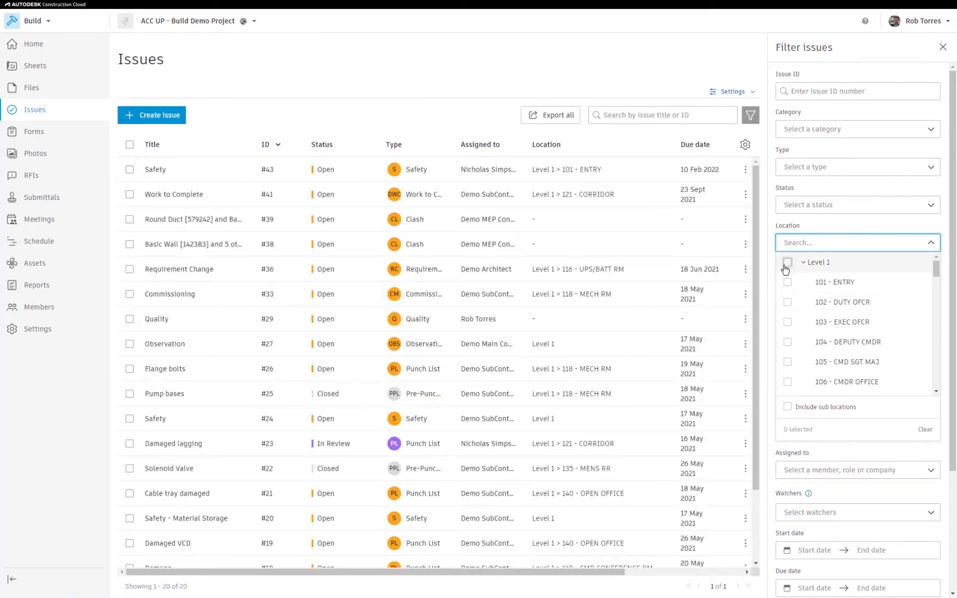
click(788, 263)
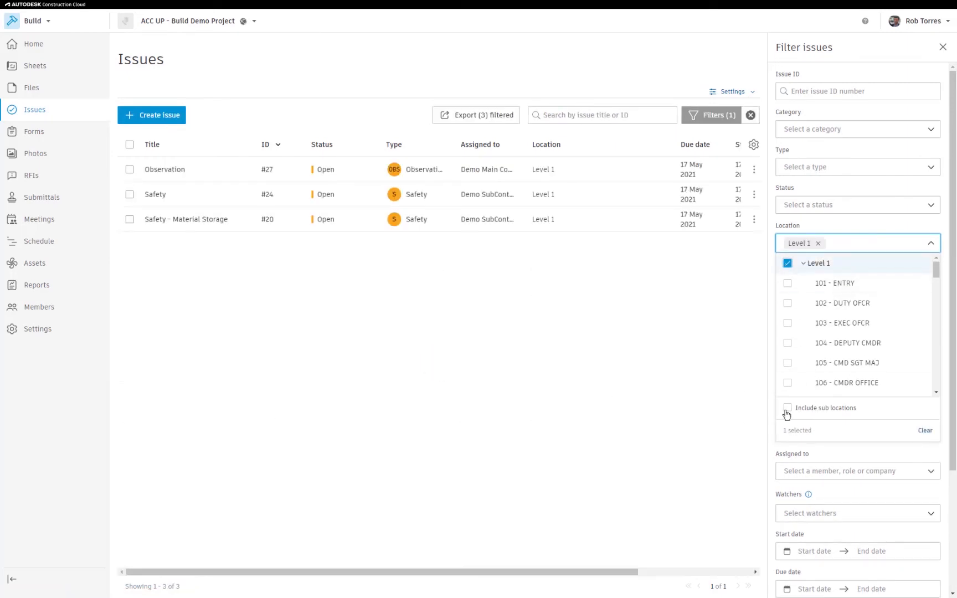
click(788, 407)
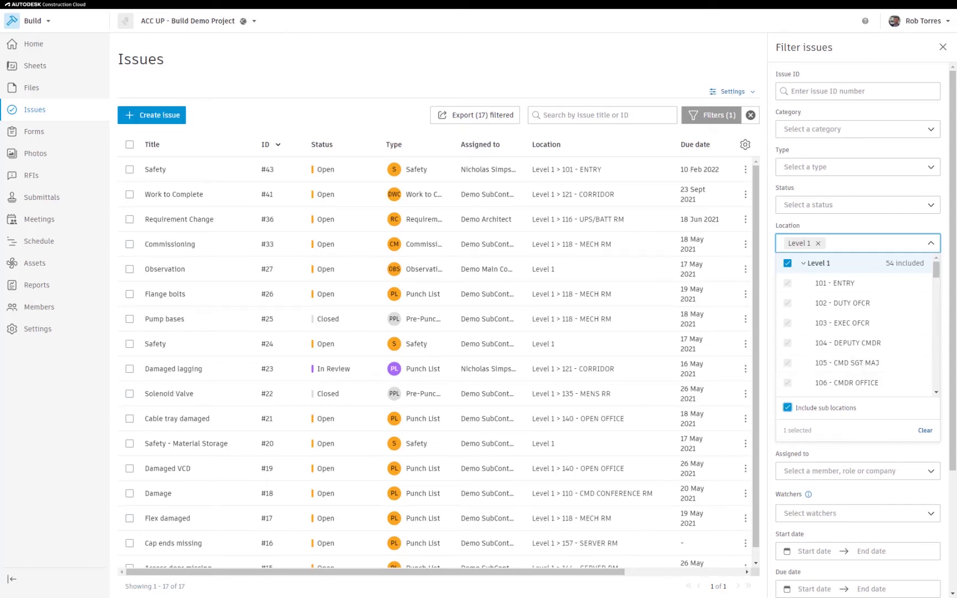
click(931, 243)
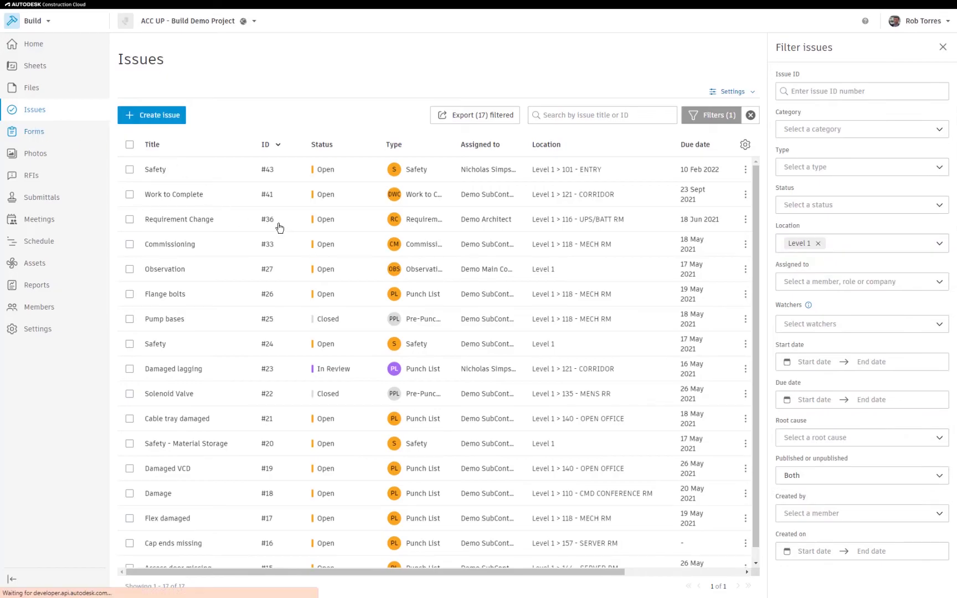
click(34, 131)
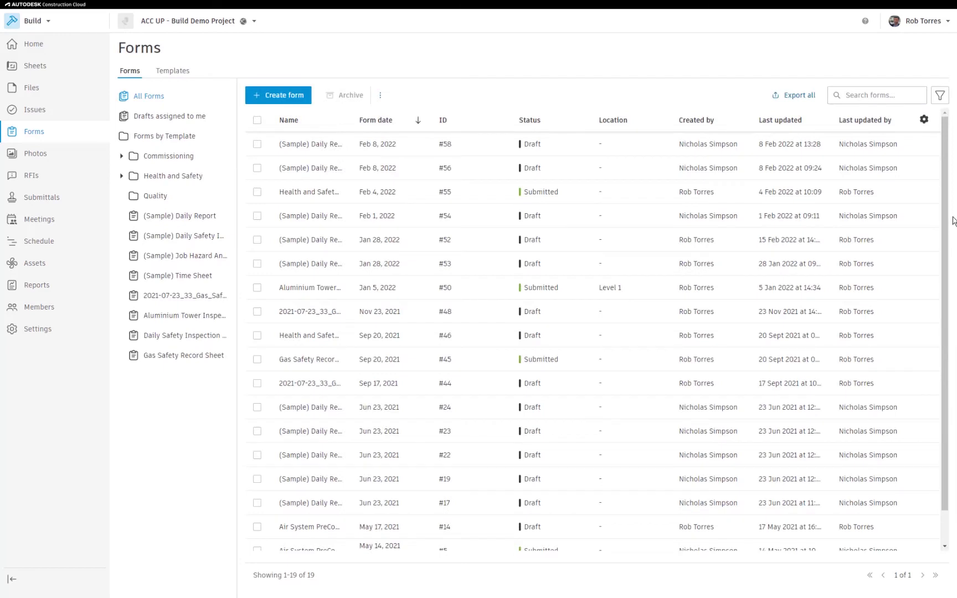
mouse_move(848, 233)
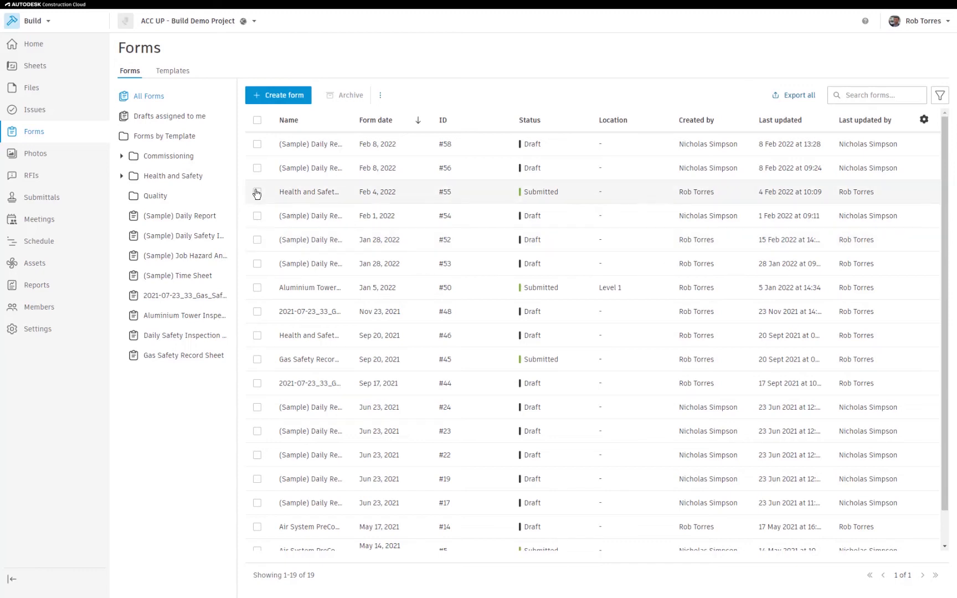
Export Health and Safety Inspection #55 as a PDF report with all sections included
click(256, 192)
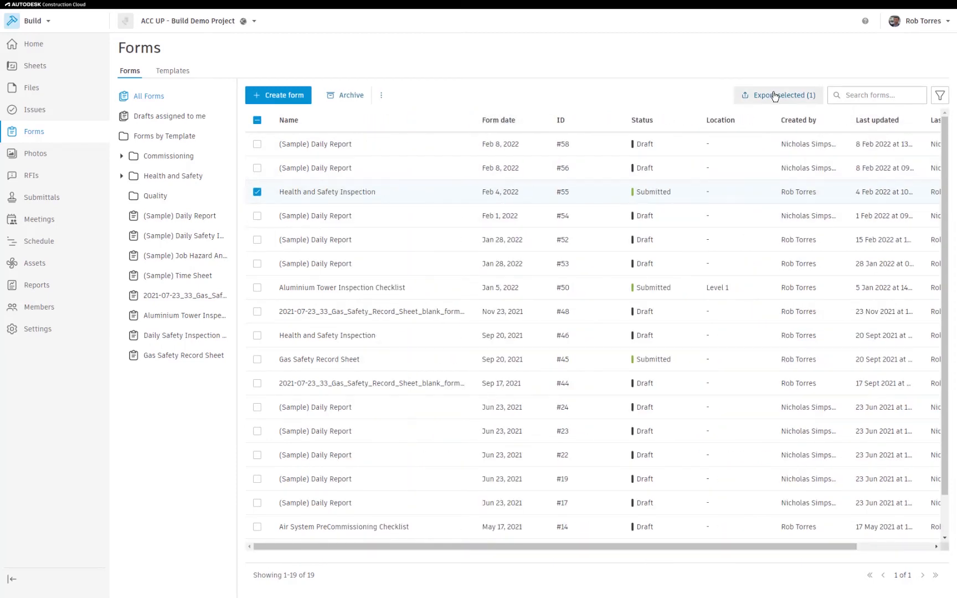
click(782, 96)
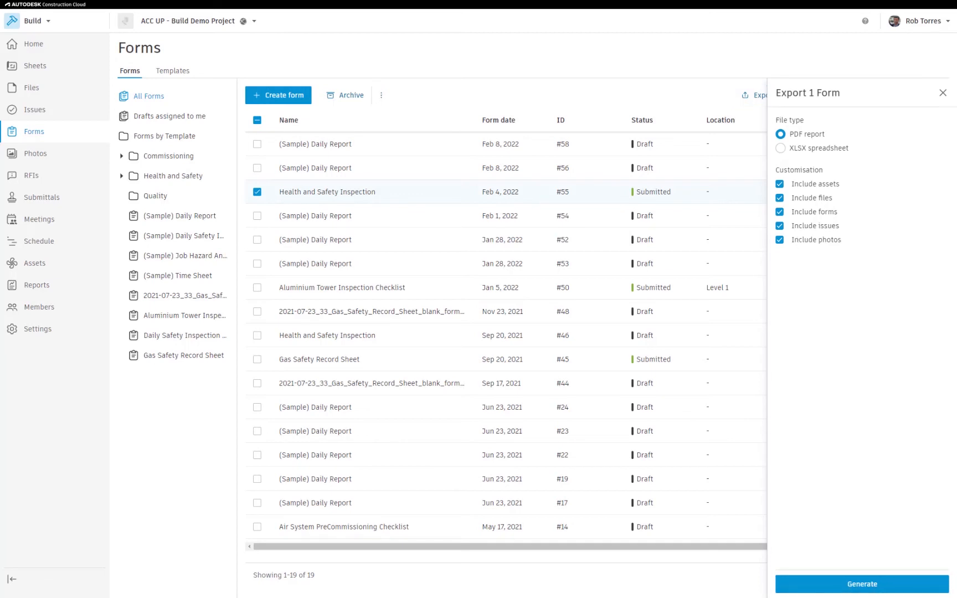
click(860, 584)
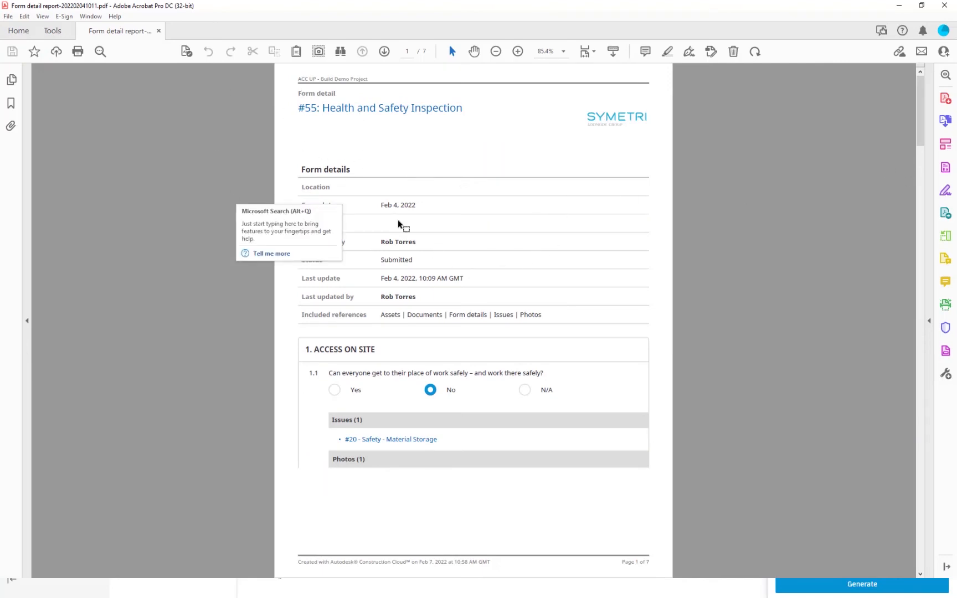
Scroll the form detail PDF down to the References section on page 7
scroll(down, 3)
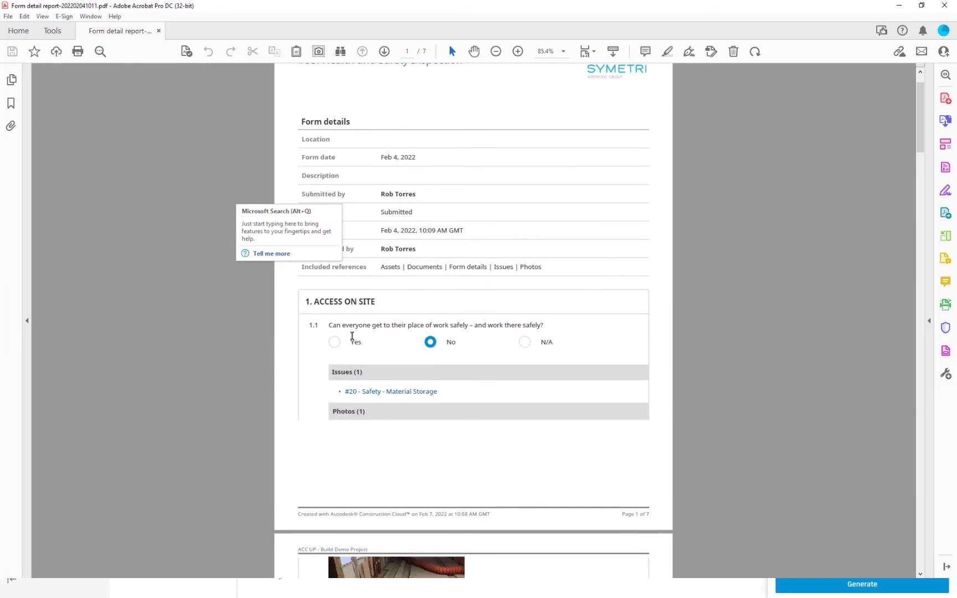
scroll(down, 3)
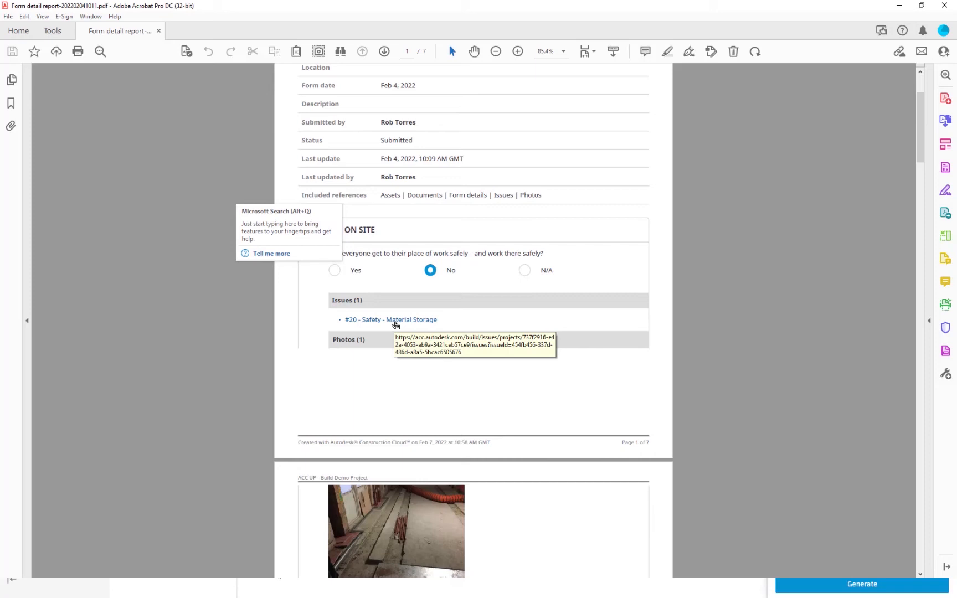
mouse_move(518, 316)
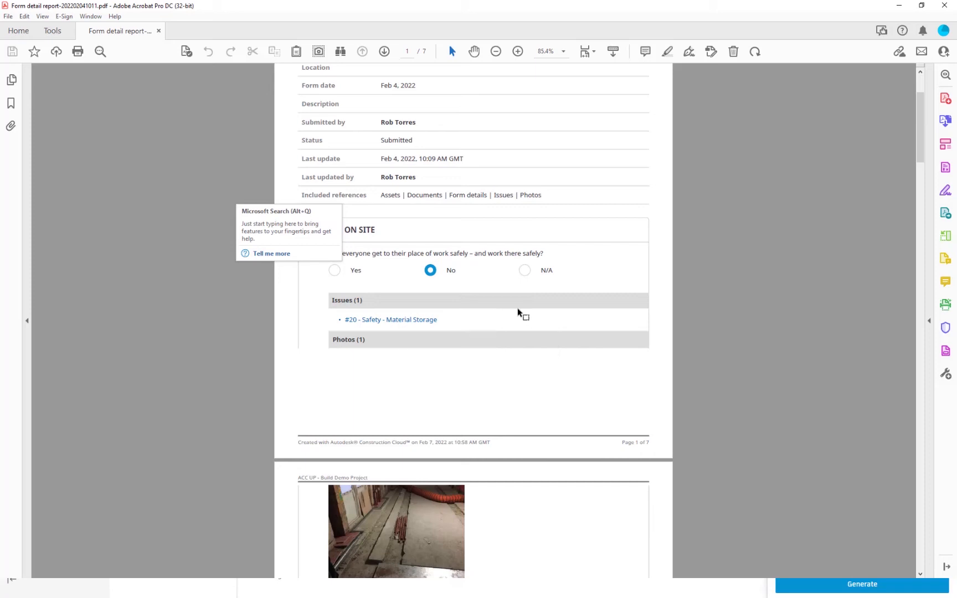
mouse_move(536, 293)
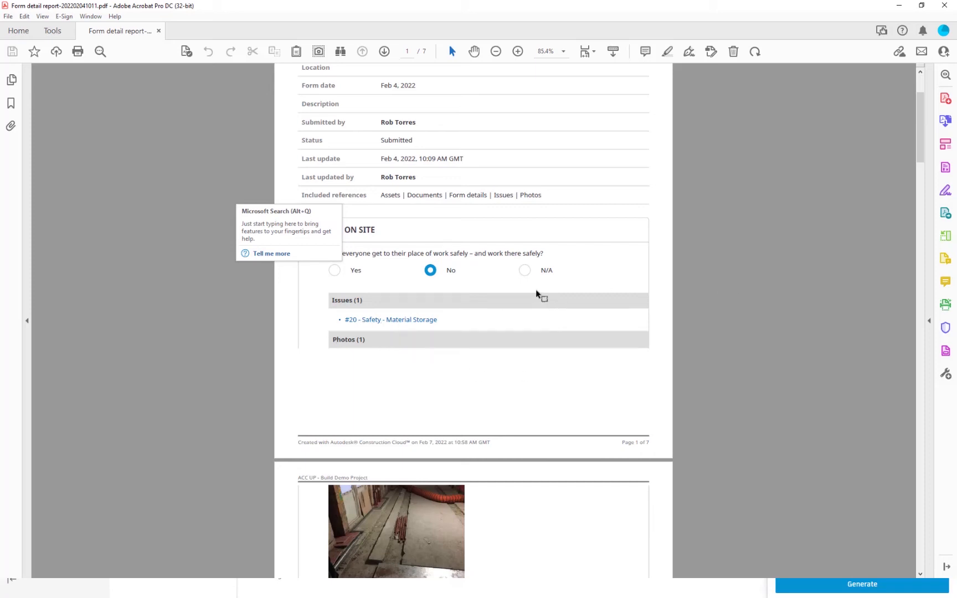
scroll(down, 3)
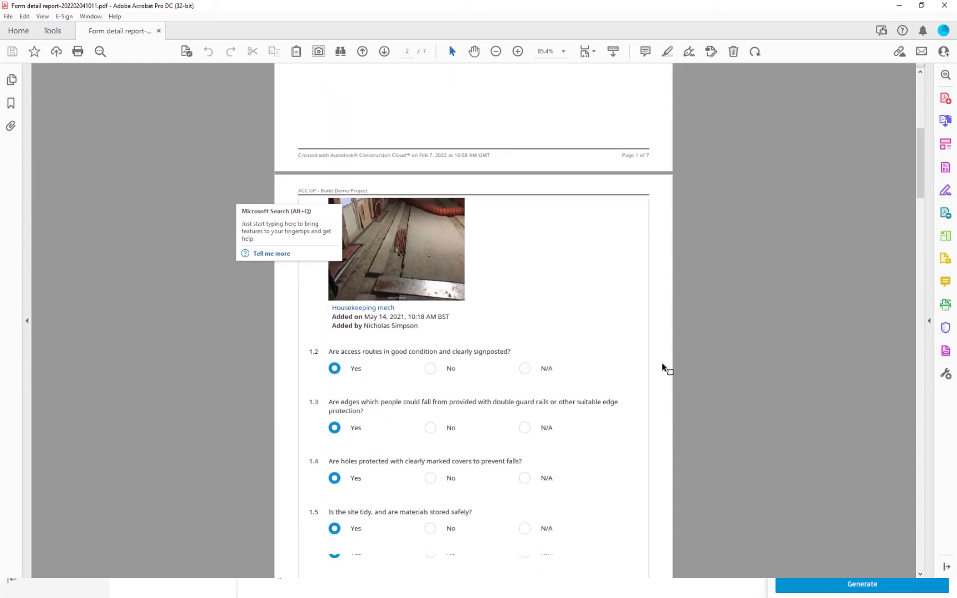
scroll(down, 3)
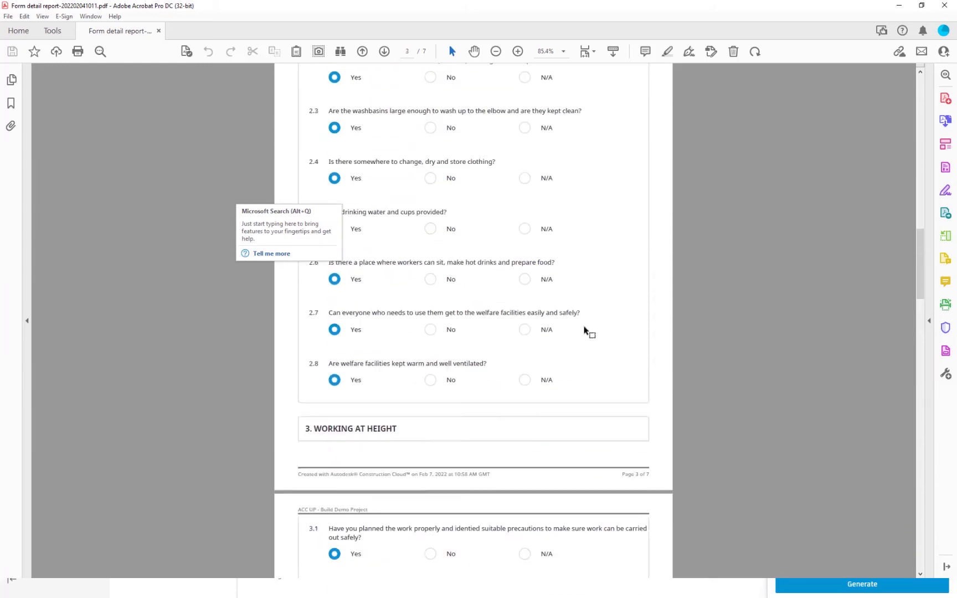
scroll(down, 3)
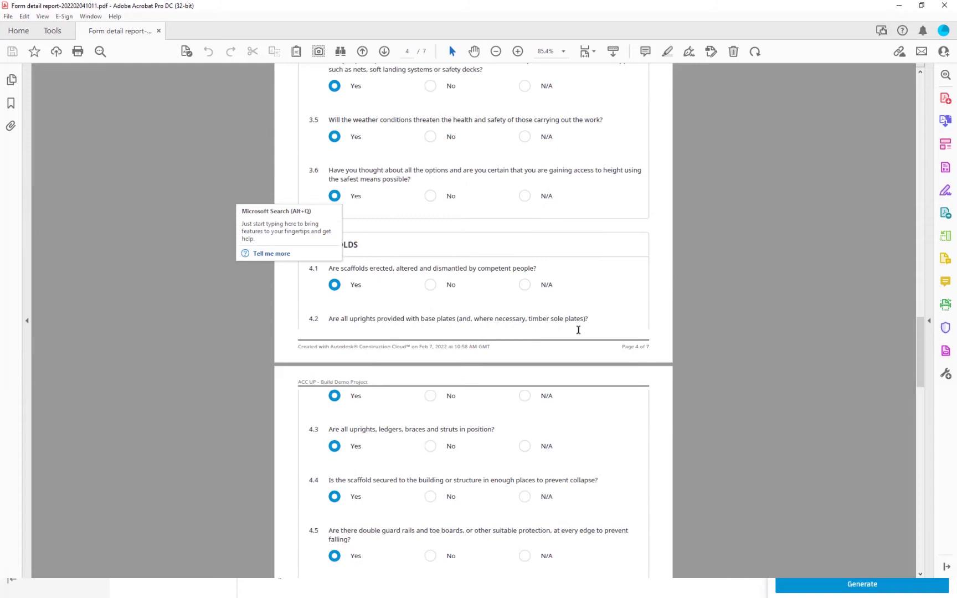
scroll(down, 3)
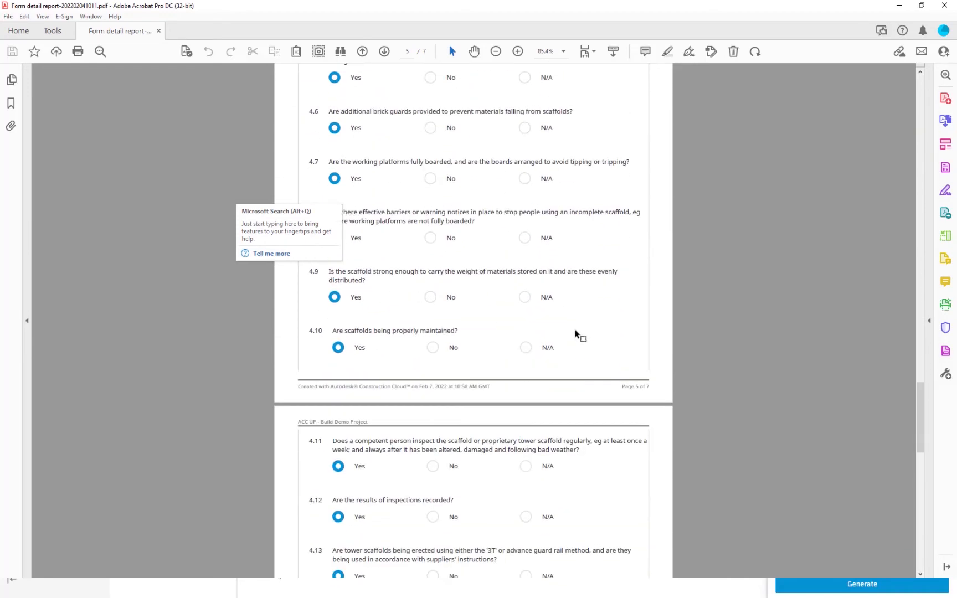
scroll(down, 3)
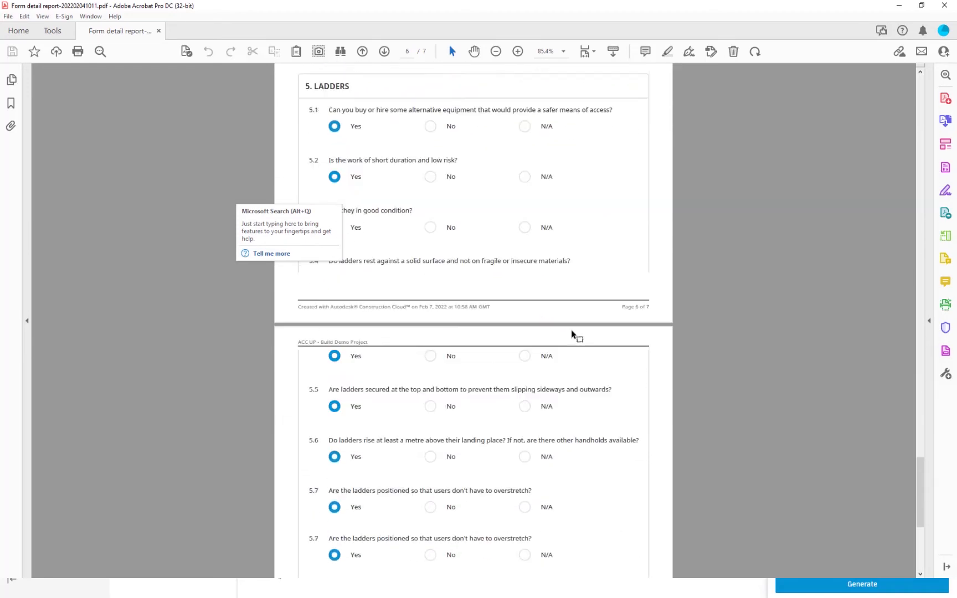
scroll(down, 3)
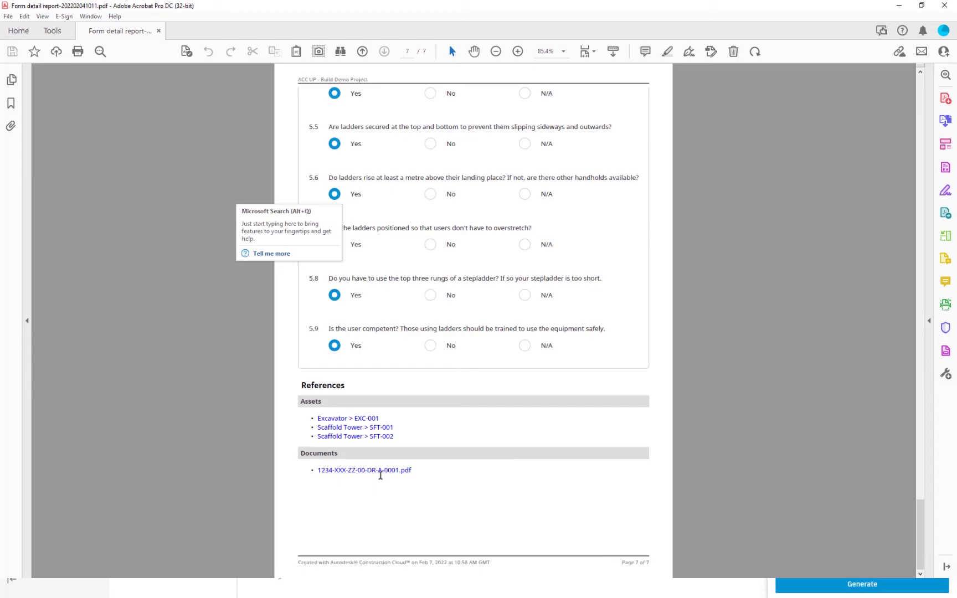
mouse_move(379, 475)
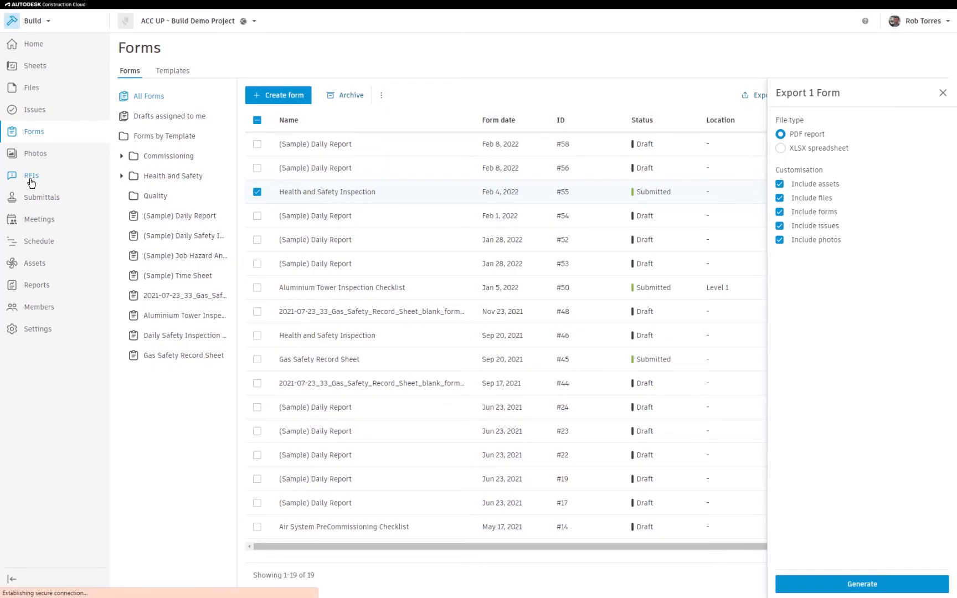
Open the project's RFIs list, sort it by ID, and start new RFI 9
click(31, 176)
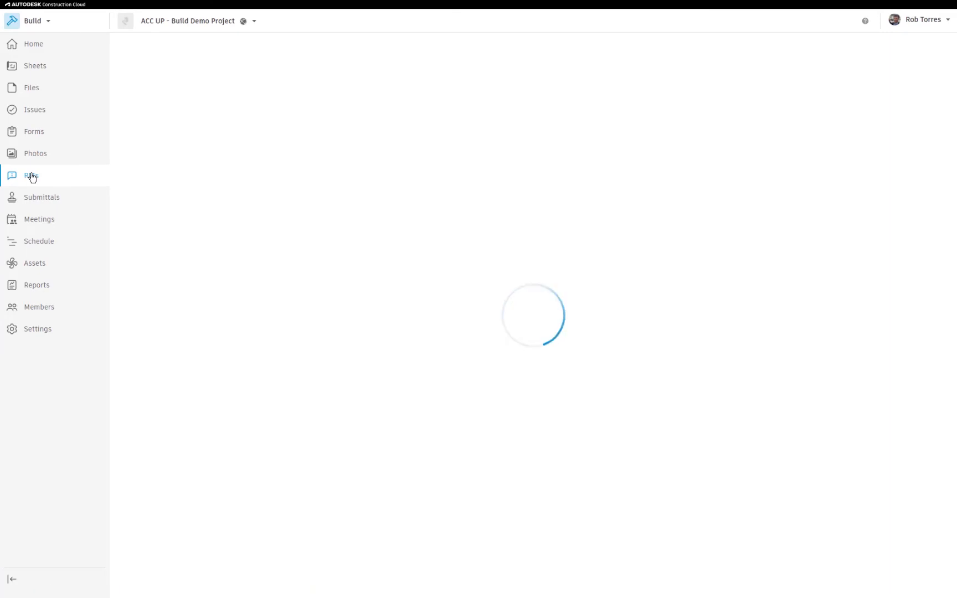
click(30, 176)
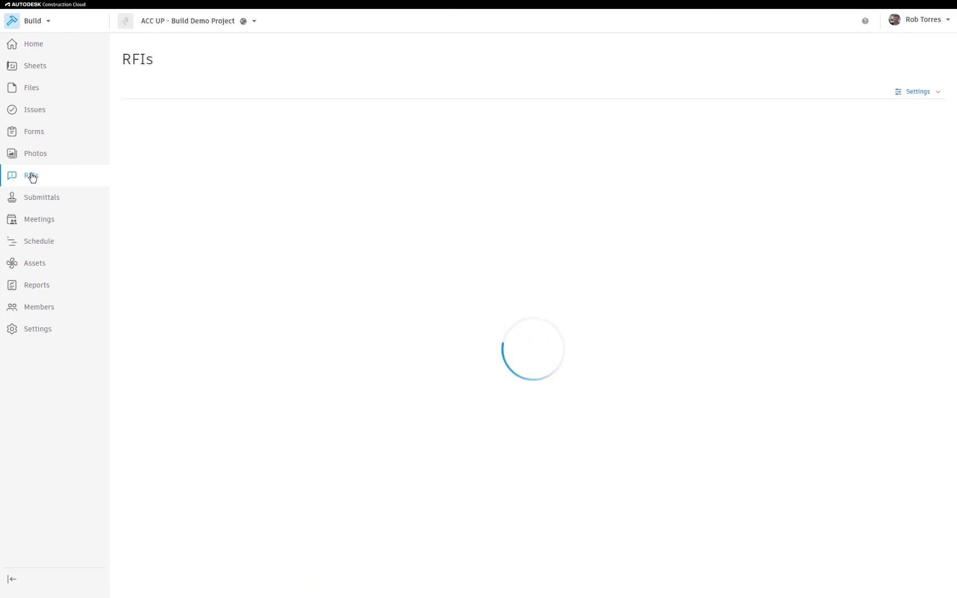
click(30, 176)
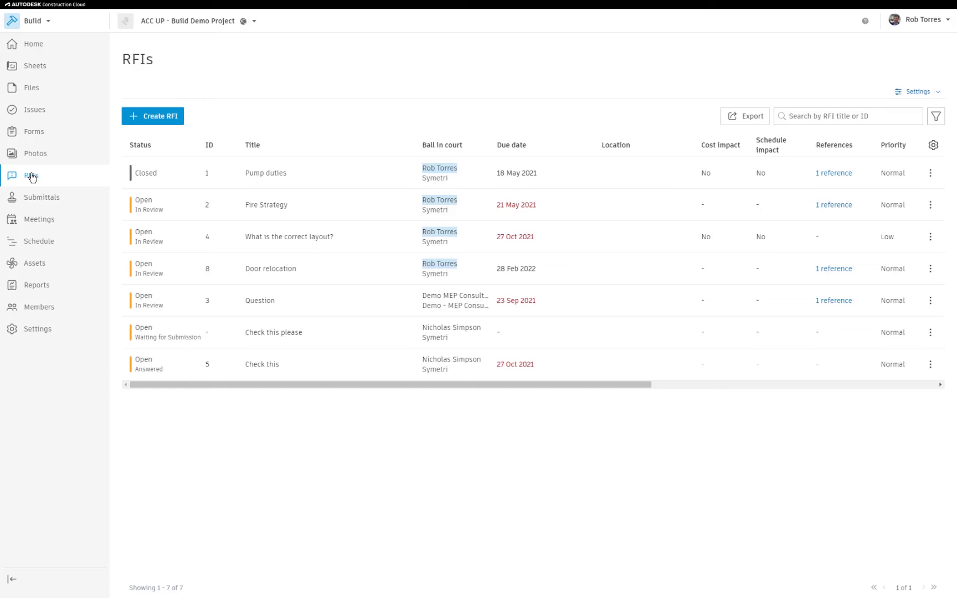
click(209, 144)
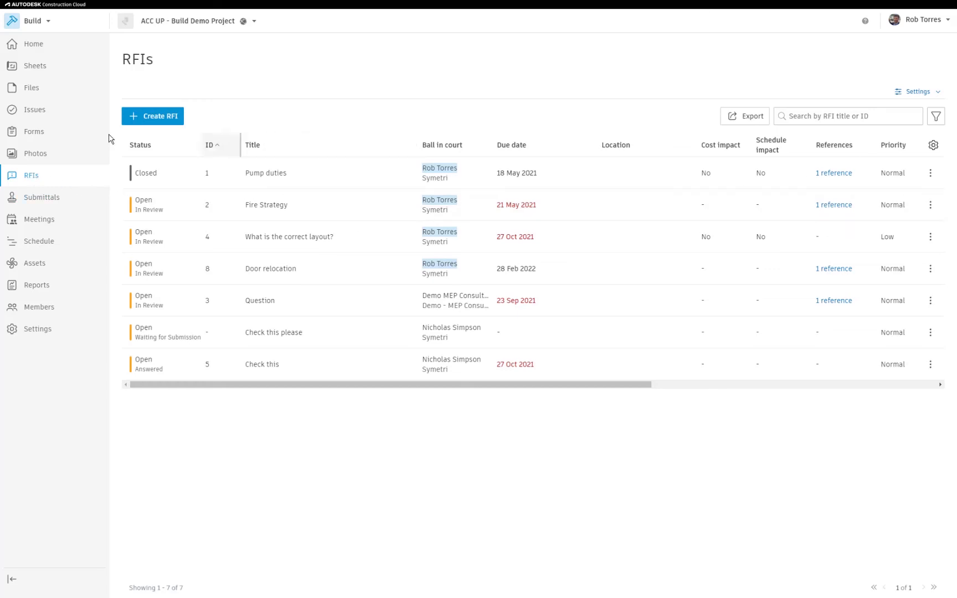
click(153, 115)
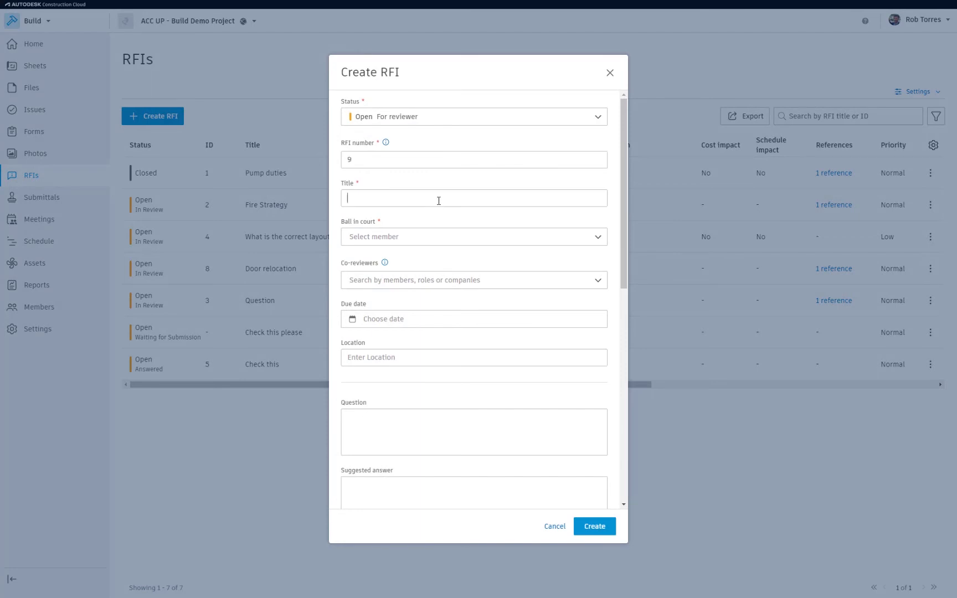
Assign ball in court to an external gmail.com email address
click(473, 237)
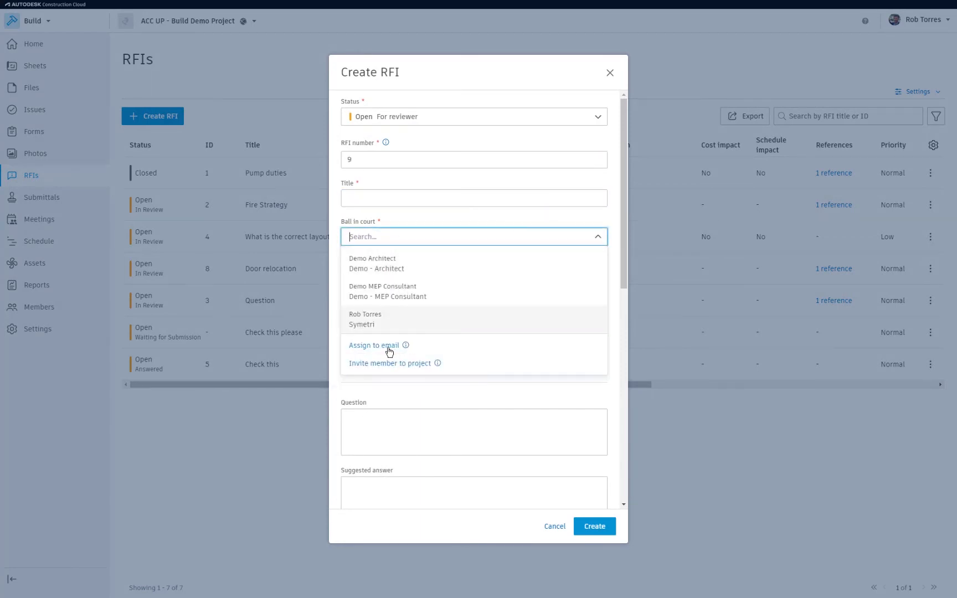
mouse_move(362, 348)
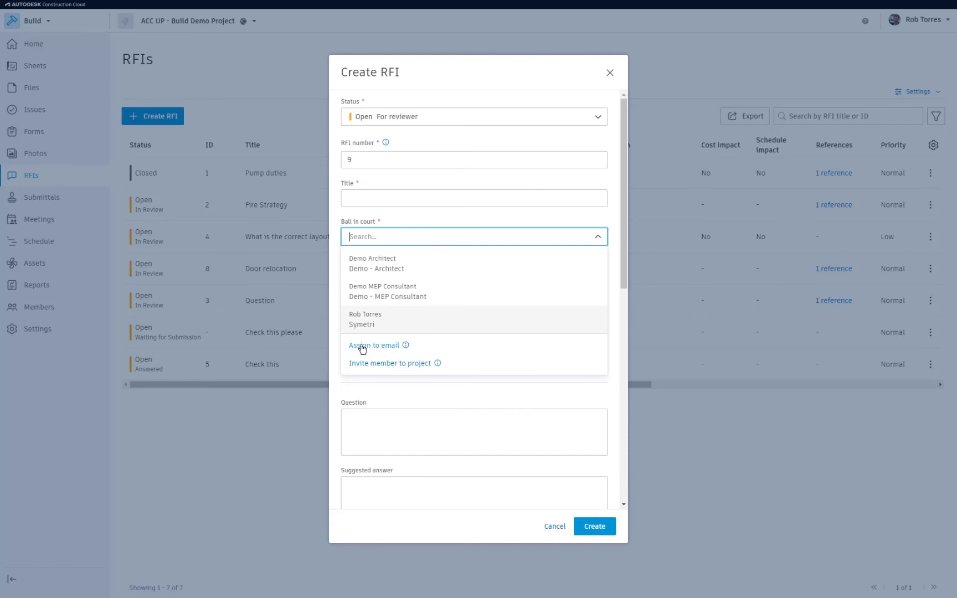
click(374, 345)
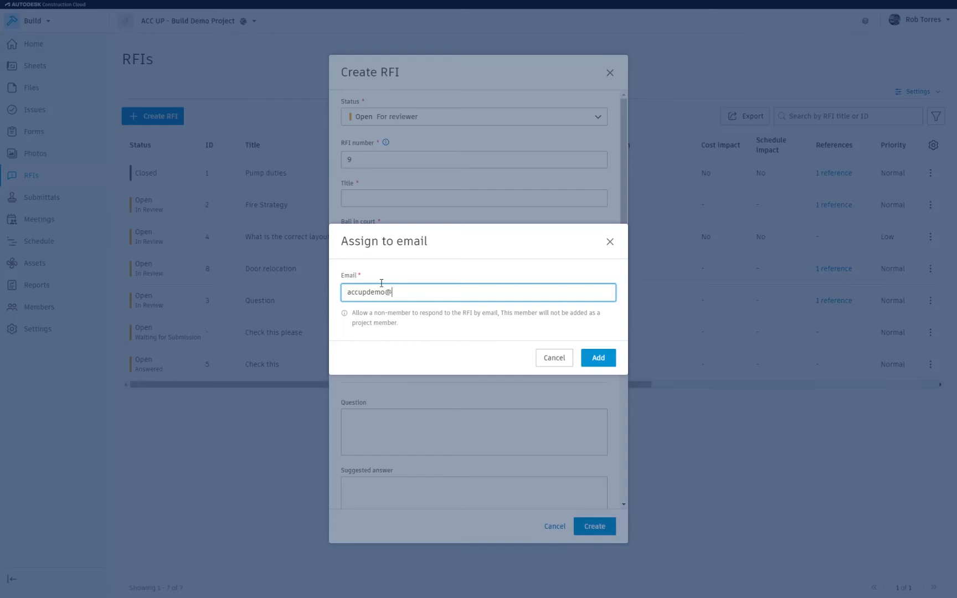
text(gmail.com)
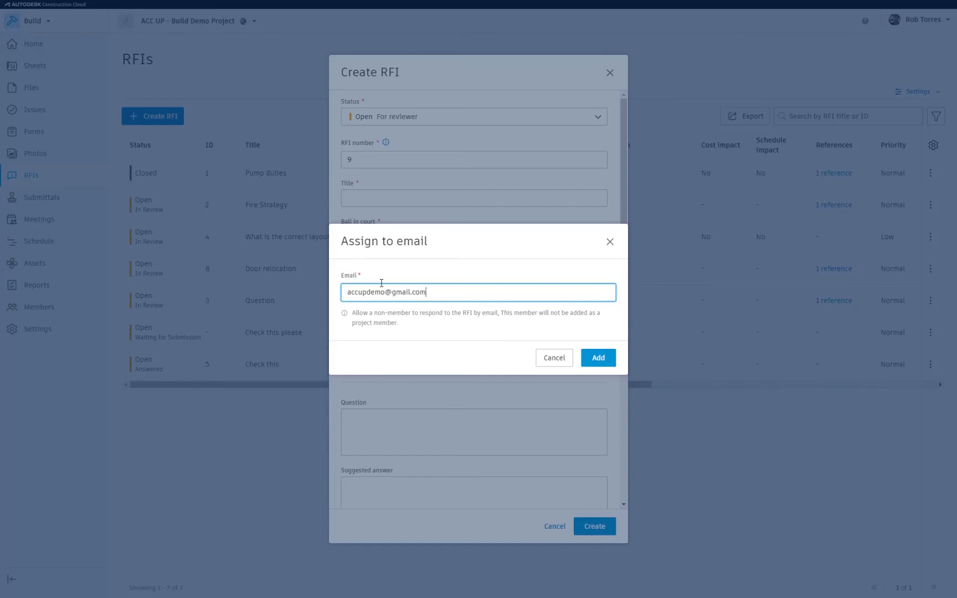
mouse_move(503, 311)
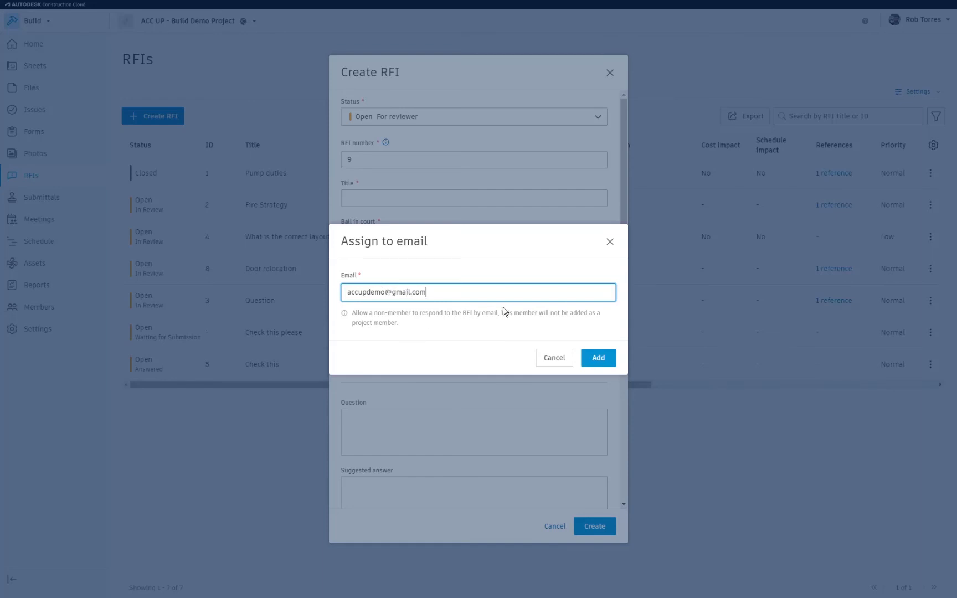
click(597, 357)
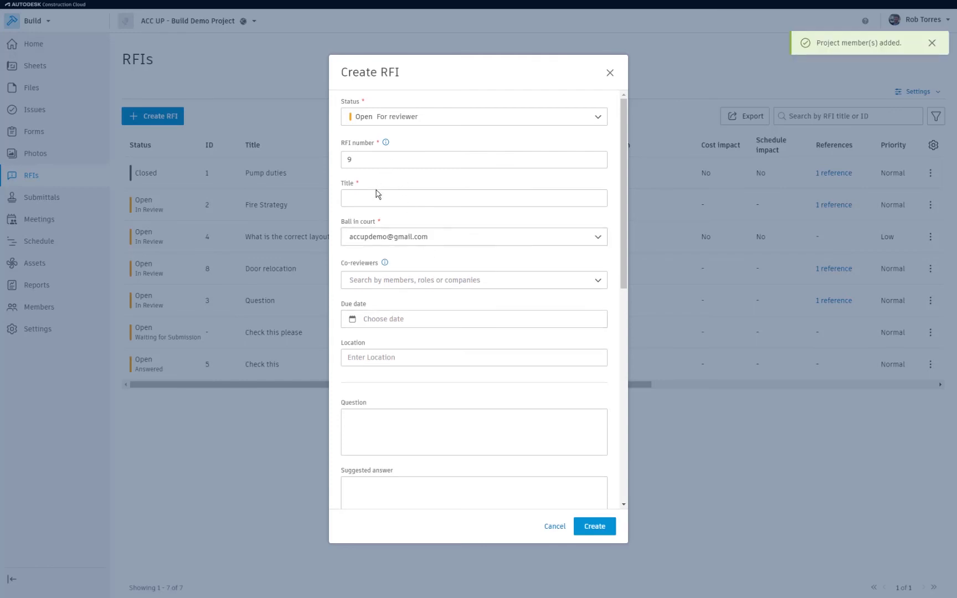
Title the RFI 'Query' and create it
click(473, 198)
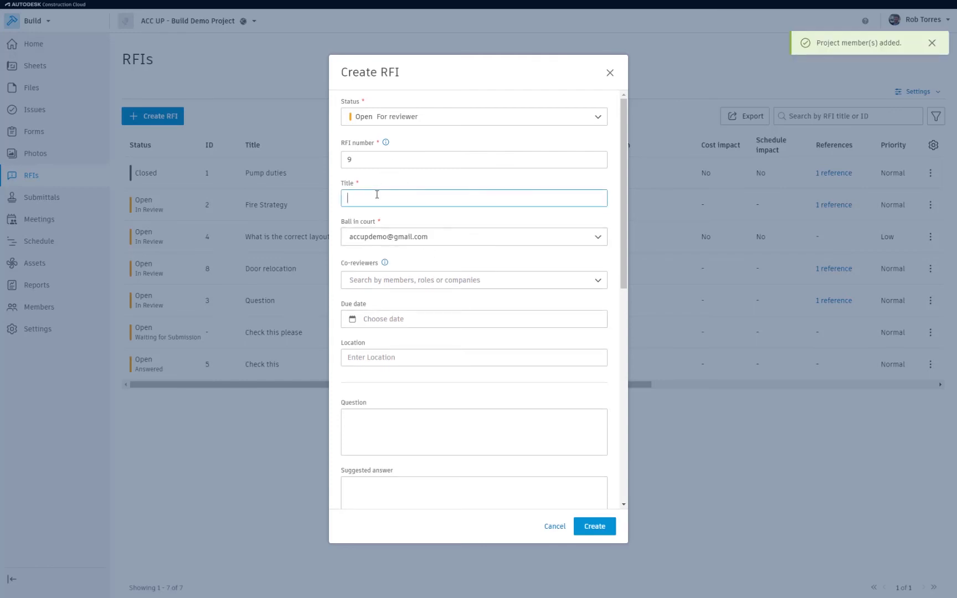
text(Query)
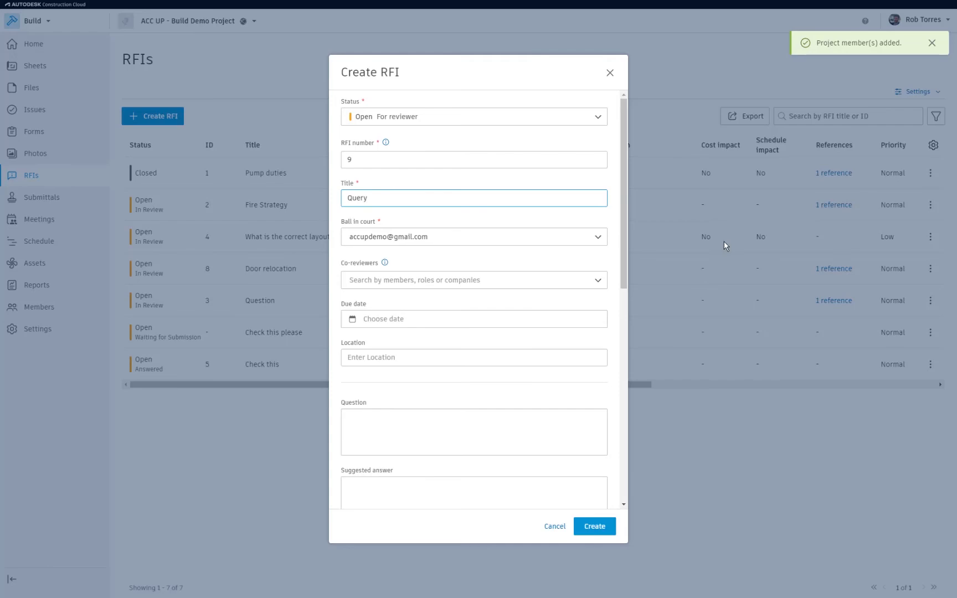
click(593, 525)
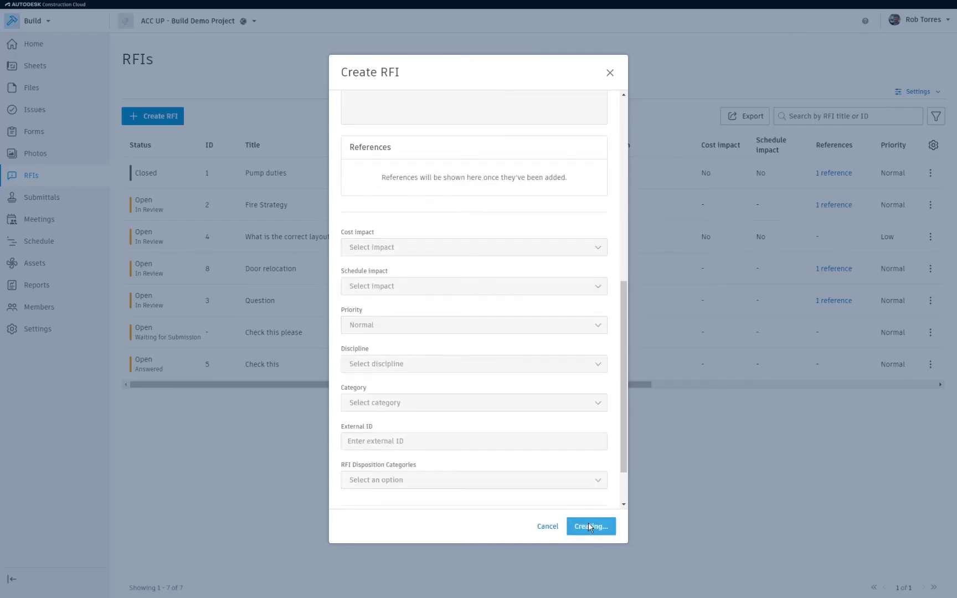
click(589, 526)
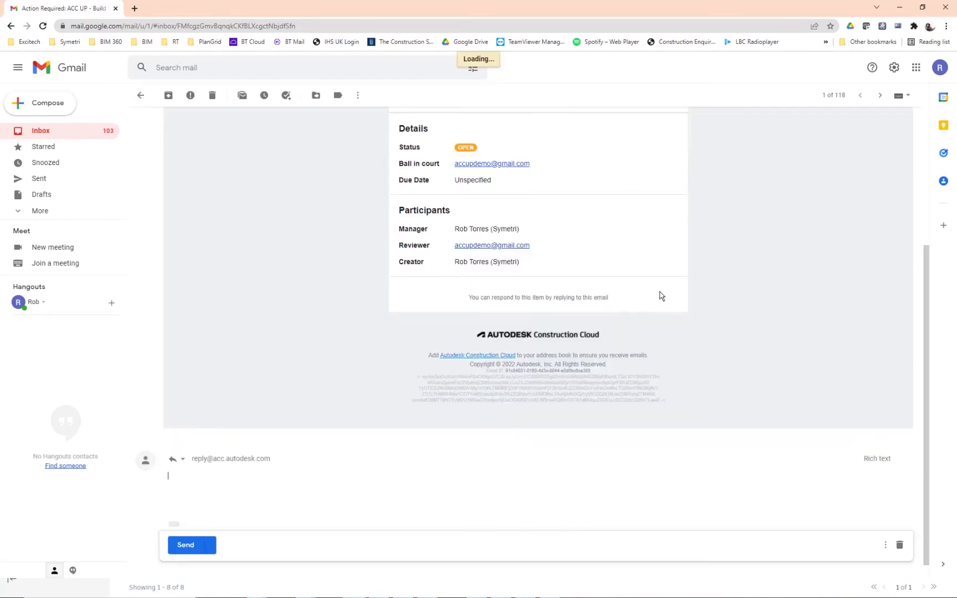
Send the reply 'Here's my answer' to the ACC RFI notification email
click(319, 454)
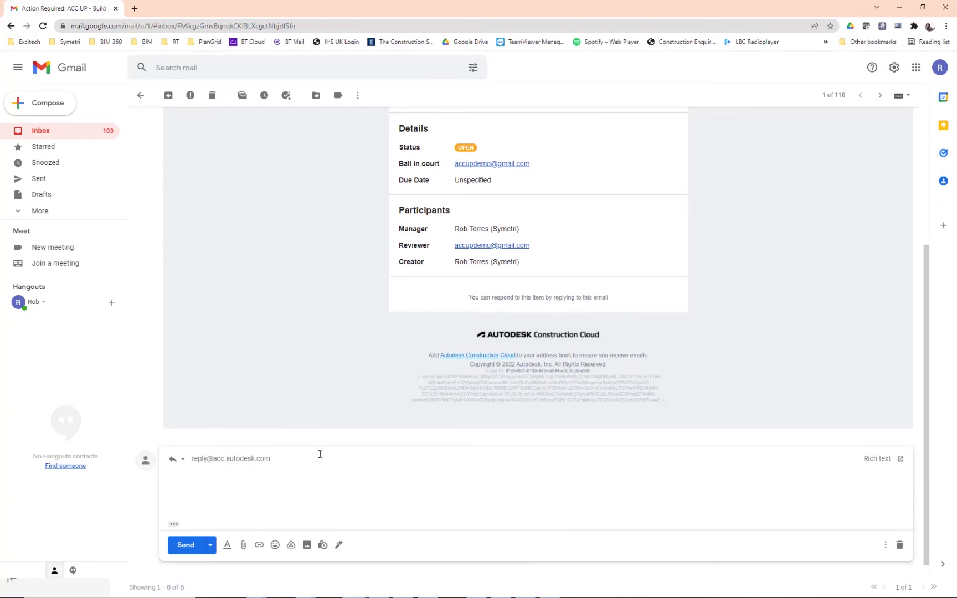
text(A)
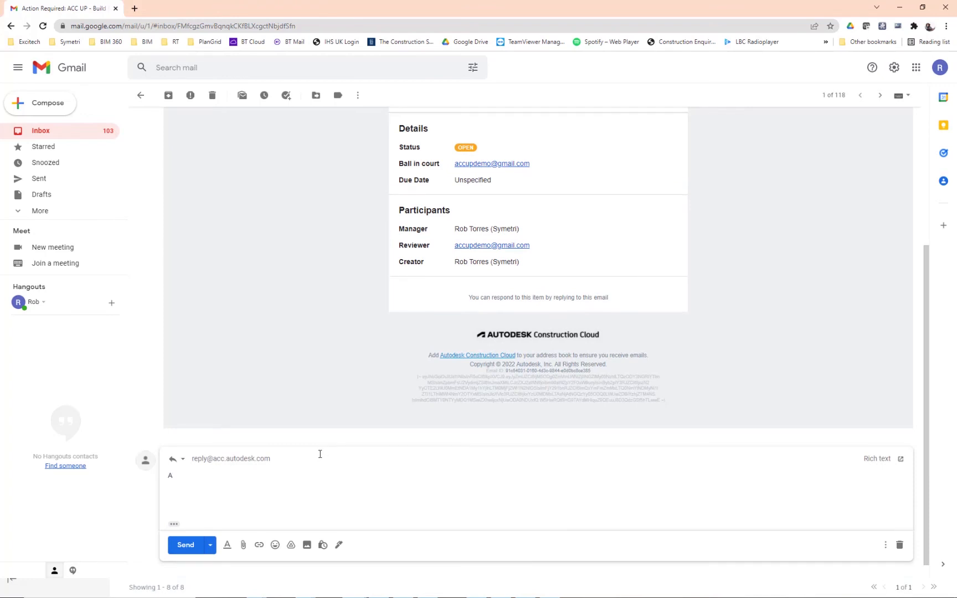
text(Here's my answer)
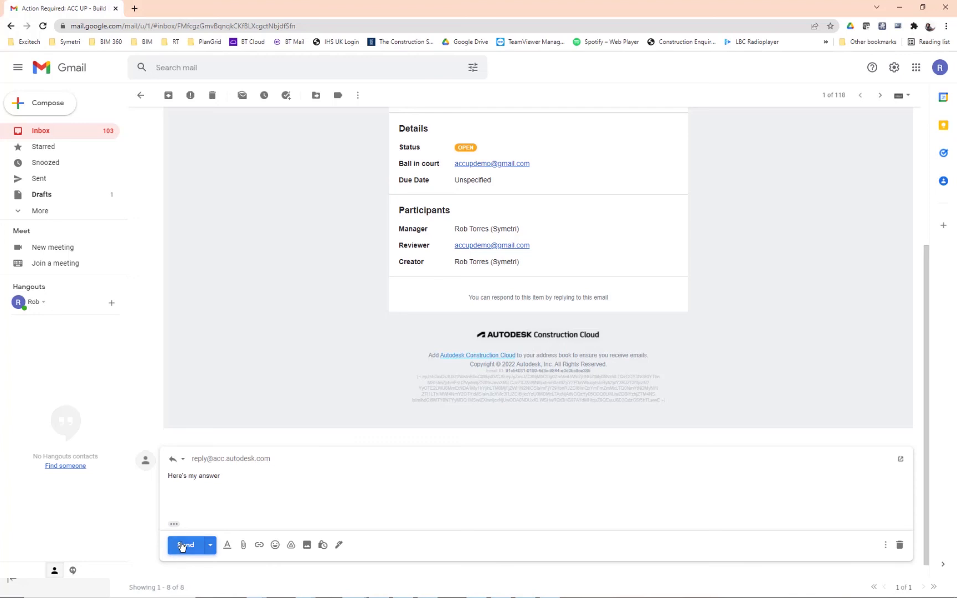
click(185, 545)
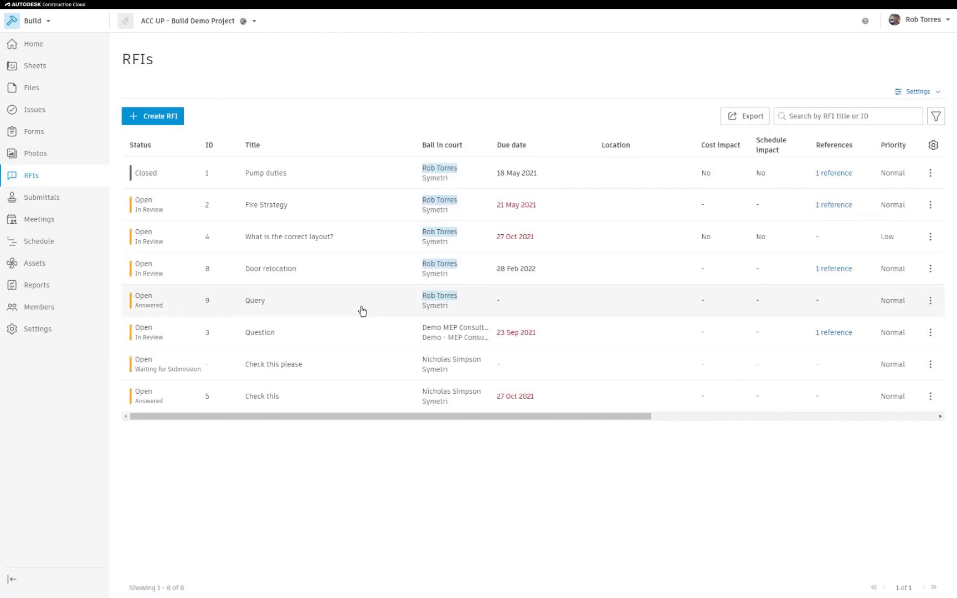
Open the Query RFI to review the emailed answer as its official response
click(254, 300)
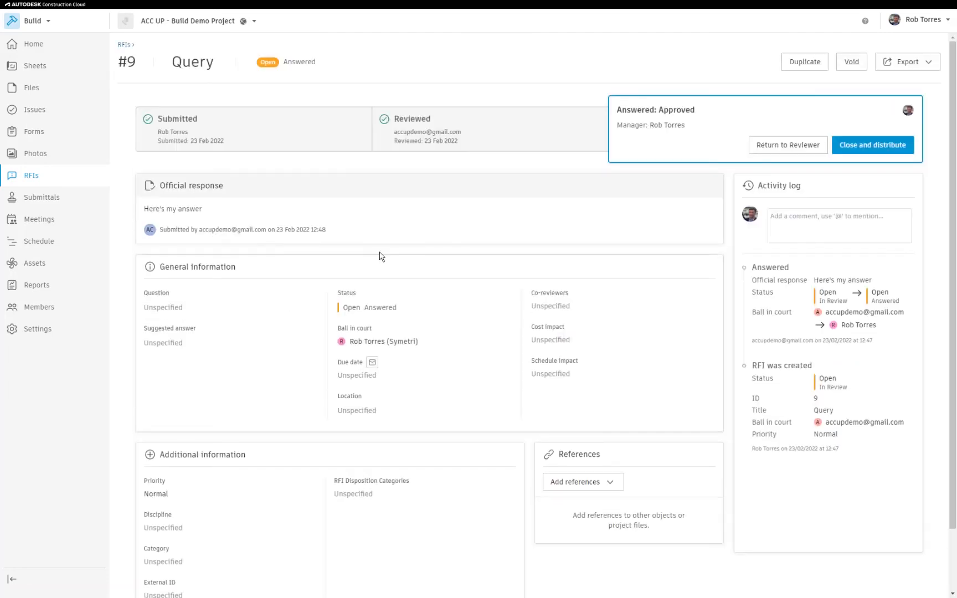
mouse_move(937, 227)
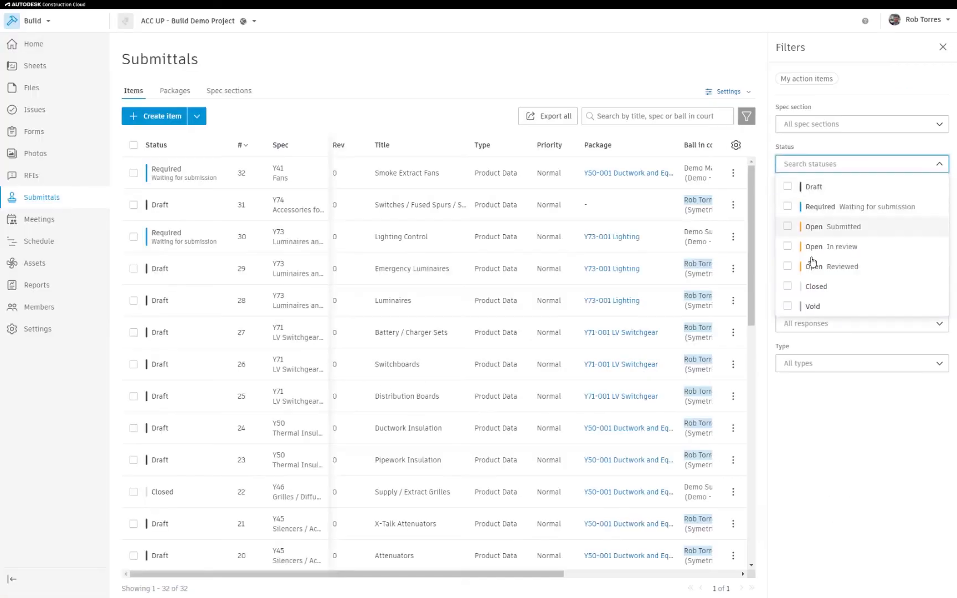
Filter to Open In review submittals, open HWS Circulator's UPS 200.pdf, and begin a stamp
click(788, 246)
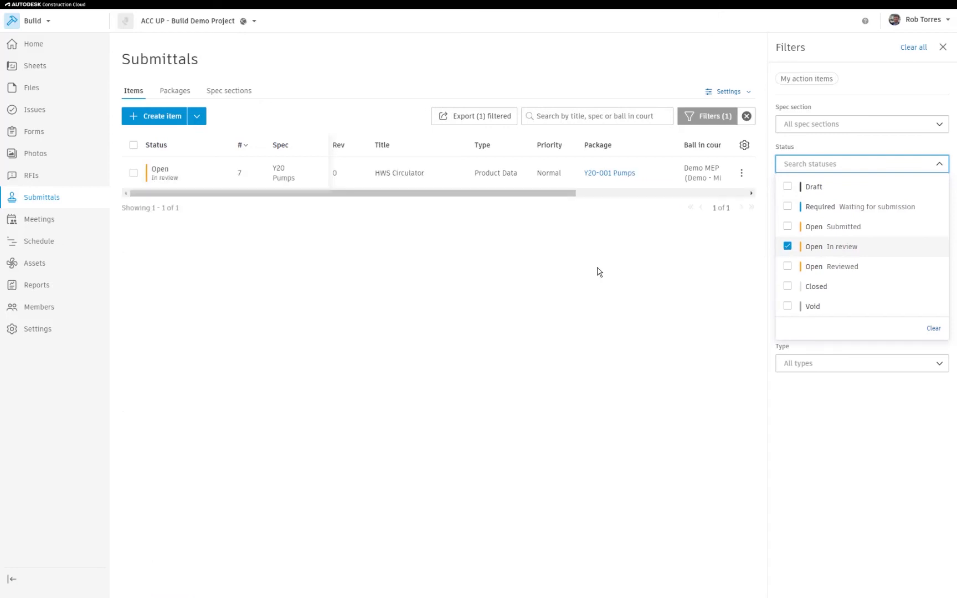
click(399, 173)
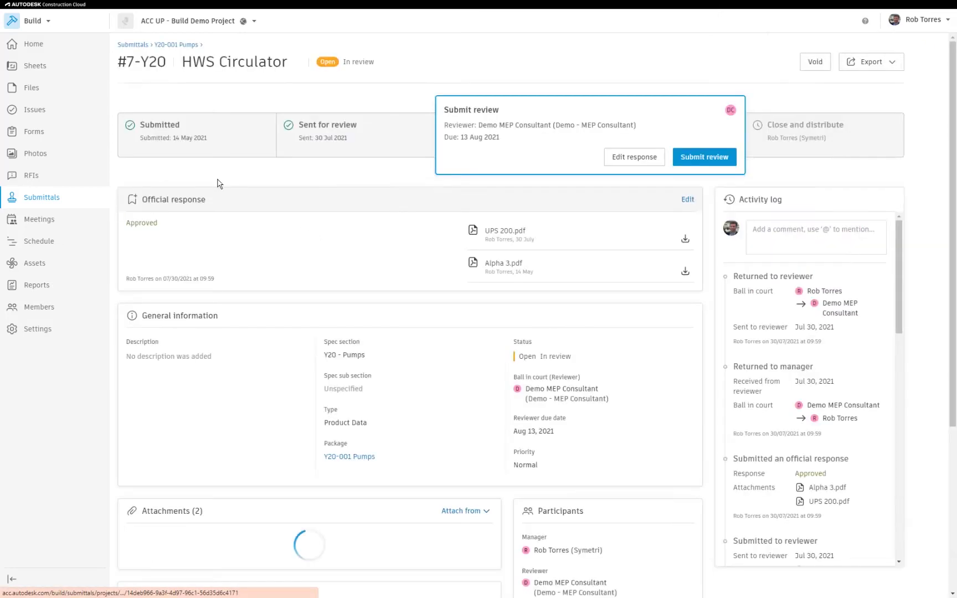
scroll(down, 3)
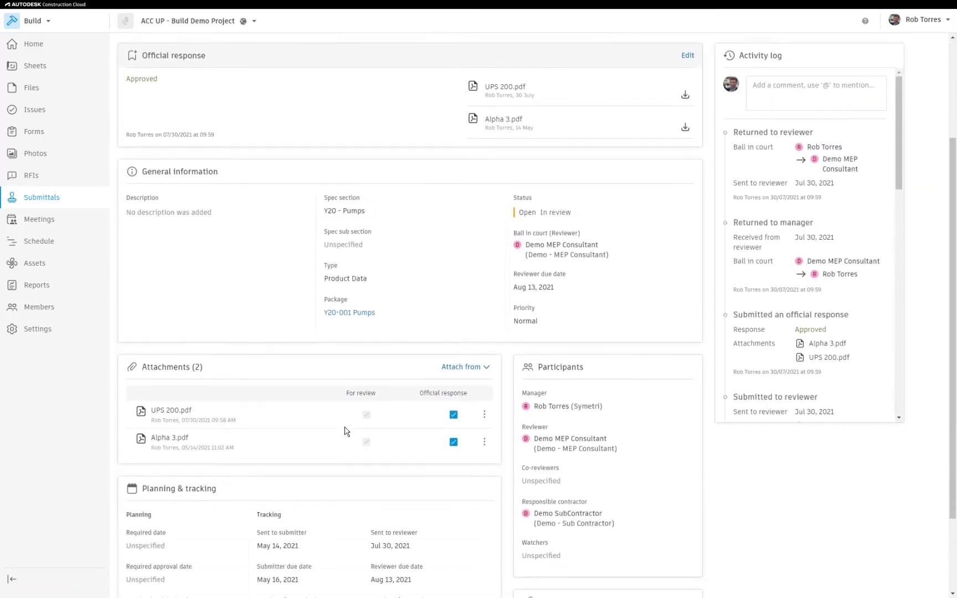
click(504, 86)
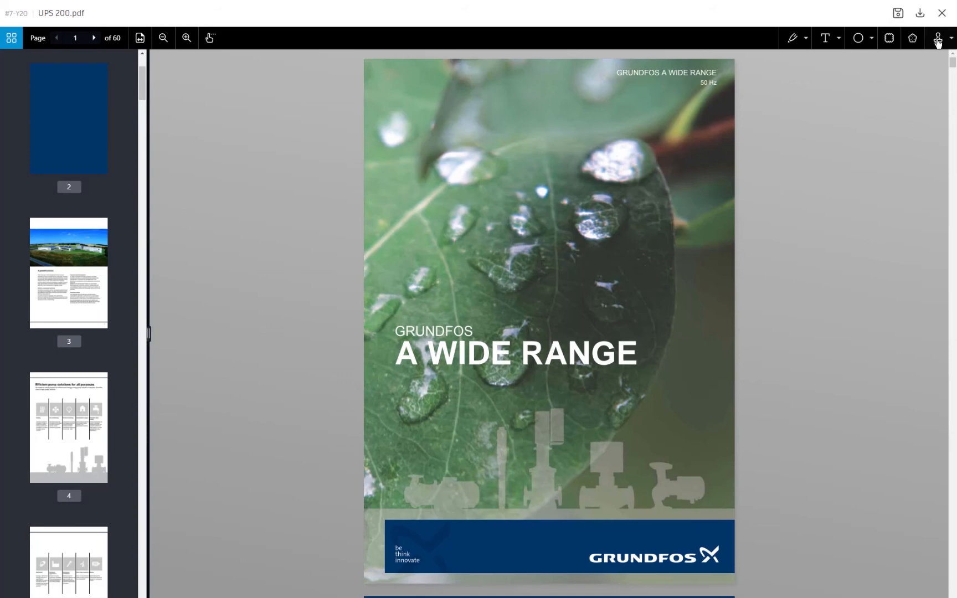
mouse_move(939, 39)
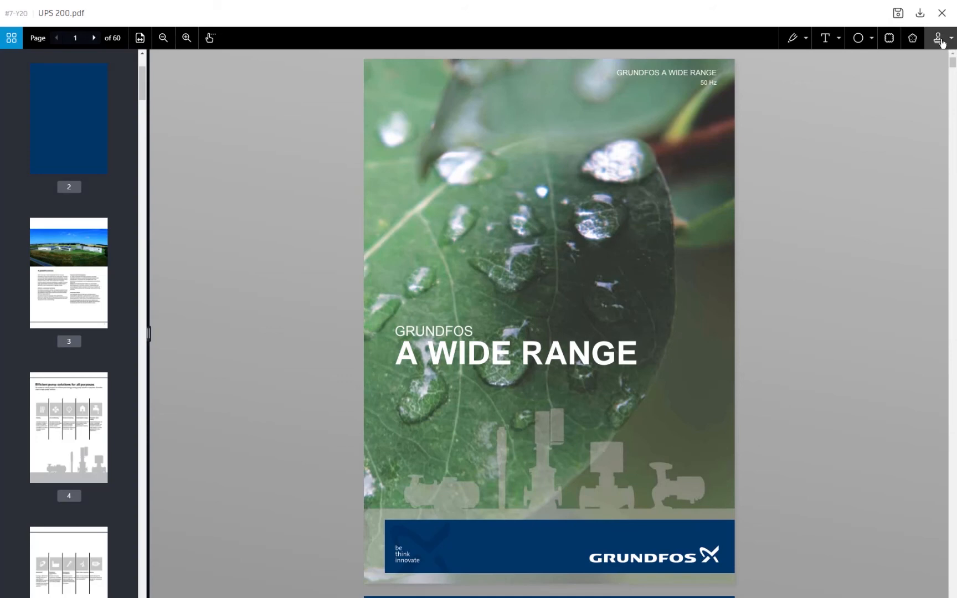
click(940, 37)
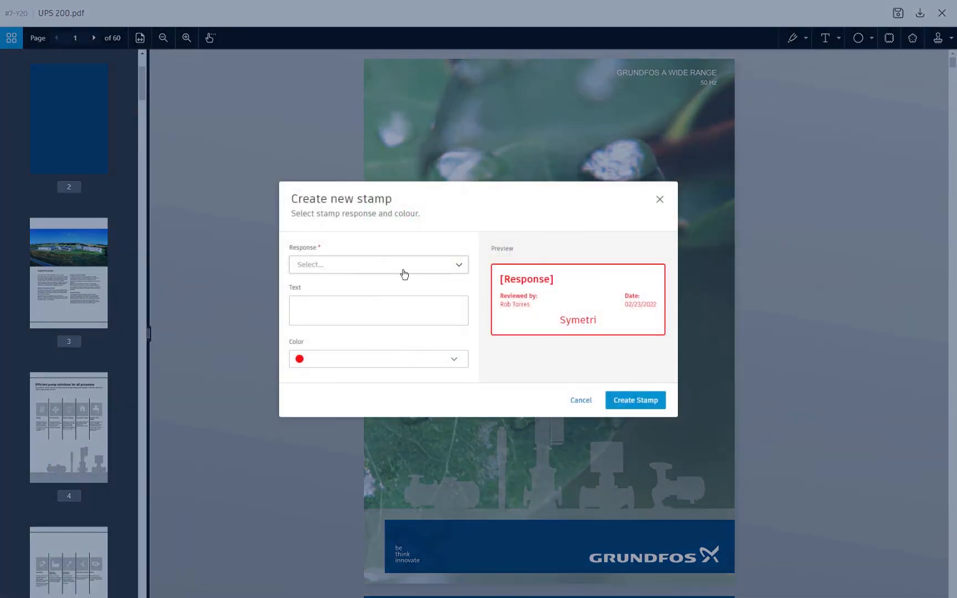
Create an Approved stamp and place it on page 1 of UPS 200.pdf
click(377, 264)
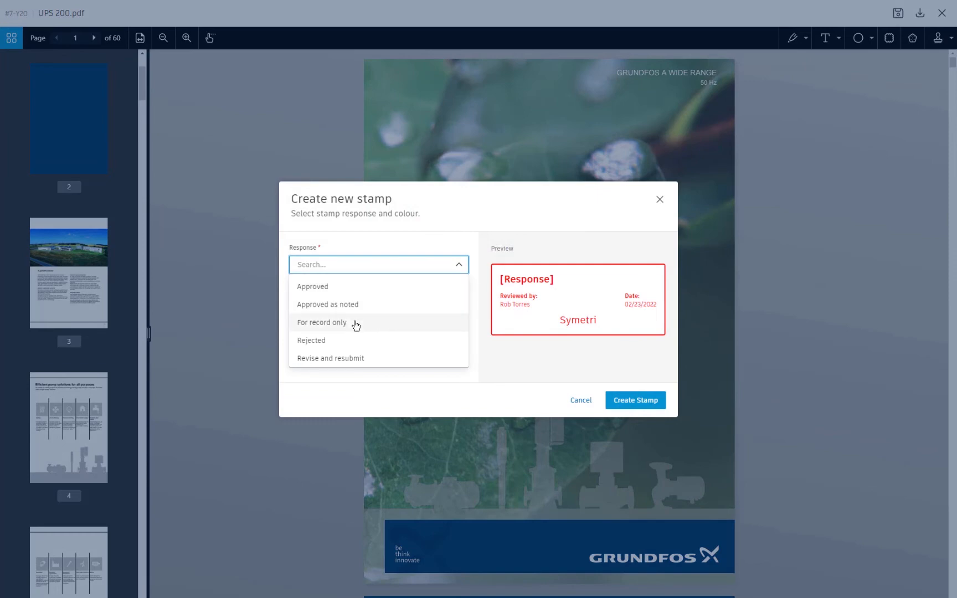
mouse_move(319, 291)
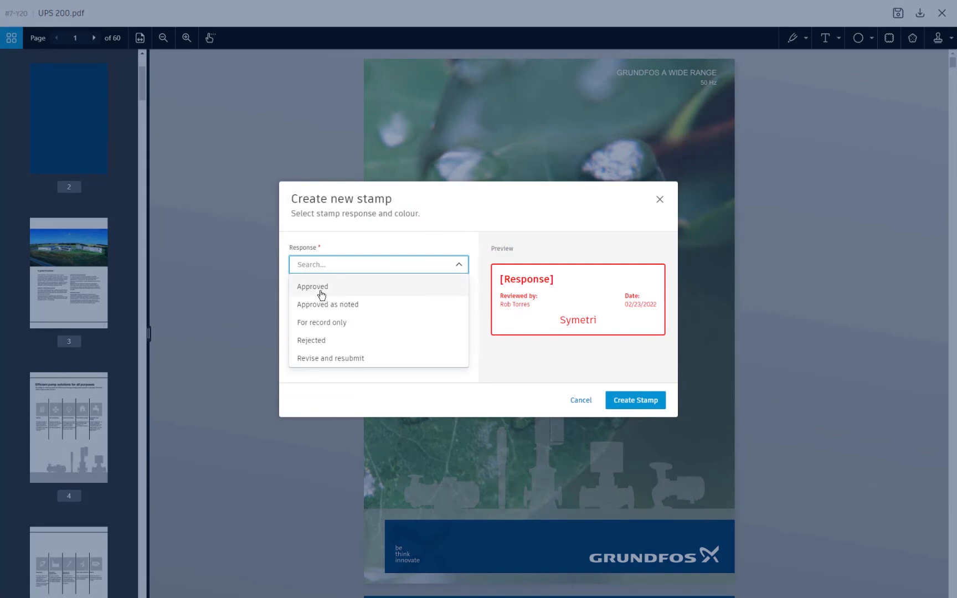
click(311, 286)
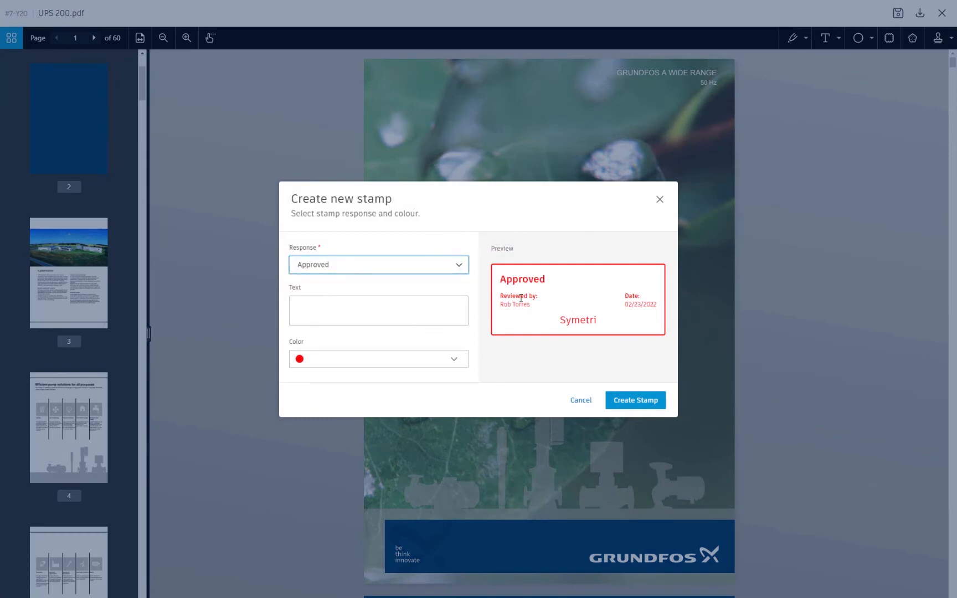
mouse_move(554, 301)
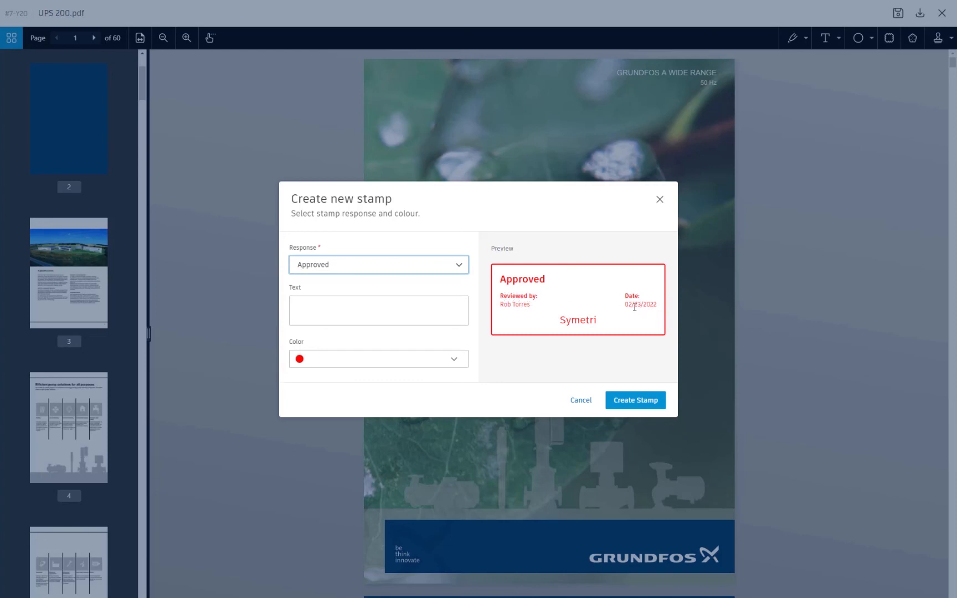
mouse_move(456, 363)
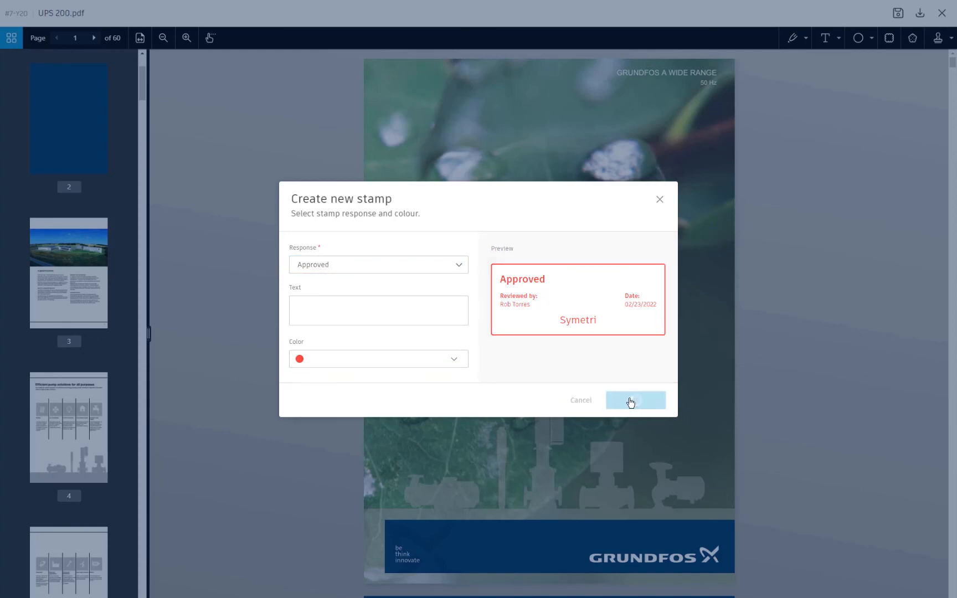
click(636, 400)
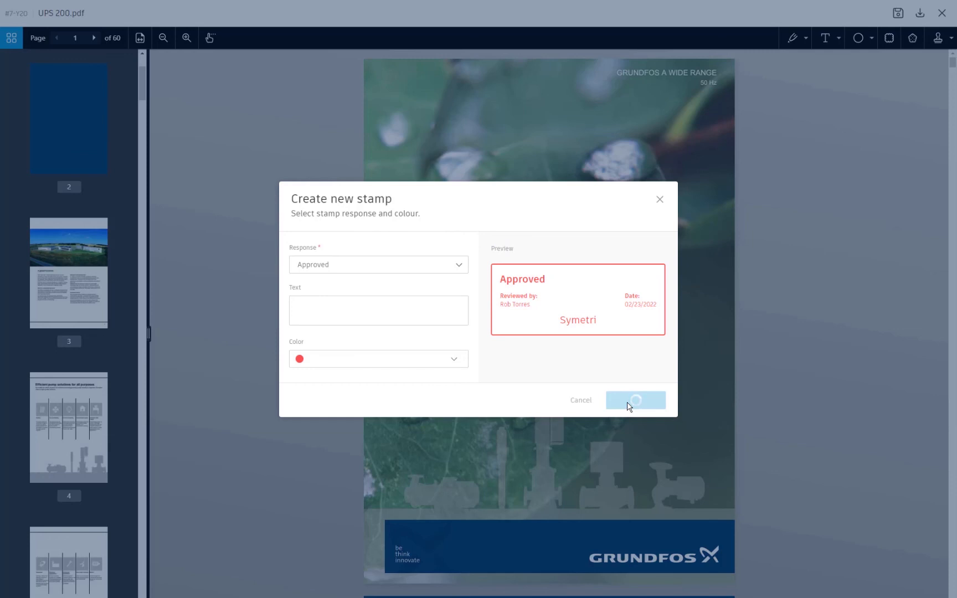
click(635, 400)
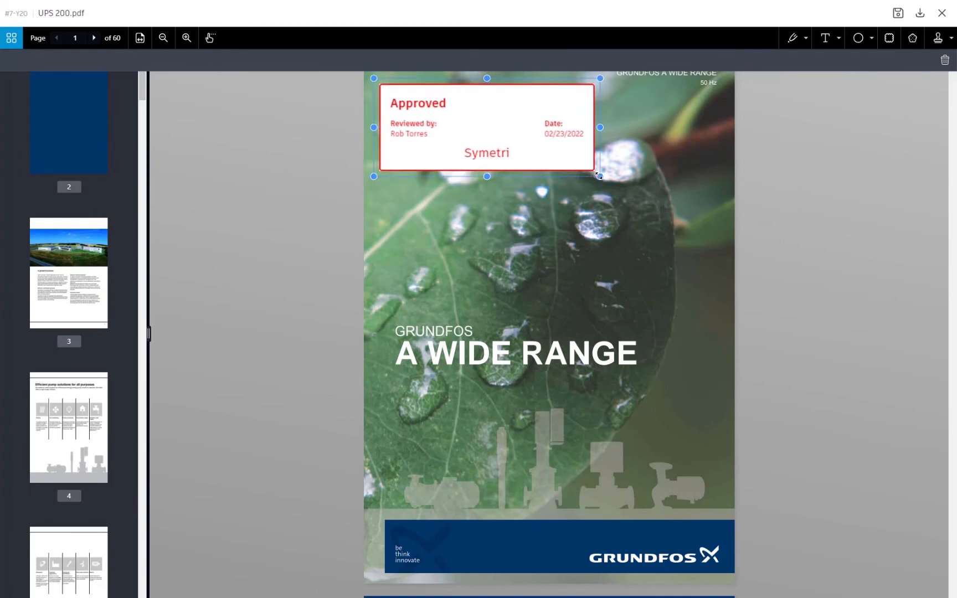
Shrink the Approved stamp and save the stamped copy as UPS 200 202202231253.pdf
drag(599, 176, 557, 159)
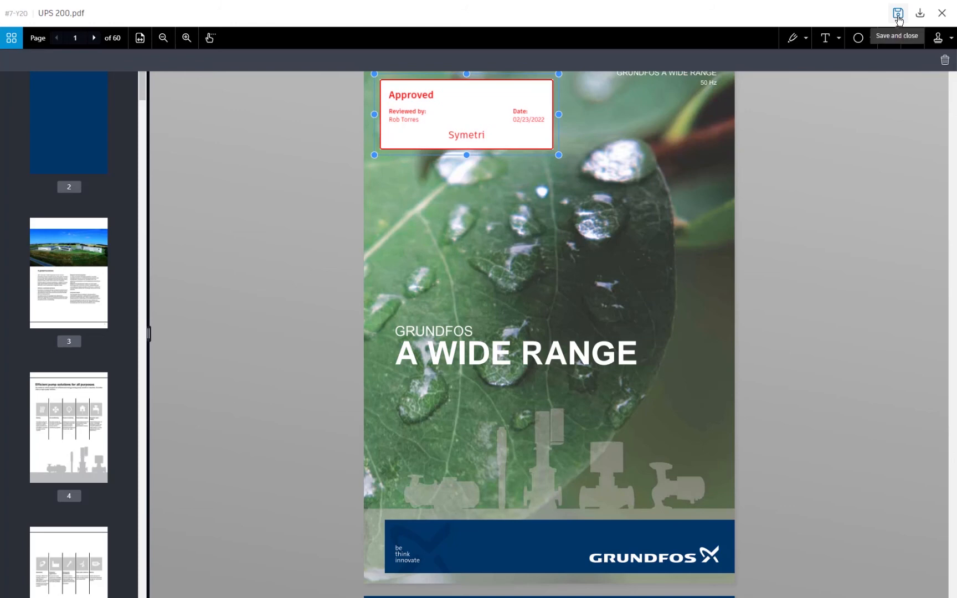
click(897, 12)
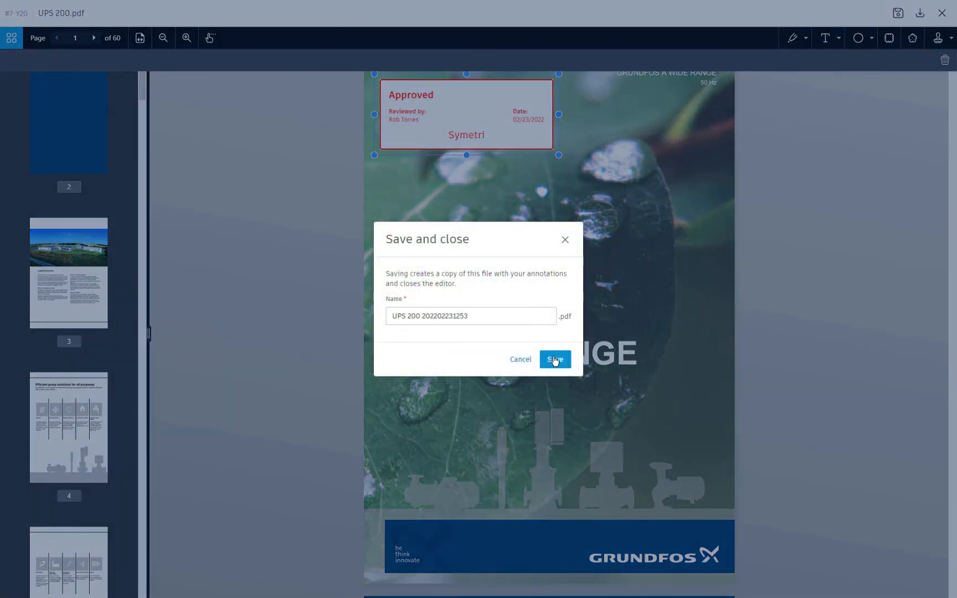
click(554, 358)
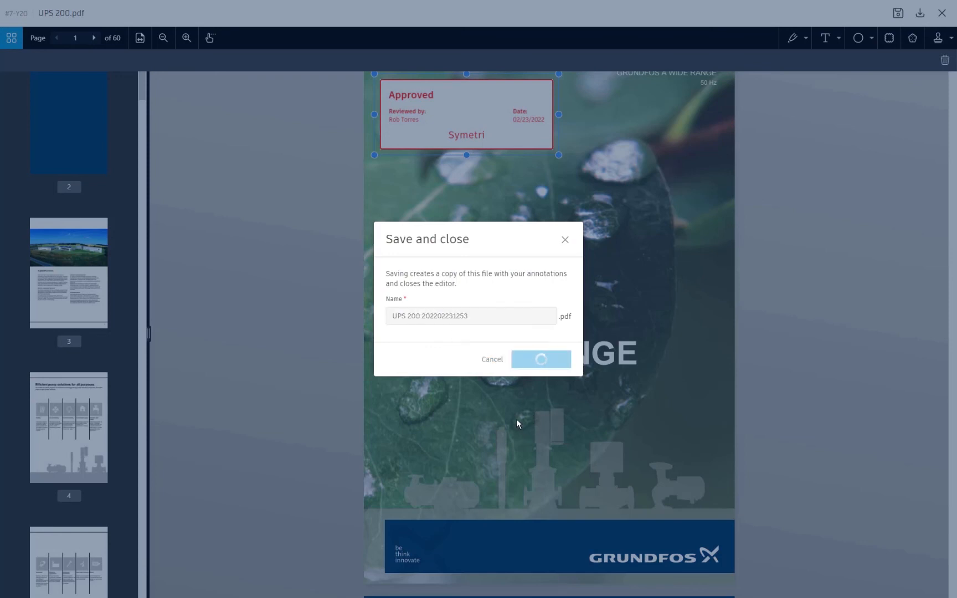
click(539, 359)
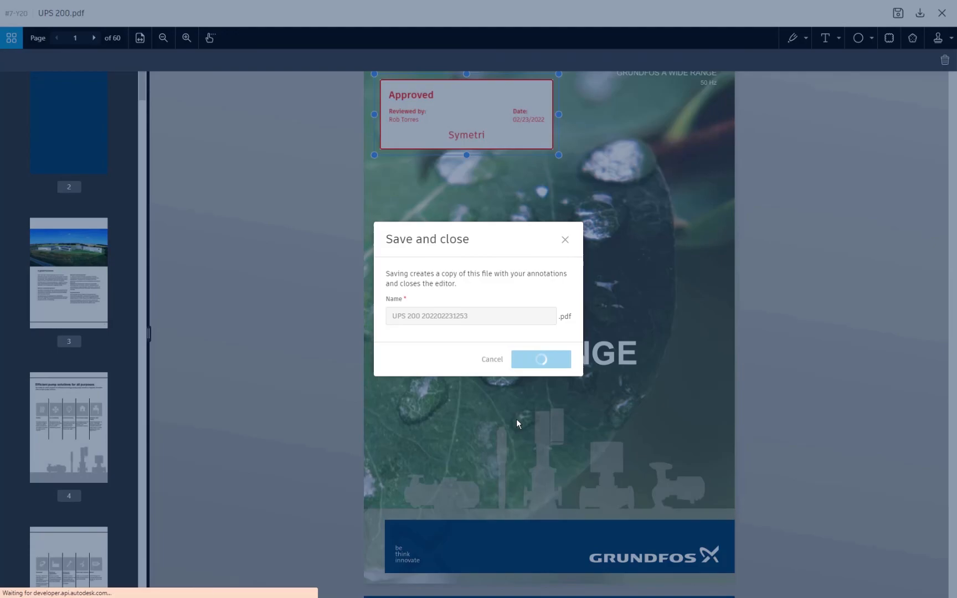
click(540, 358)
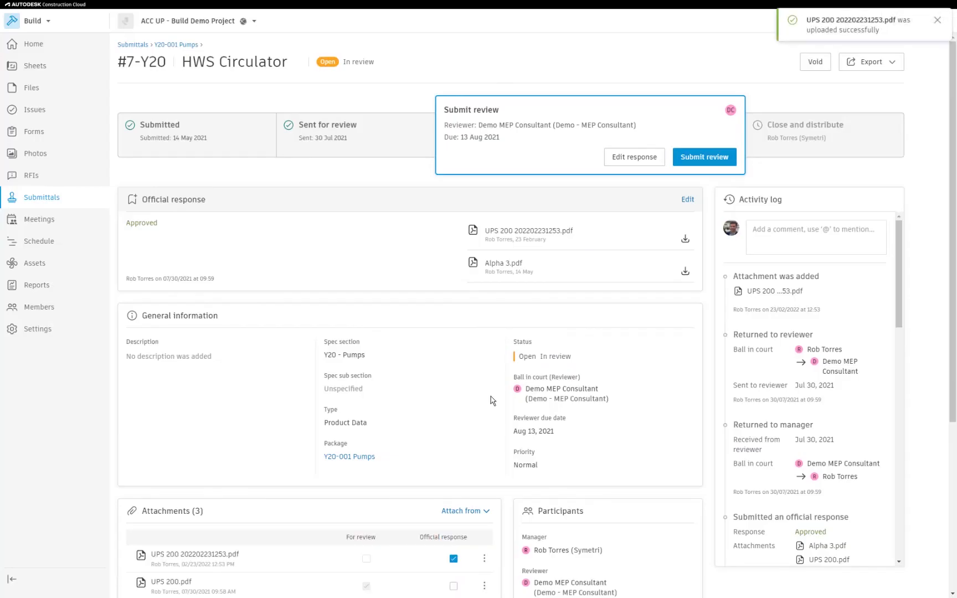
mouse_move(536, 238)
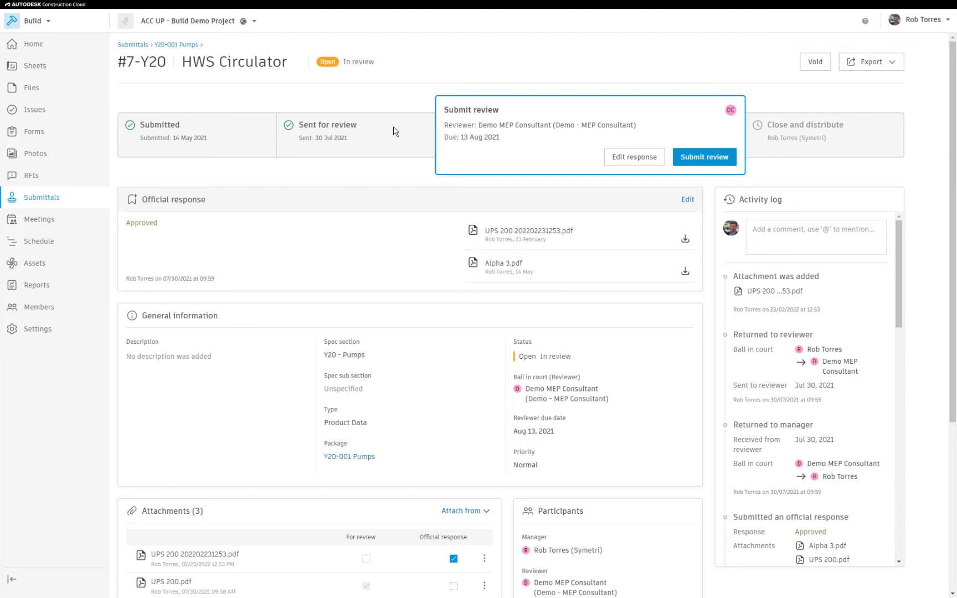
Return via the Submittals breadcrumb to the list filtered to HWS Circulator
click(132, 44)
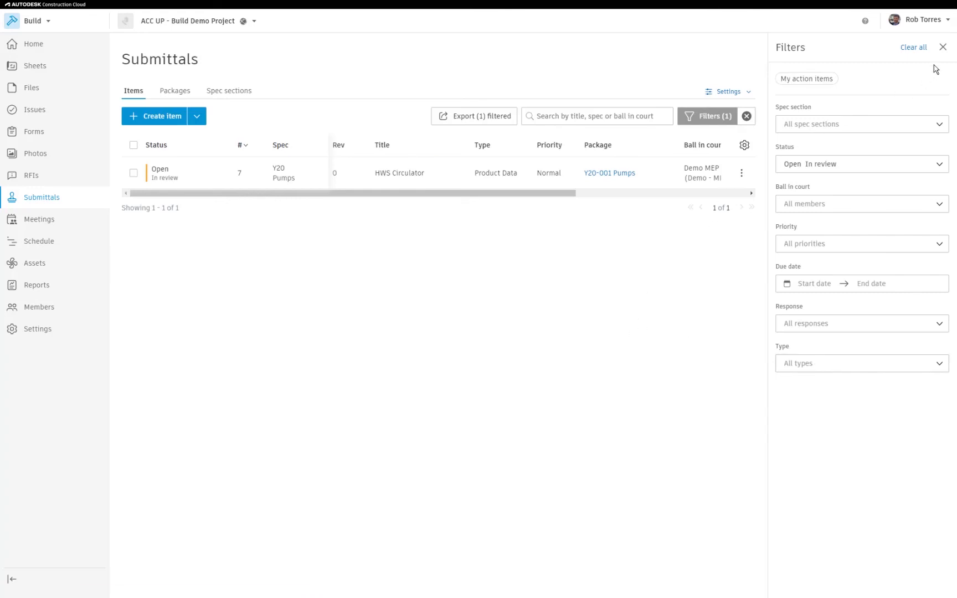
Run a Submittal item detail PDF report on the filtered submittals
click(943, 47)
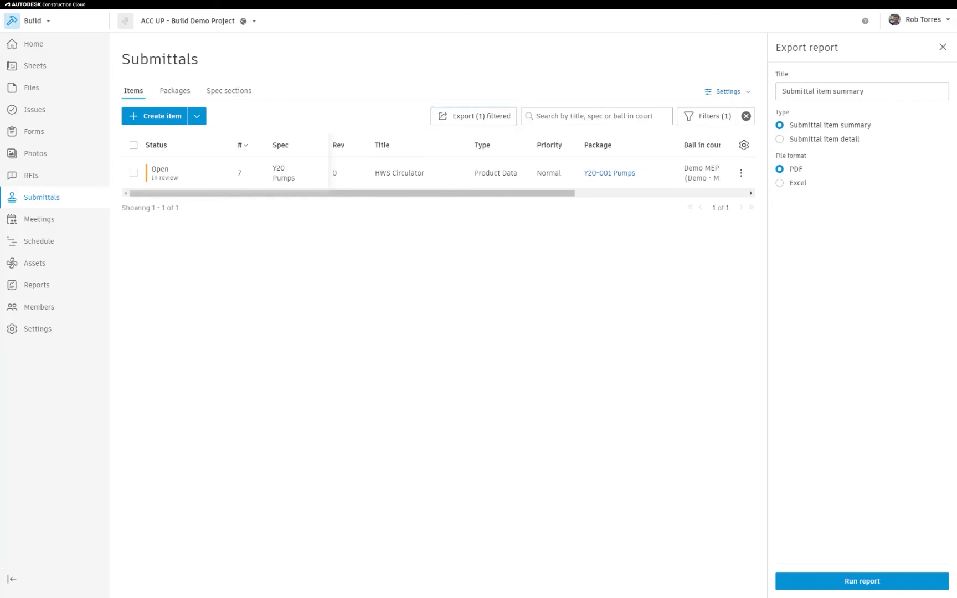
mouse_move(813, 152)
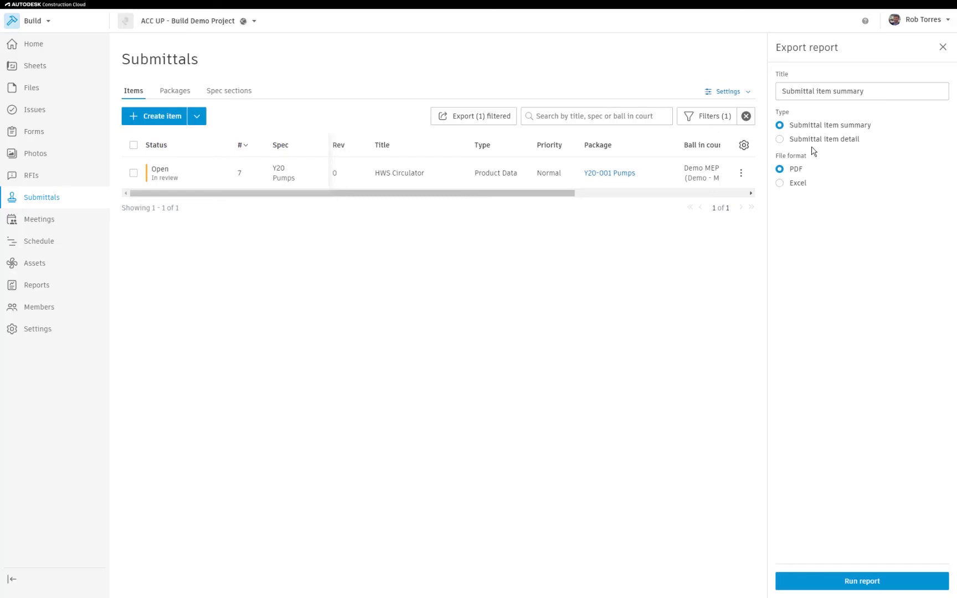
click(779, 138)
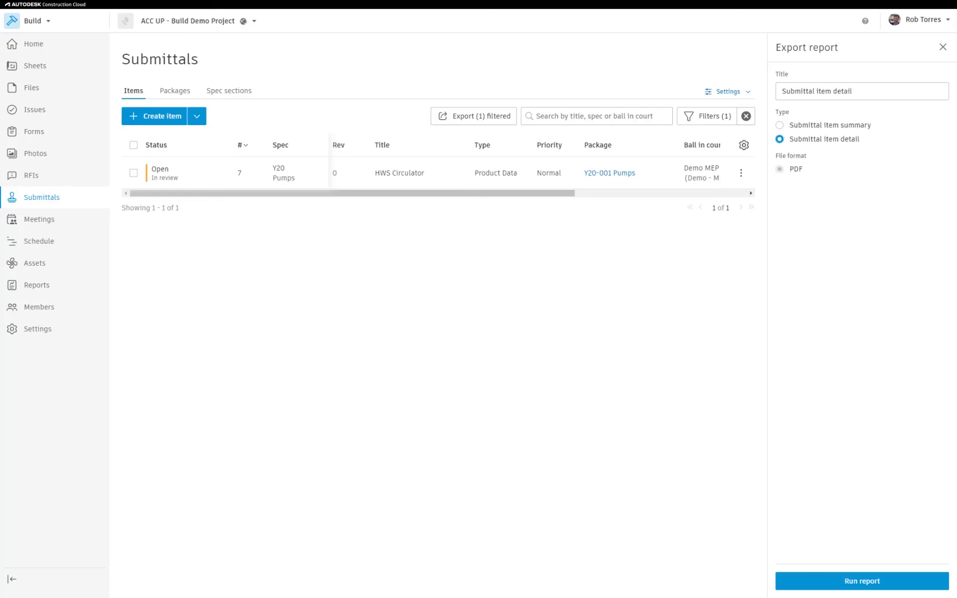
click(861, 580)
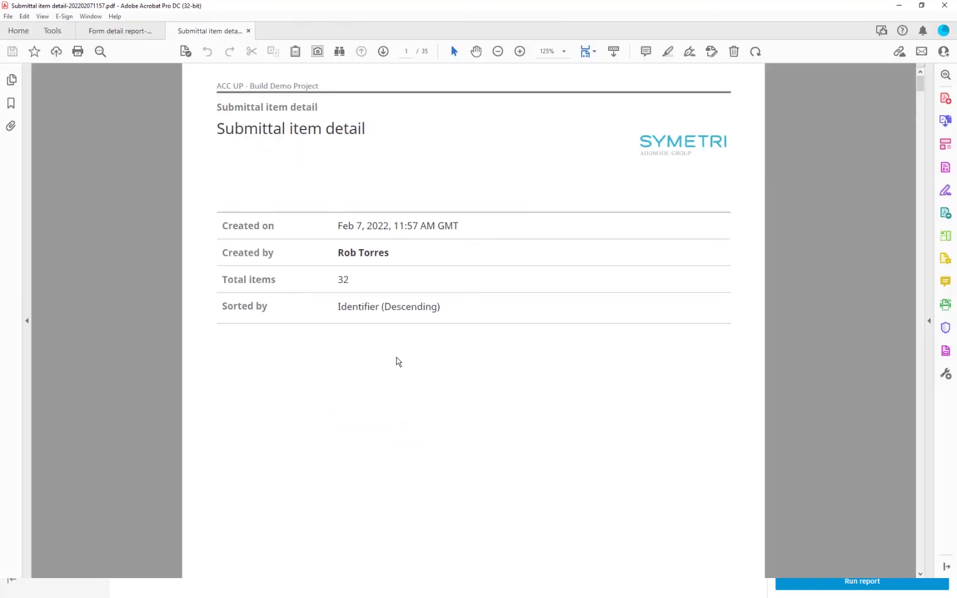
Scroll the report contents and jump to item 22-Y46-0: Supply / Extract Grilles
scroll(down, 3)
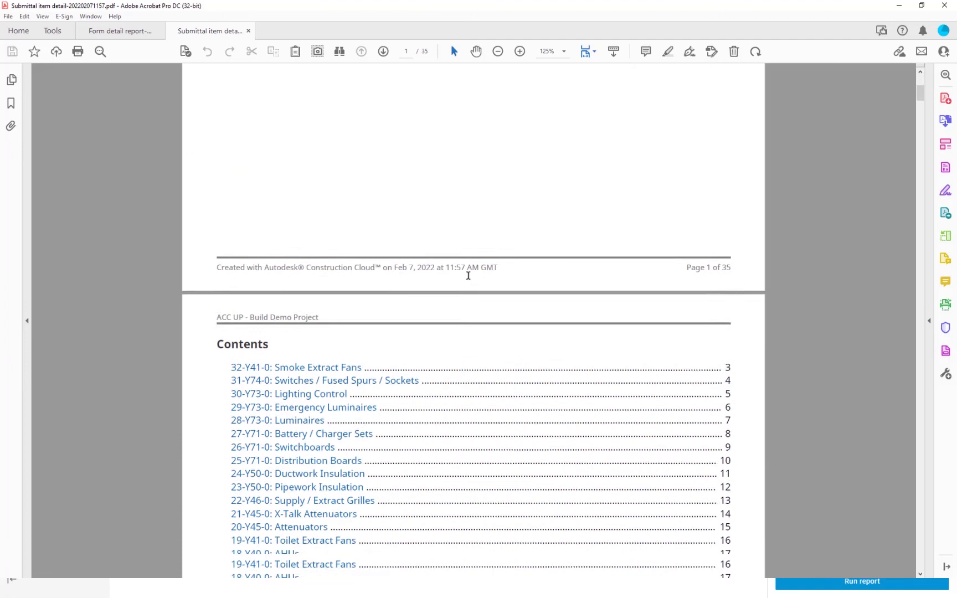
scroll(down, 3)
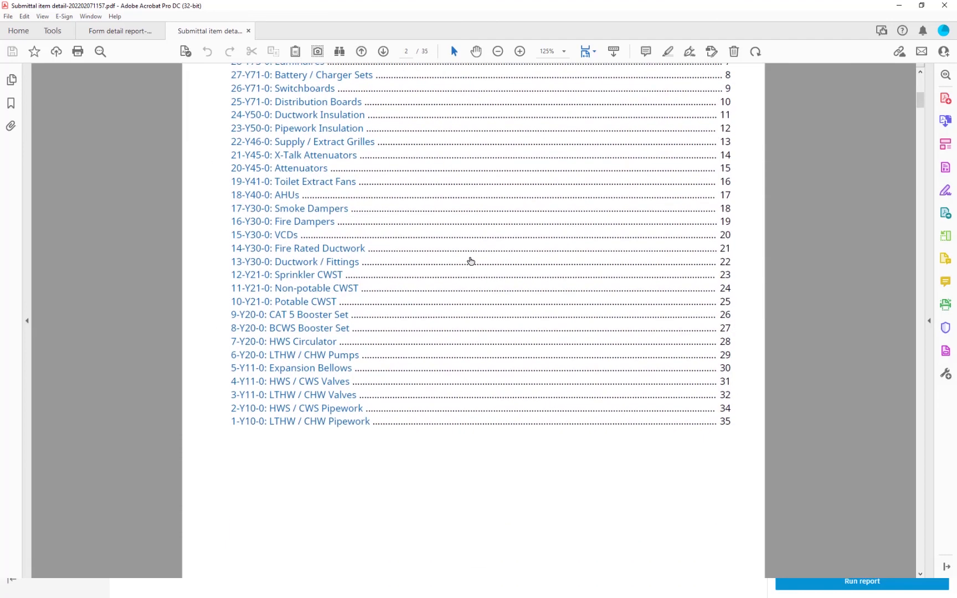
click(302, 142)
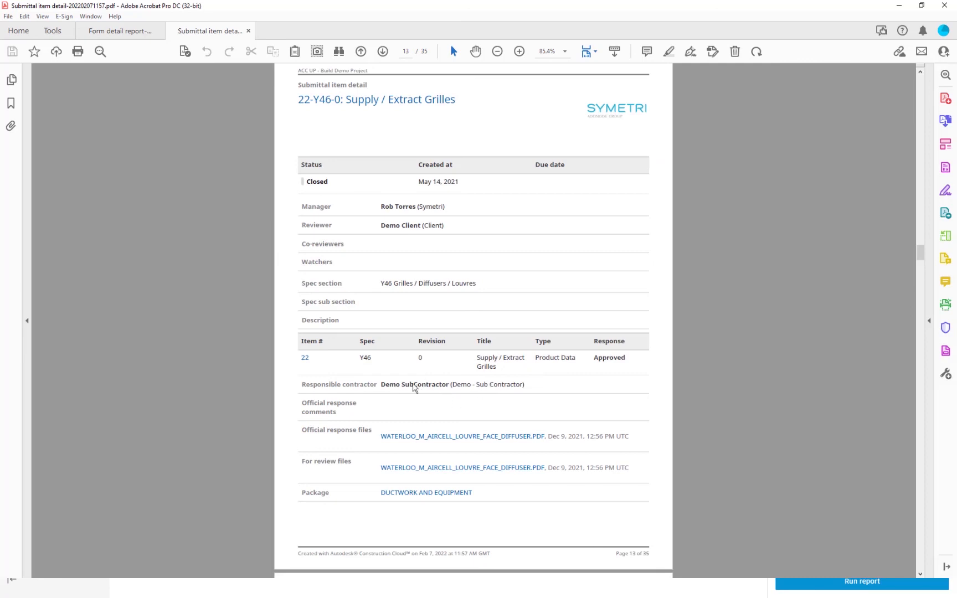
mouse_move(319, 413)
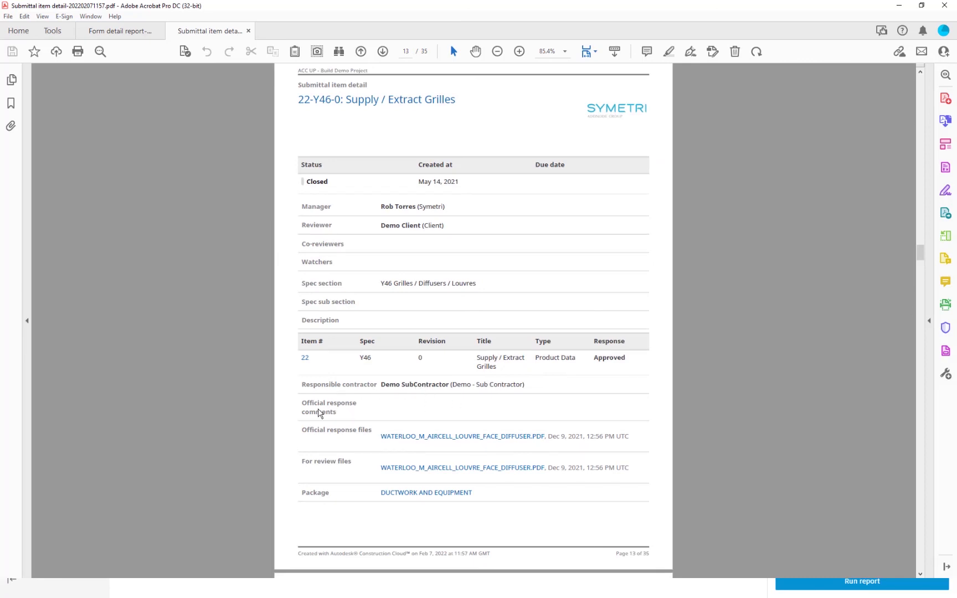
mouse_move(470, 421)
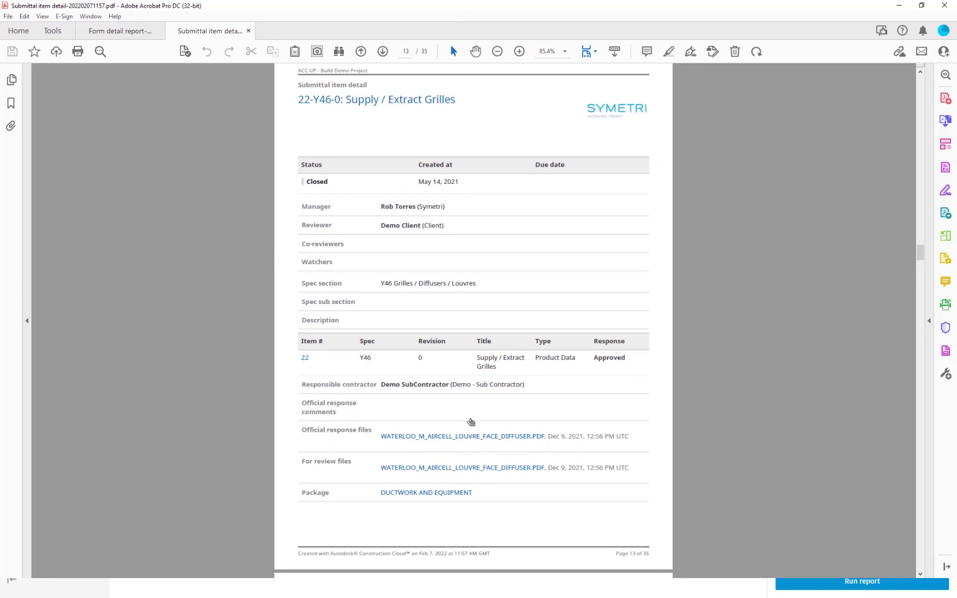
mouse_move(412, 477)
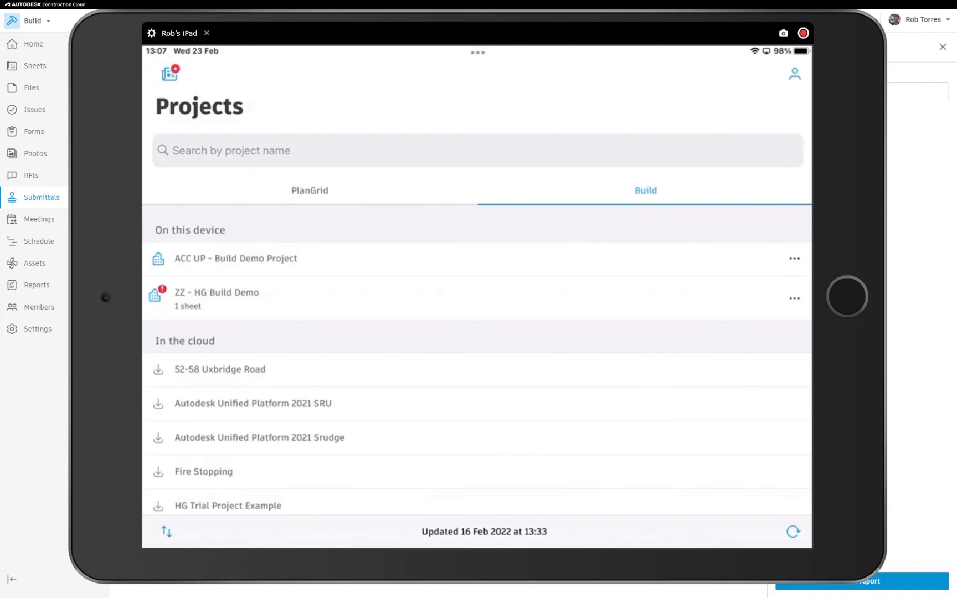
Open the Project Files folder of the ACC UP - Build Demo Project
click(235, 258)
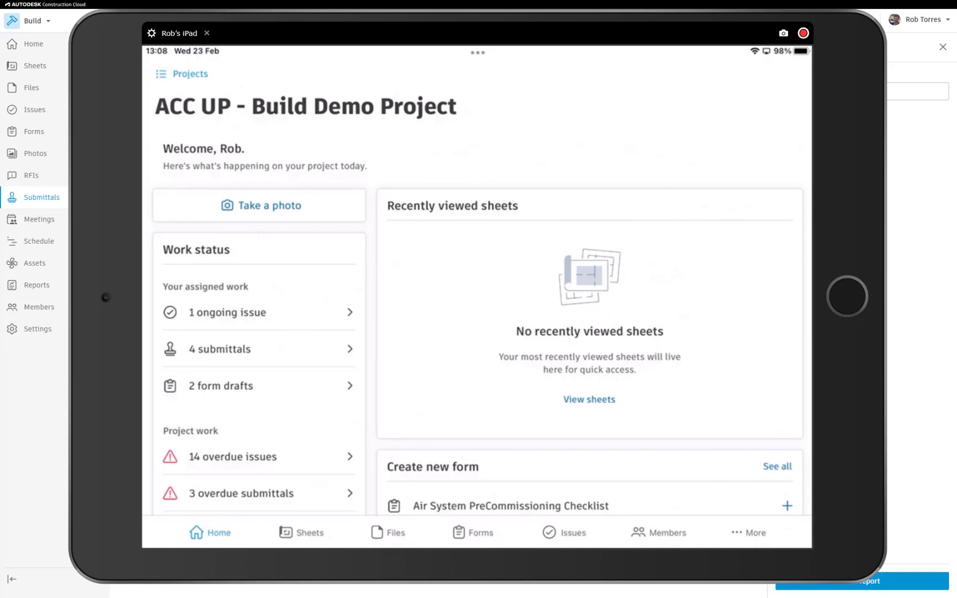
click(395, 532)
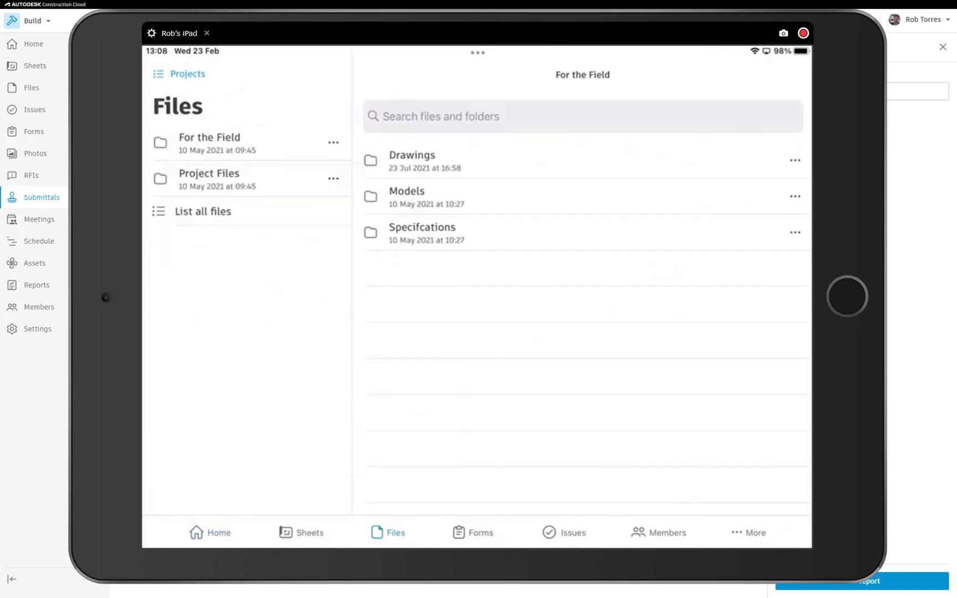
click(209, 174)
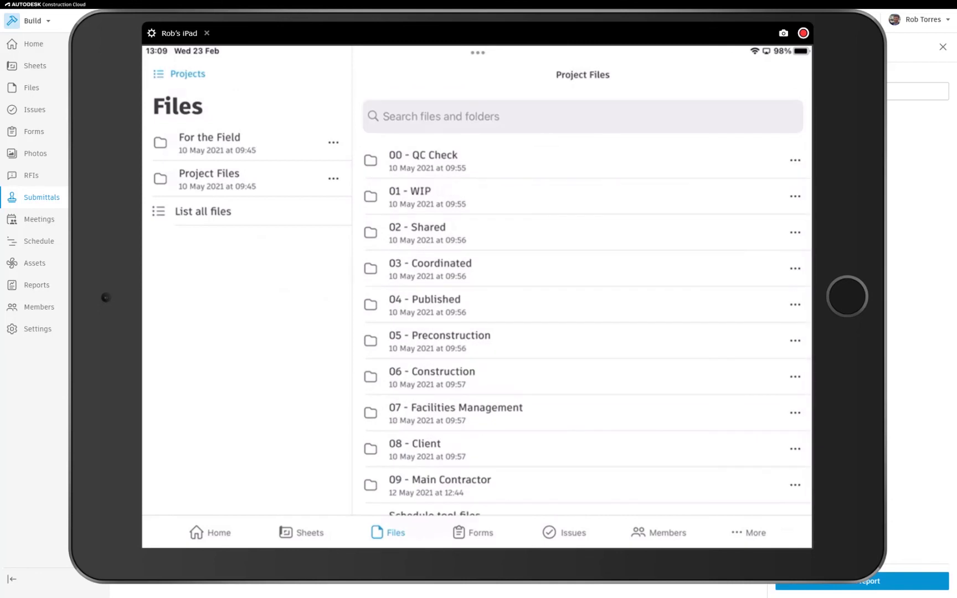
Download the 04 - Published folder for offline use
scroll(down, 3)
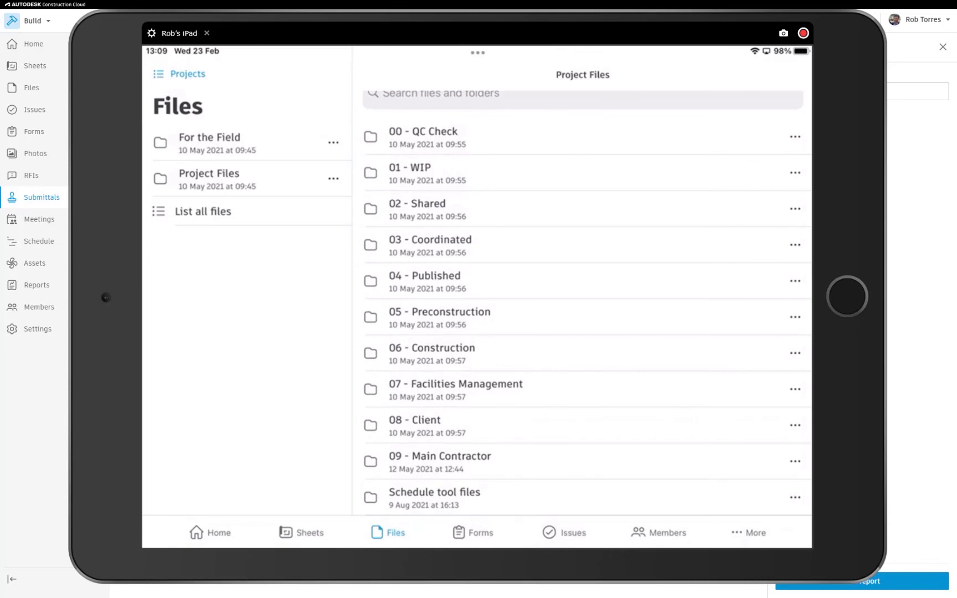
click(795, 281)
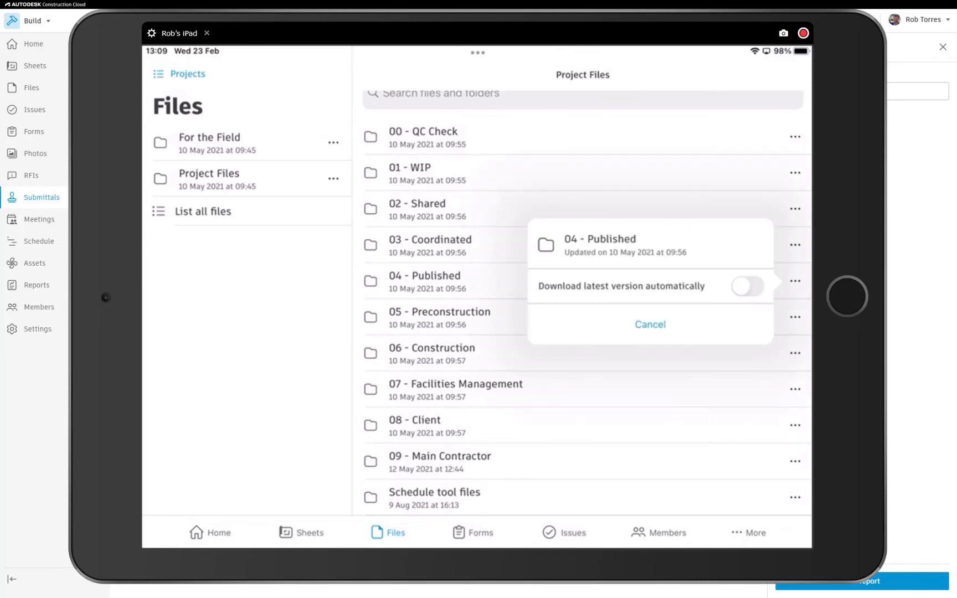
click(747, 286)
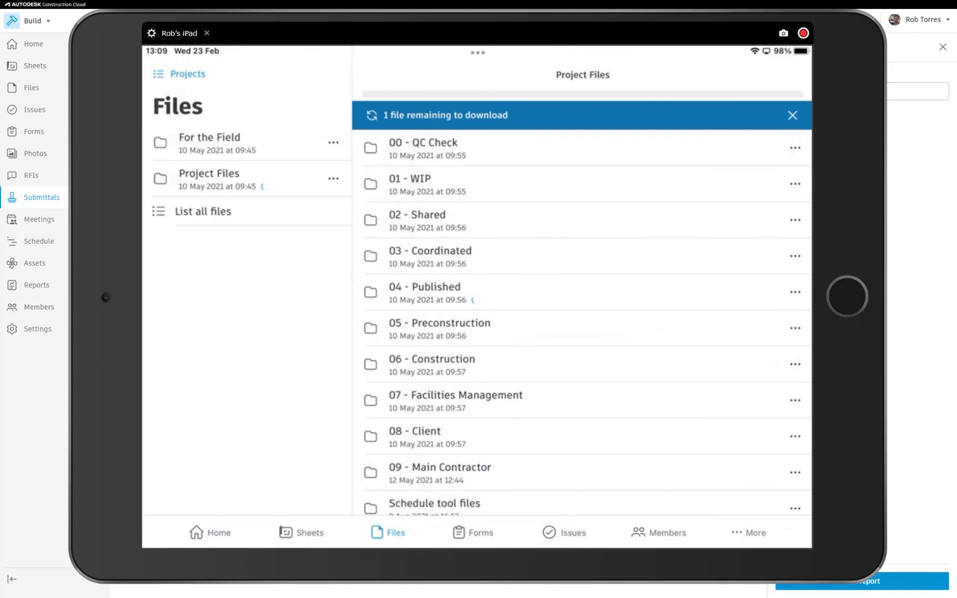
click(333, 179)
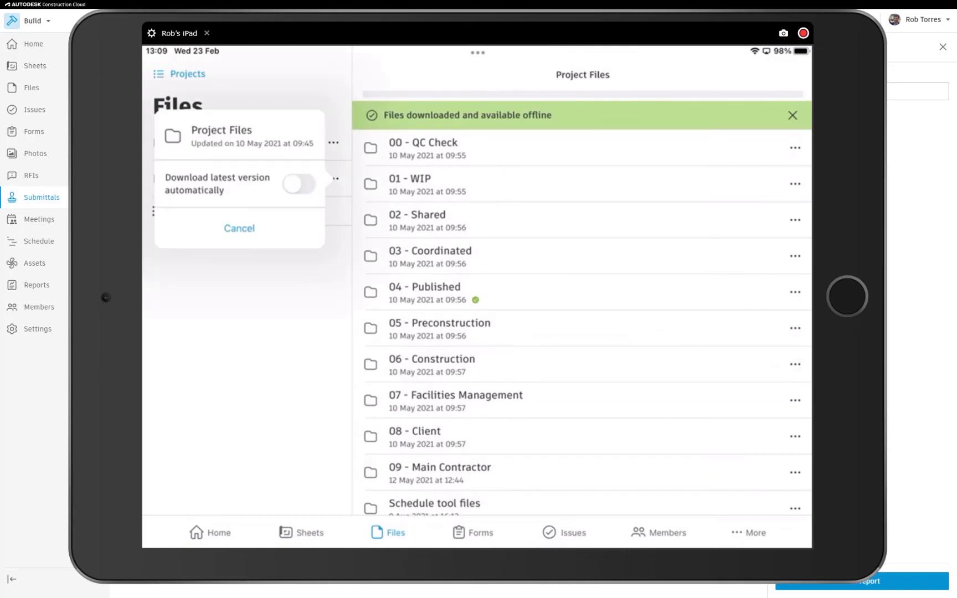